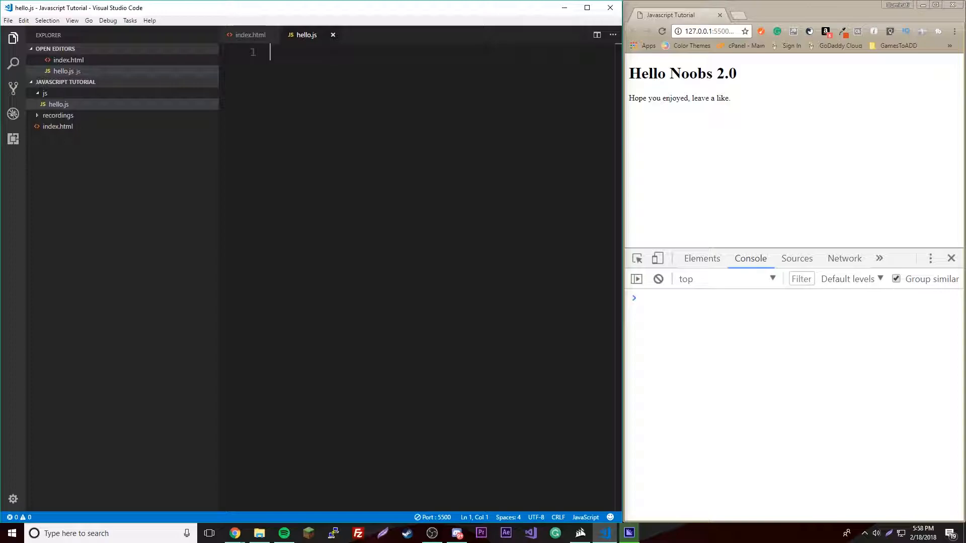
- Write the comment '//Strings, Numbers, Booleans, Null, and Undefined, and Symbols'
type("//S")
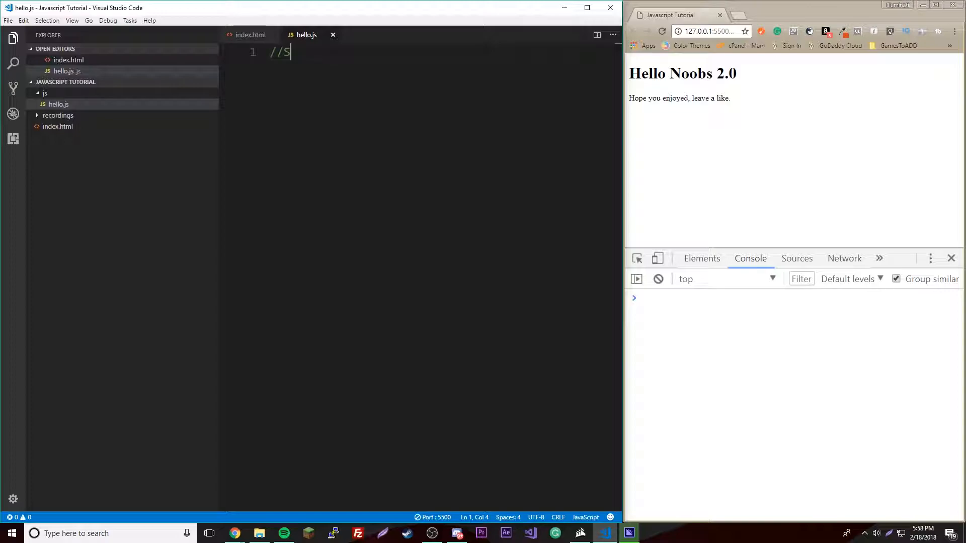
type("trings, Num")
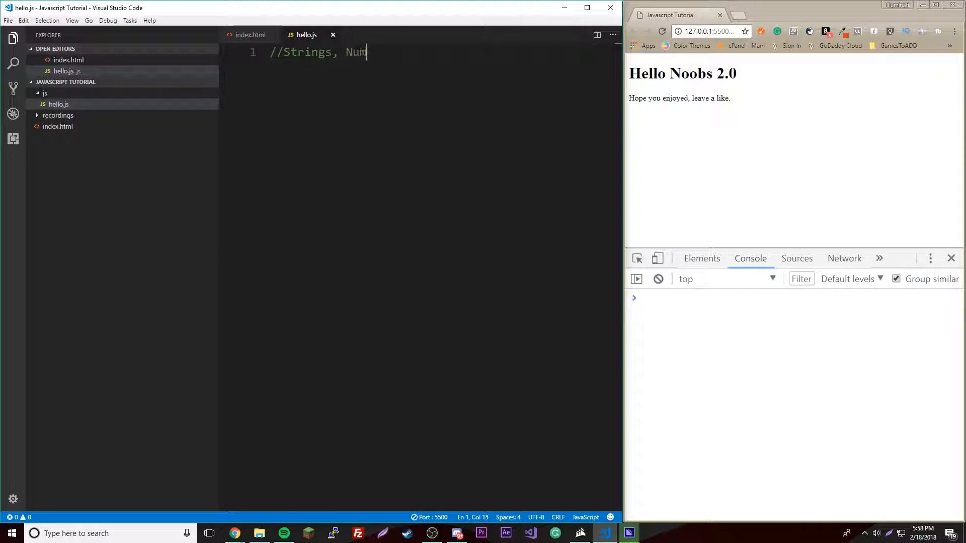
type("bers, Bool")
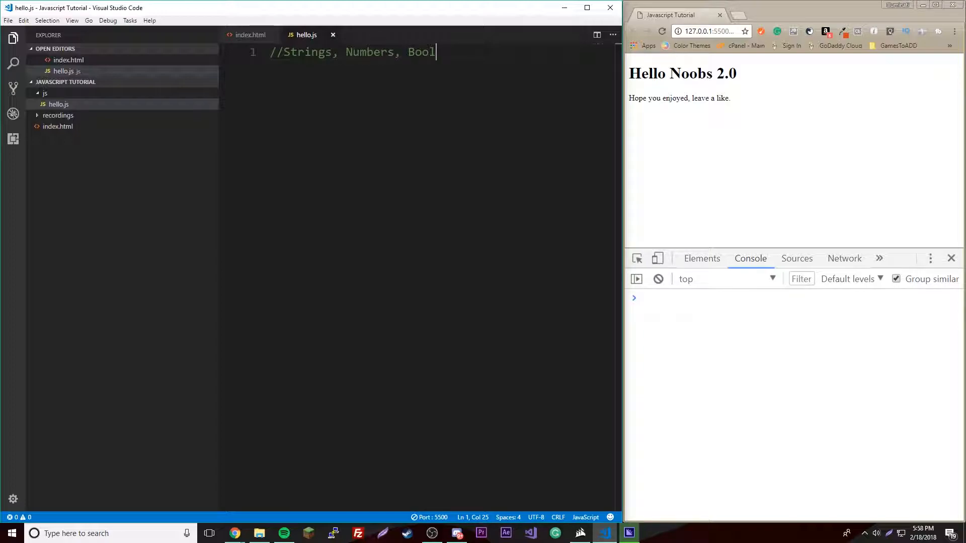
type("eans,")
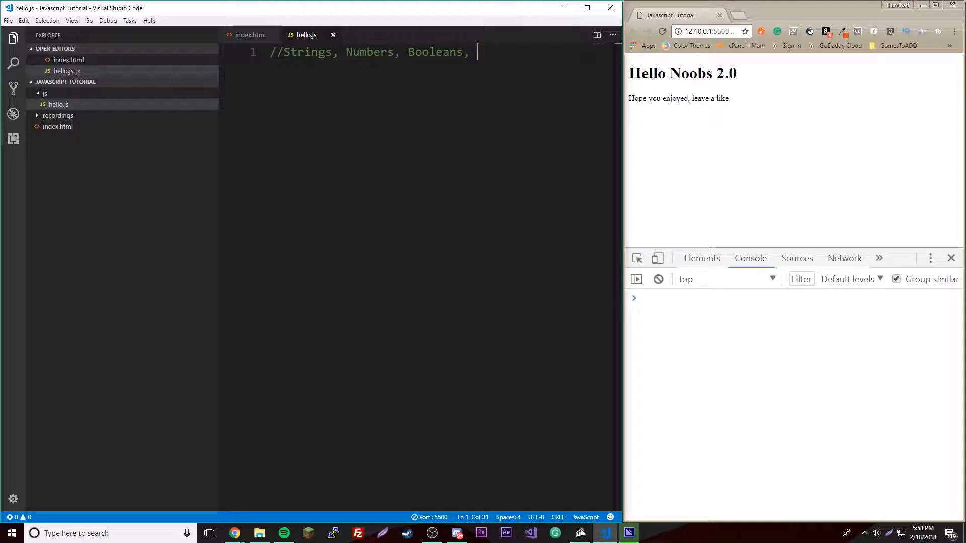
type("Null,")
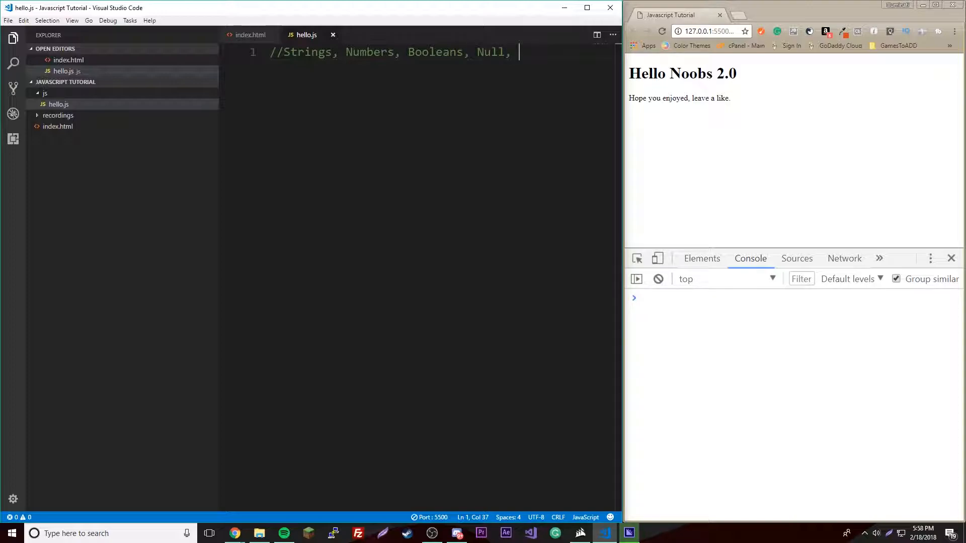
type("and")
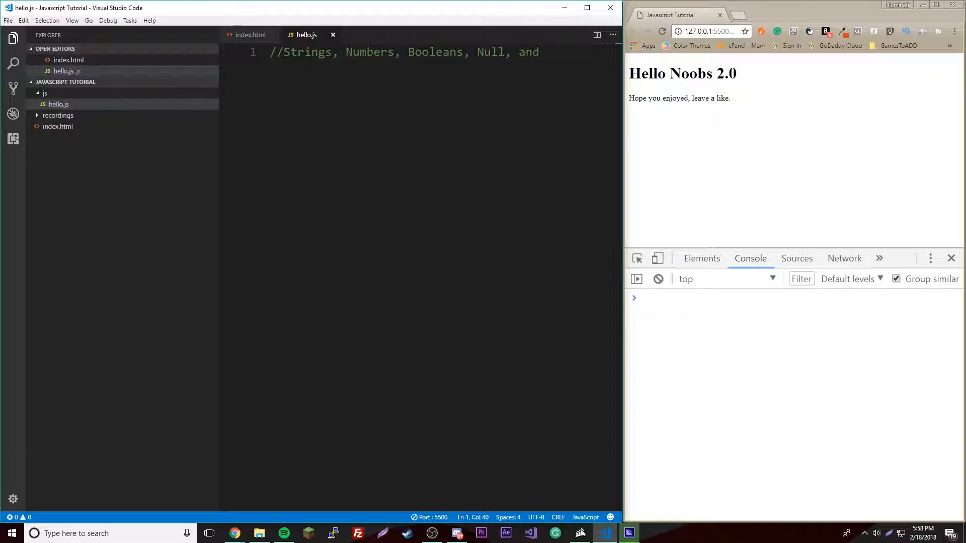
type("Undefined, and Symbols")
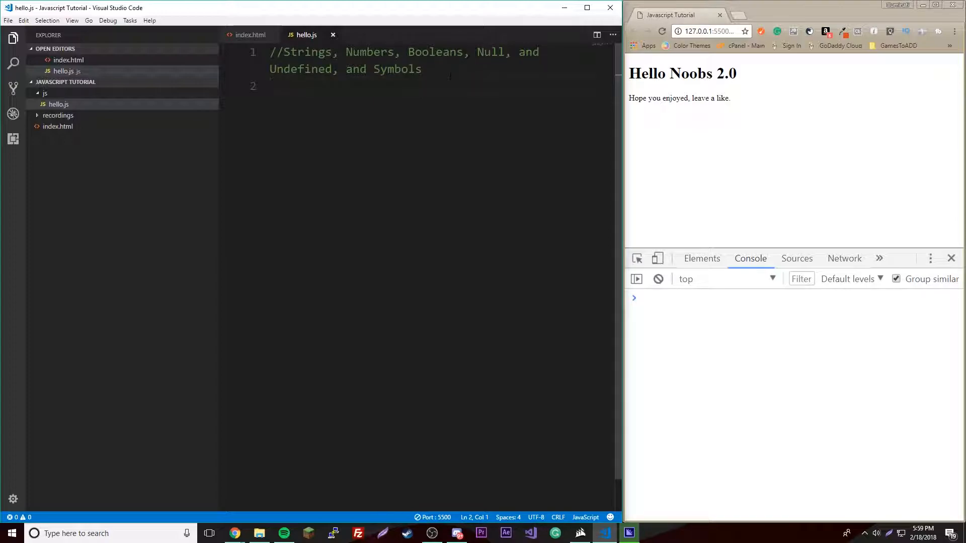
- Begin a '//Primitive Types' heading comment on line 1 above the list
type("//")
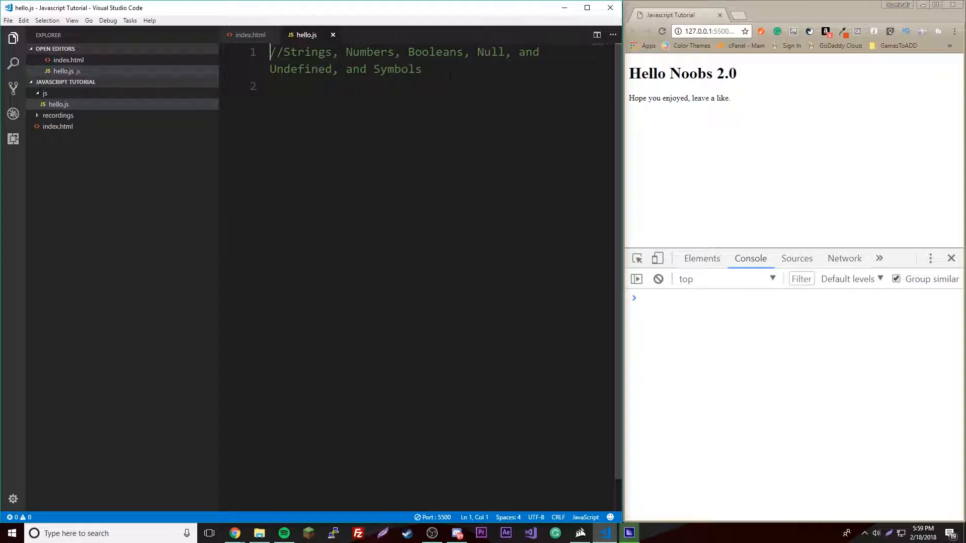
type("//Primitive Types")
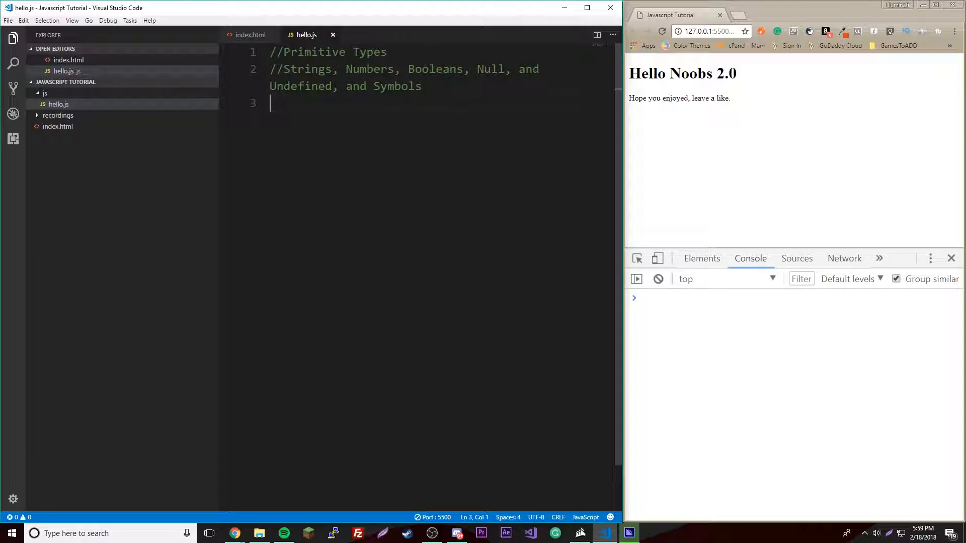
- Write '//Reference Types' and '//Objects - Arrays, Dates, Object Literals, and more.' comments
type("//")
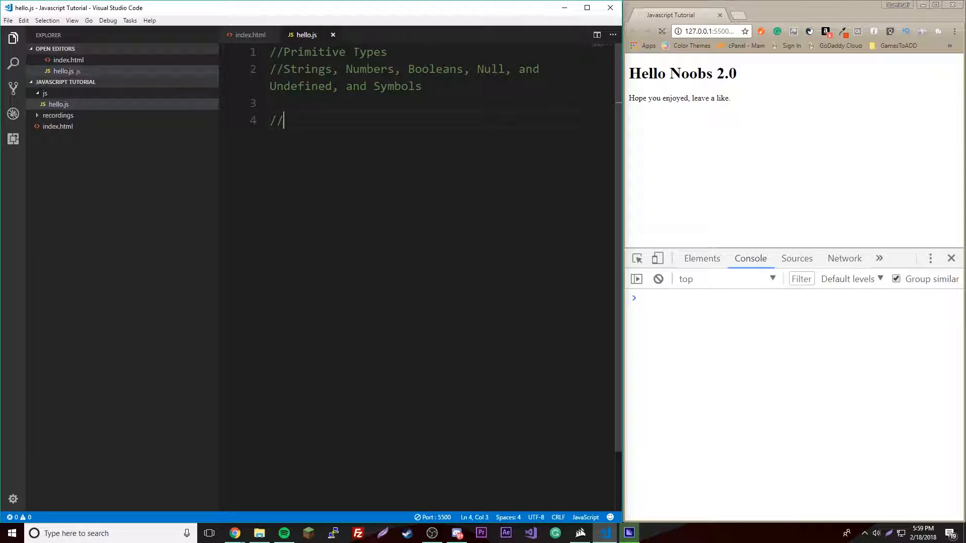
type("Refde")
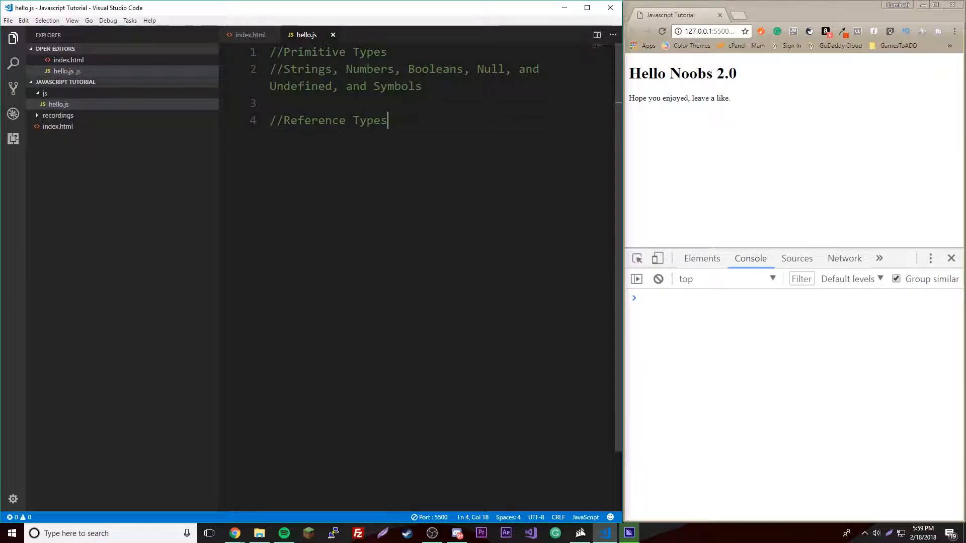
type("//Objects -")
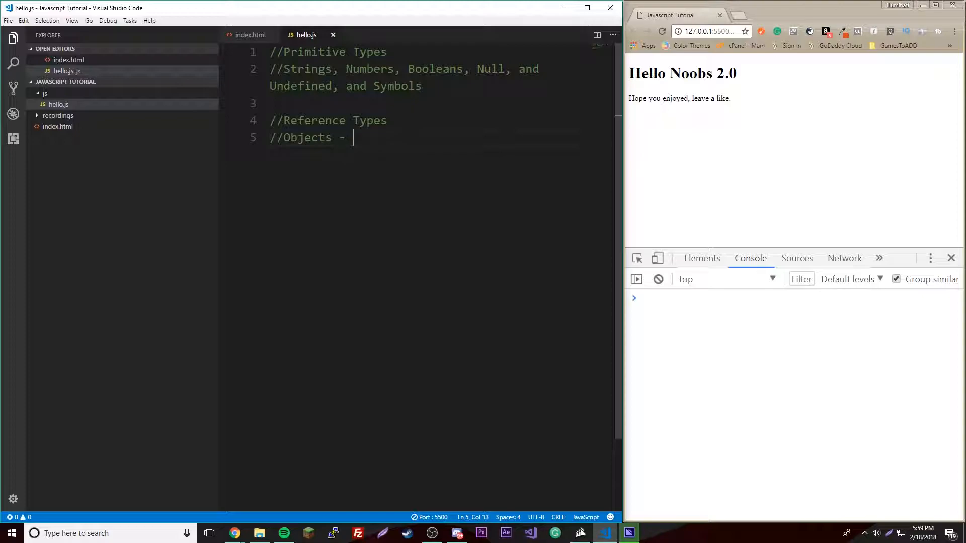
type("Arr")
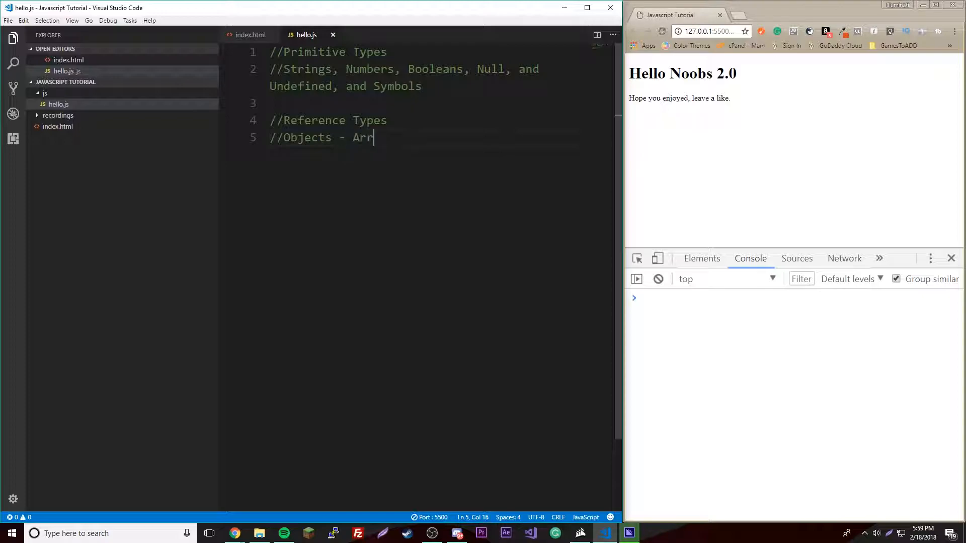
type("ays, Dates,")
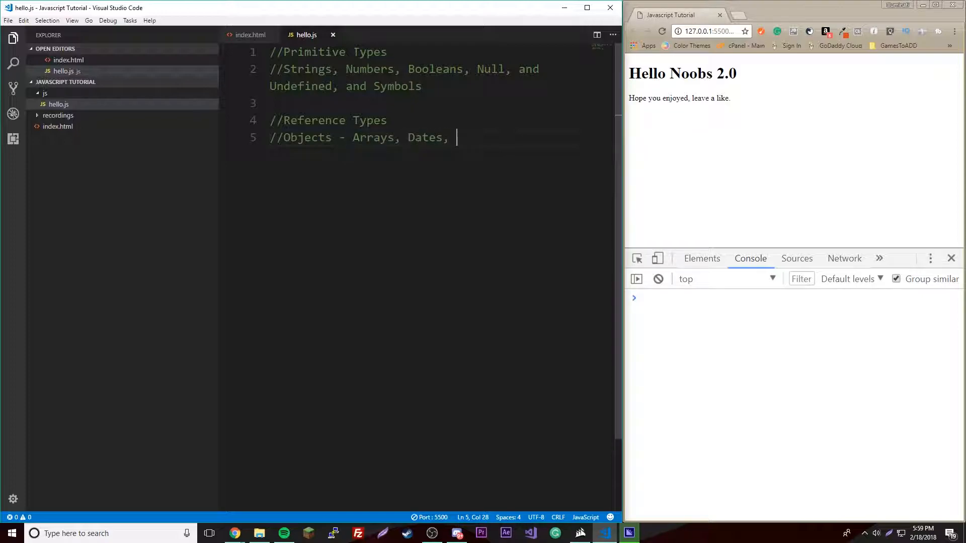
type("Object")
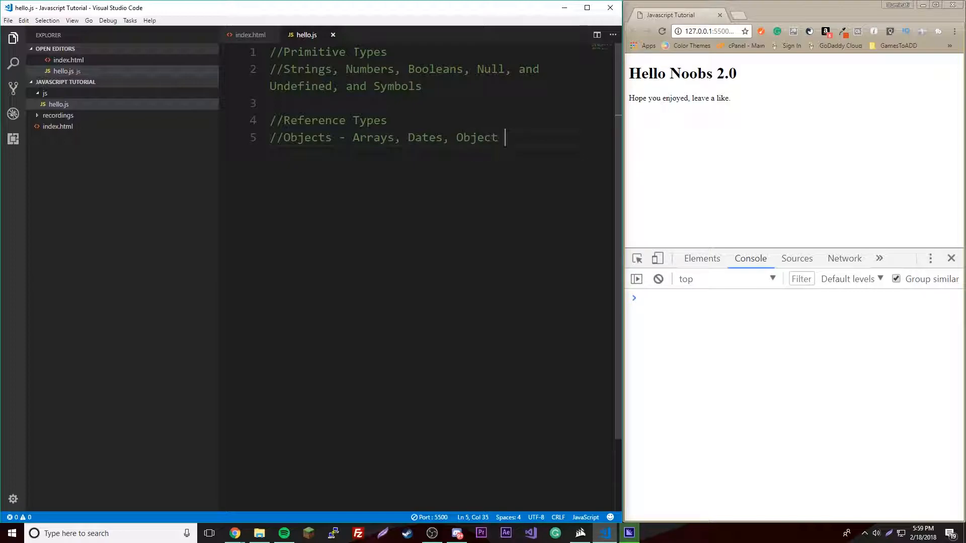
type("Literals, and more.")
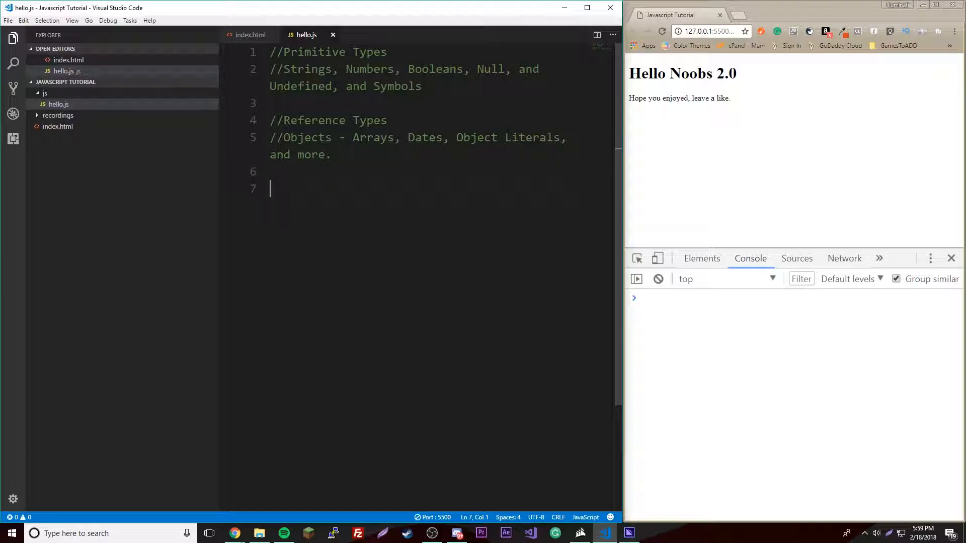
- Point out the objects and primitives comments, then return to blank line 7
double_click(306, 138)
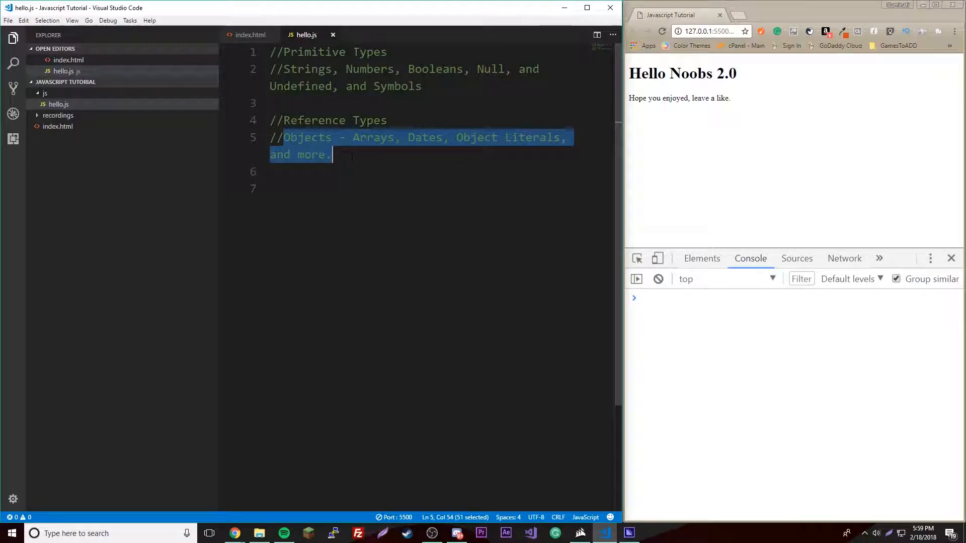
left_click(333, 69)
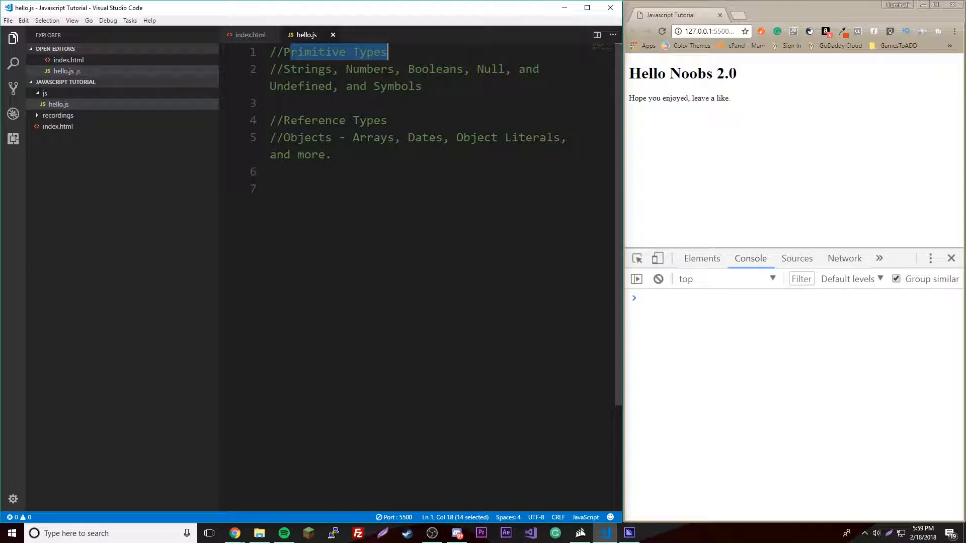
left_click(271, 189)
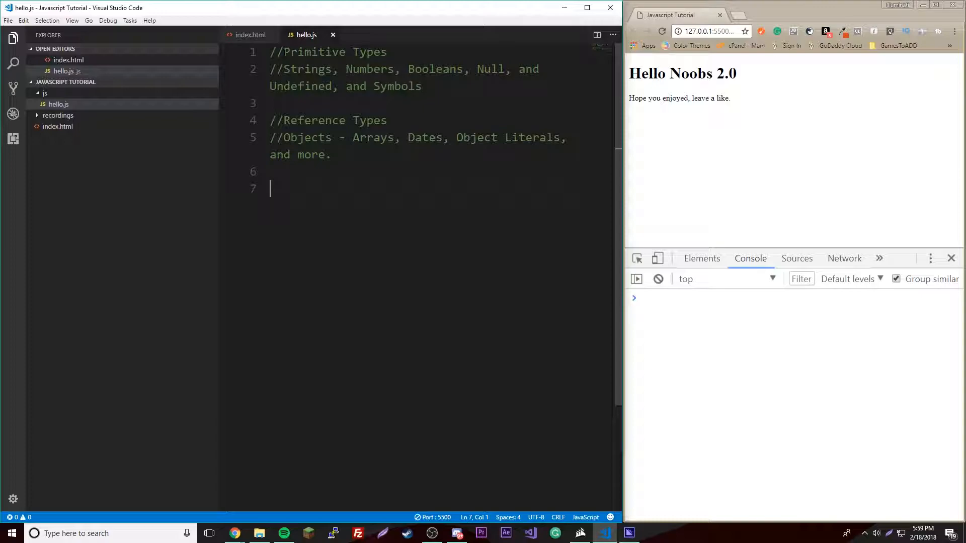
double_click(308, 69)
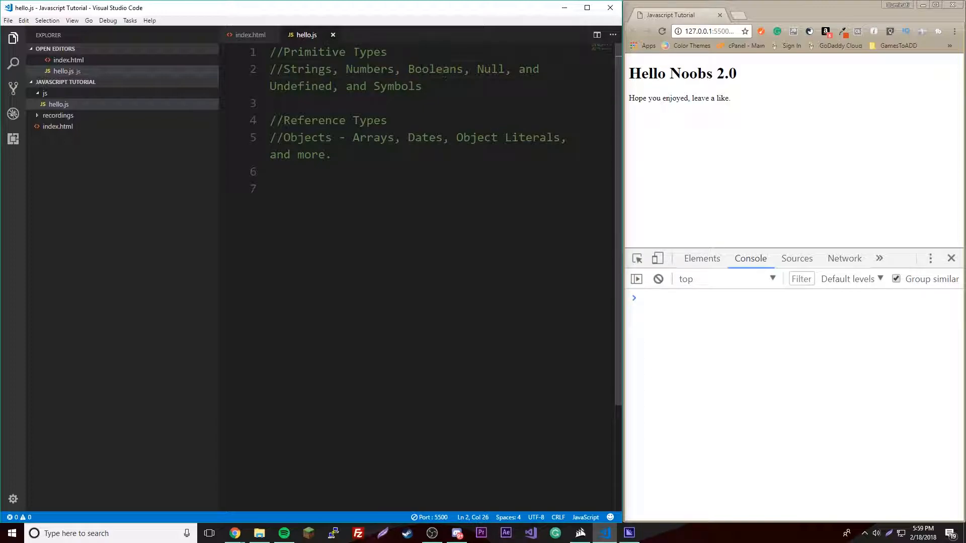
left_click(290, 189)
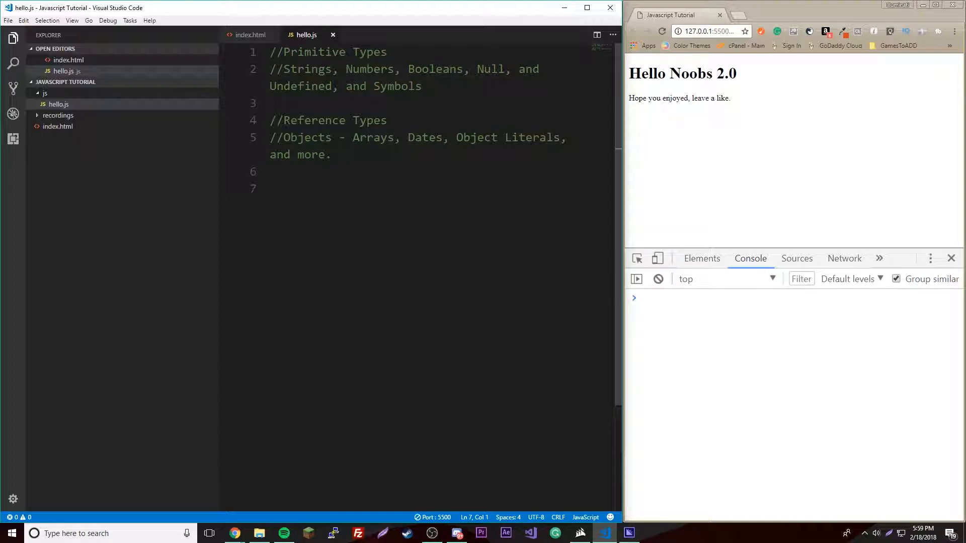
- Under a //String comment, declare const stringOne = "Hey";
type("//S")
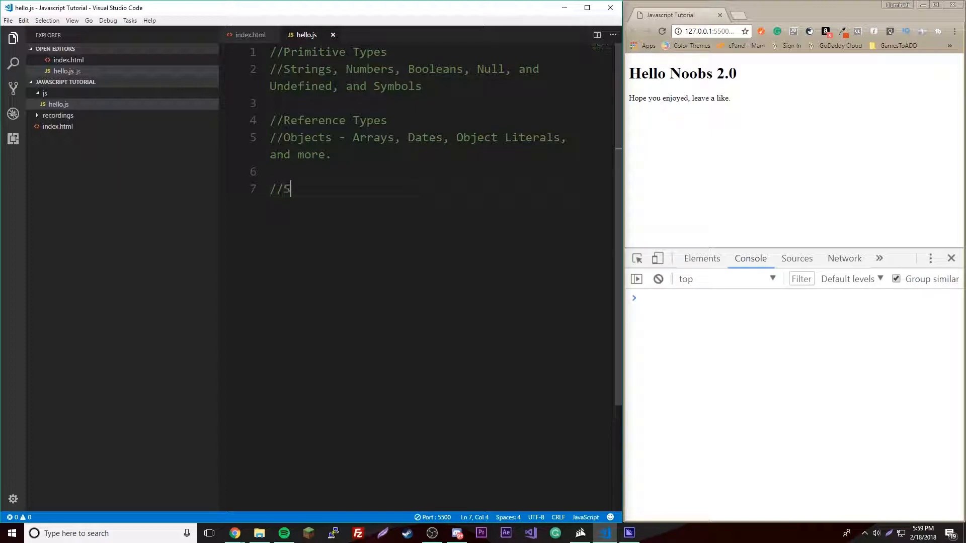
type("tring")
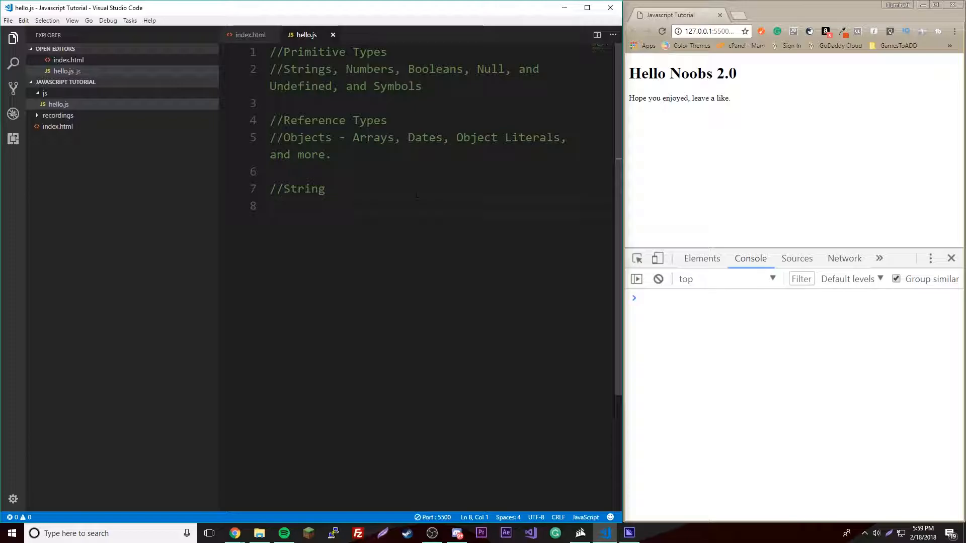
type("const")
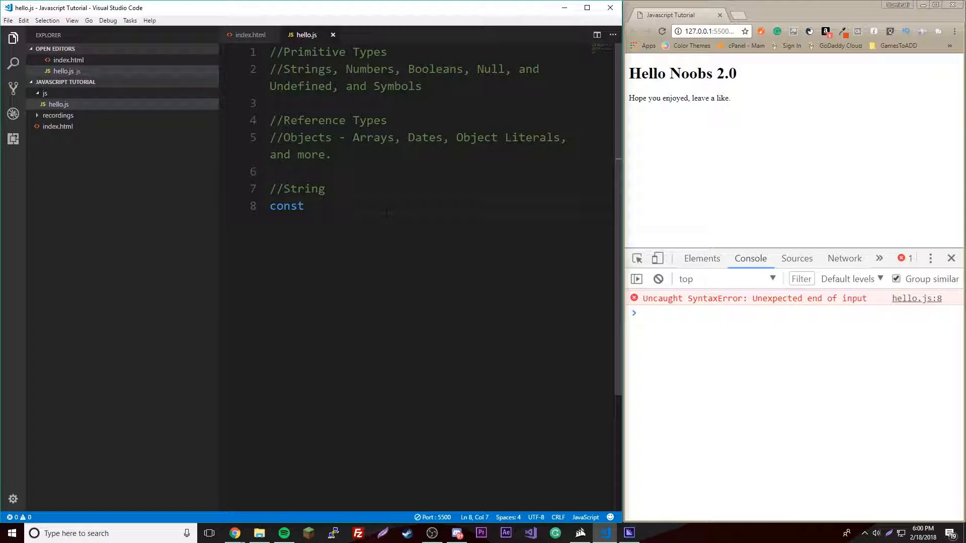
type("strin")
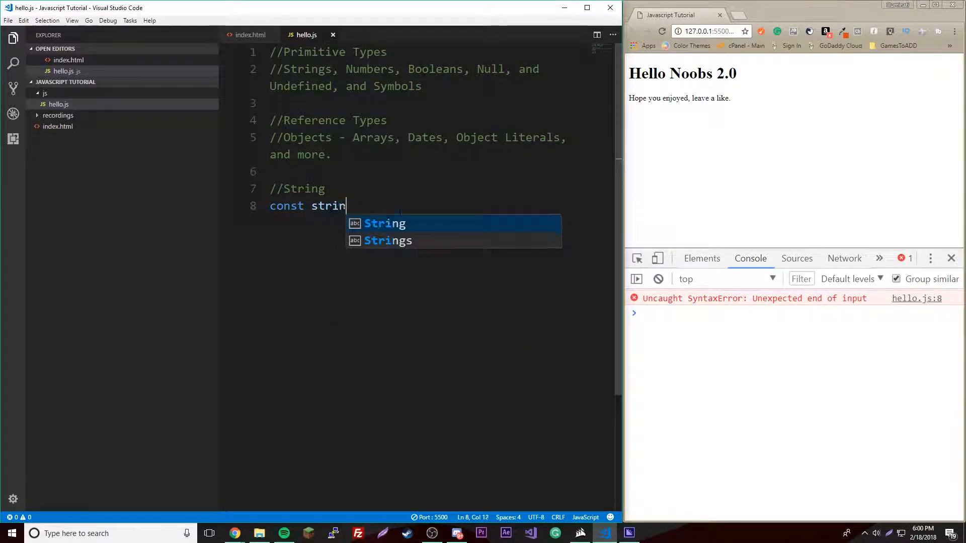
type("gOne =")
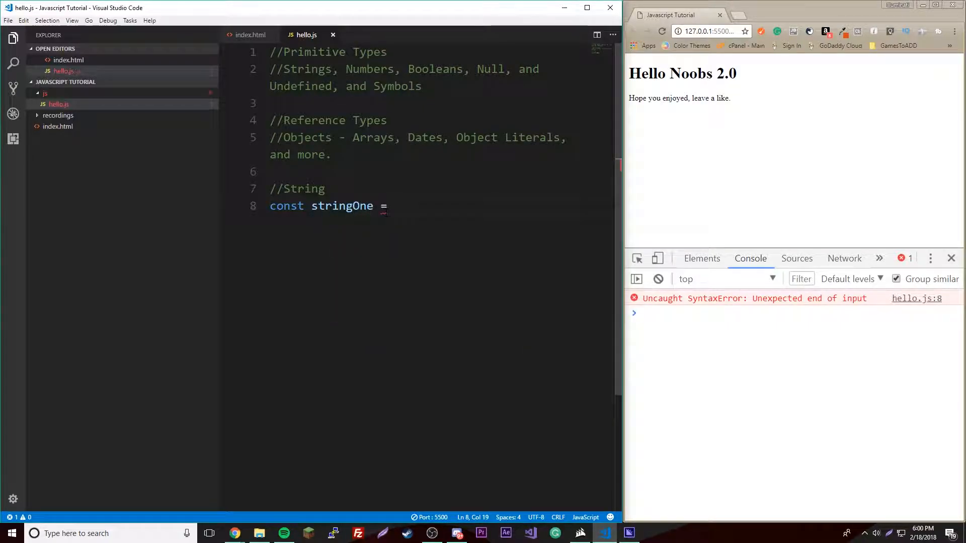
type("\"H\"")
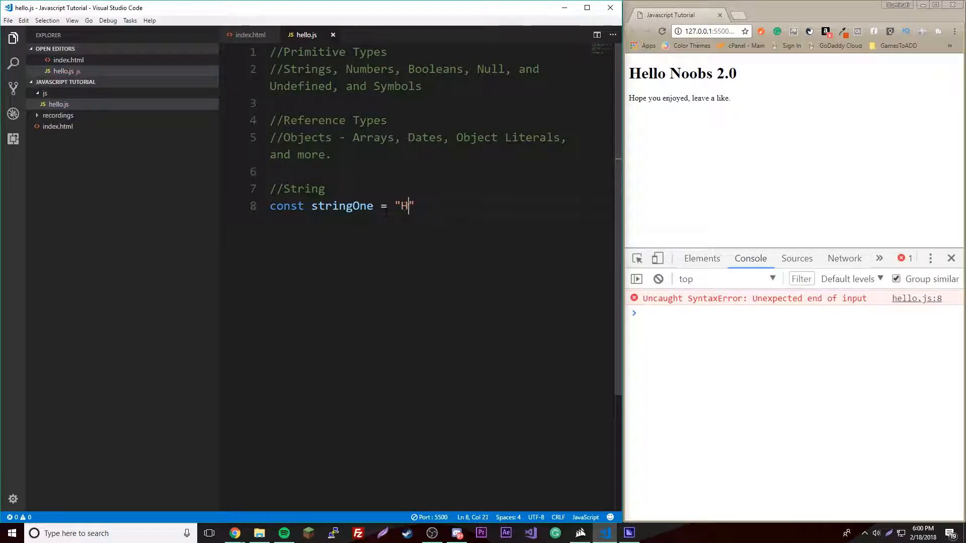
type("ey\";")
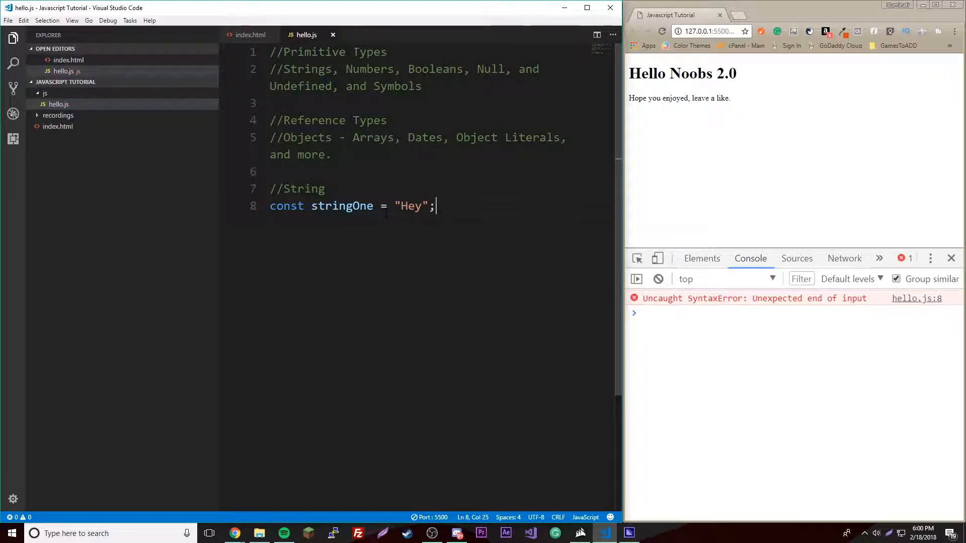
- Log stringOne with console.log so Hey appears in the browser console
type("console")
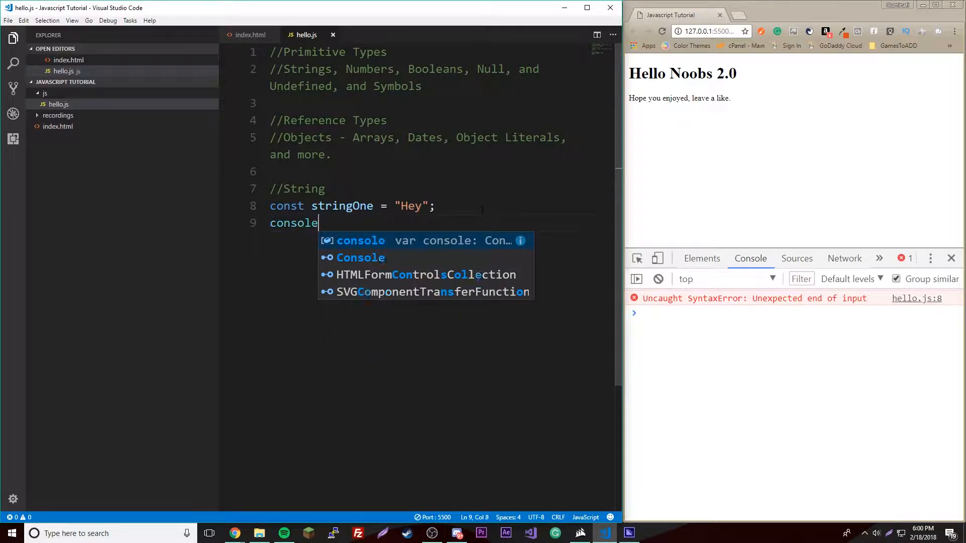
type(".log(")
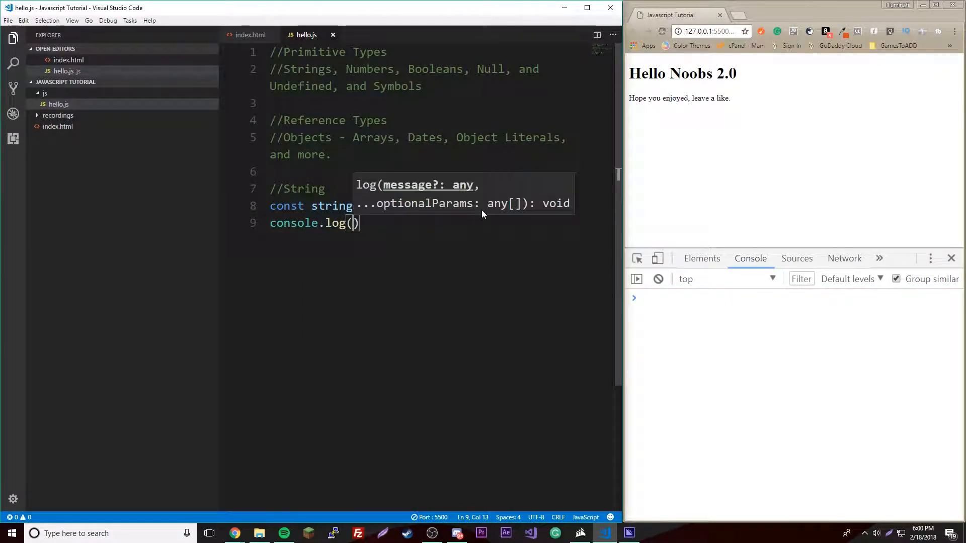
type("stringOne")
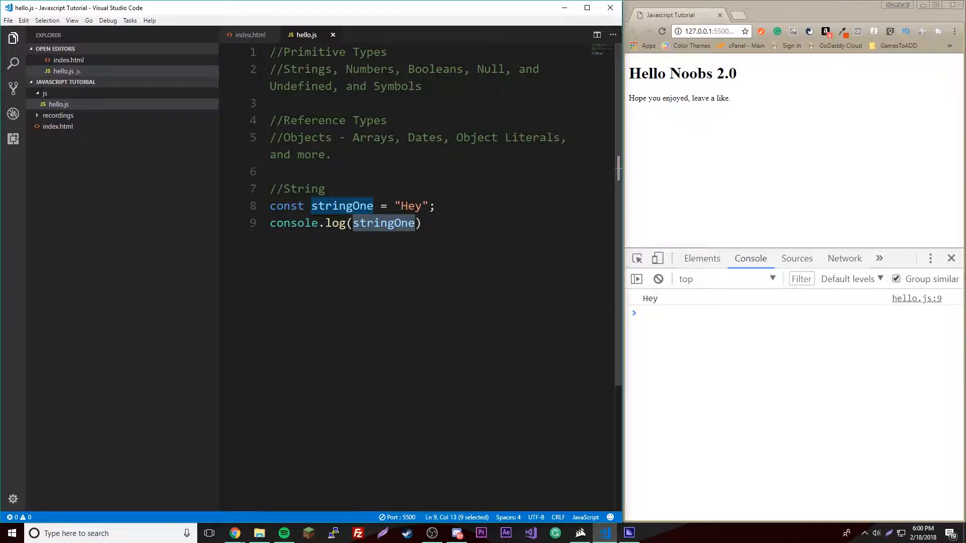
- Change the log to console.log(typeof stringOne); so the console prints string
type("typeof")
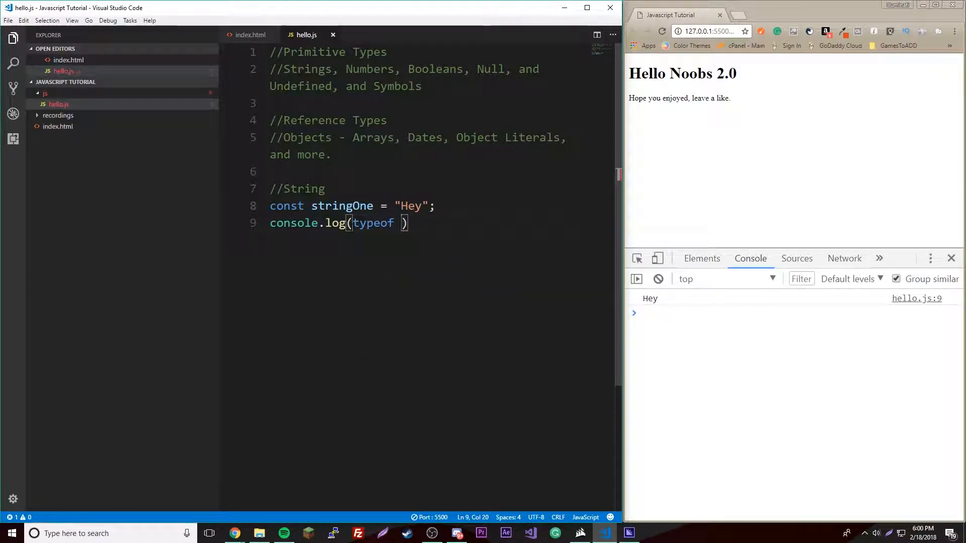
type("stringOne")
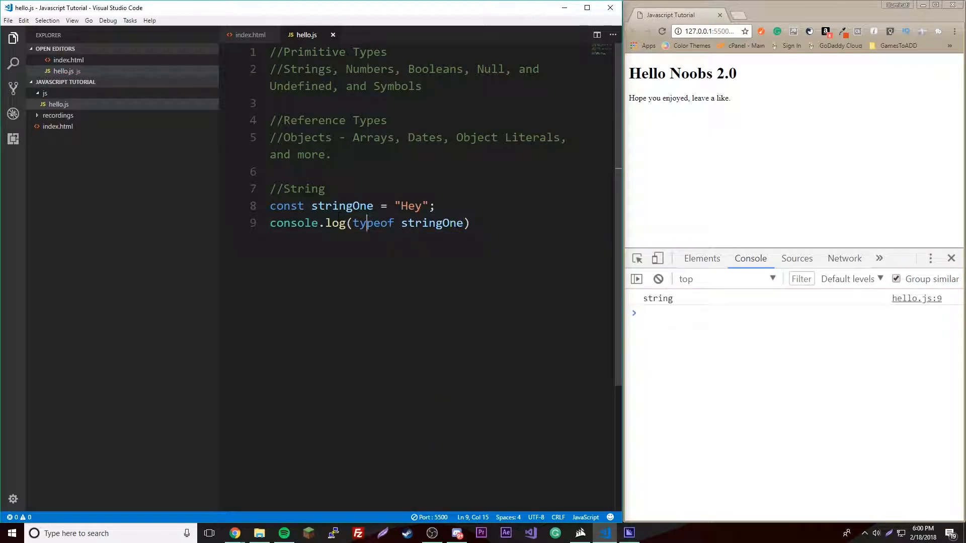
double_click(342, 205)
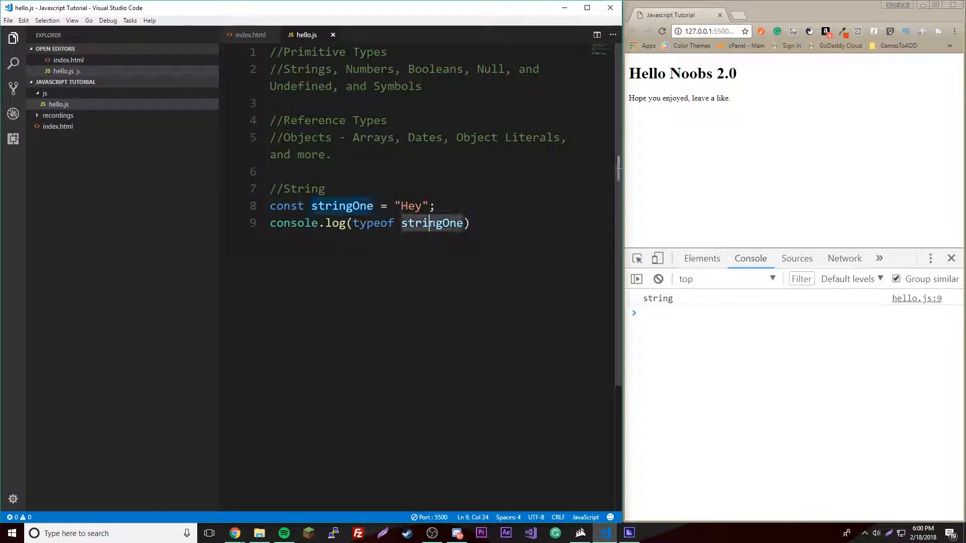
type(";")
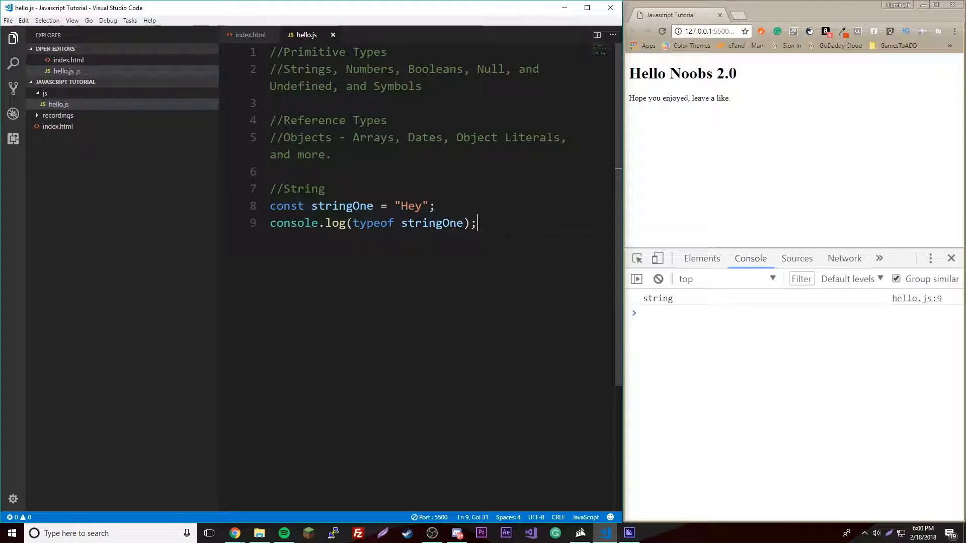
left_click_drag(270, 224, 340, 223)
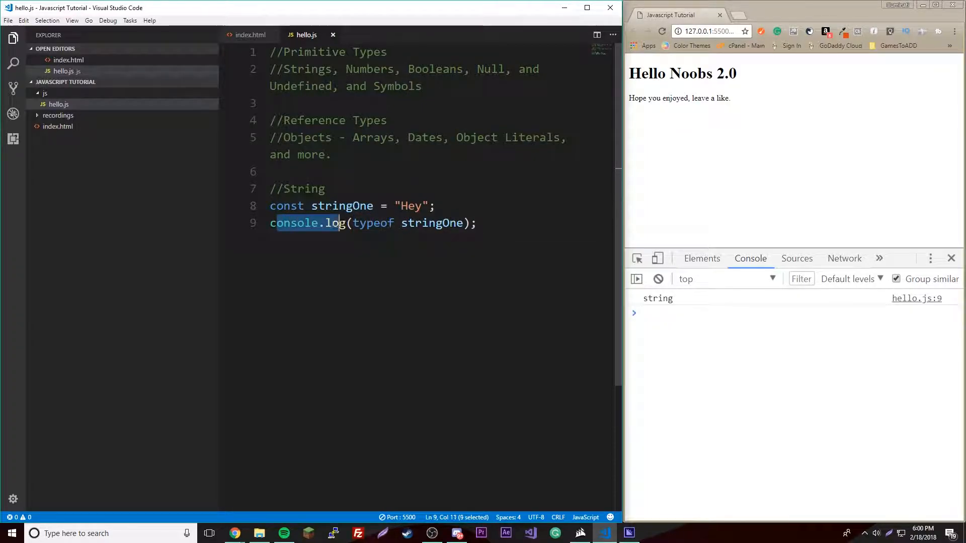
left_click(476, 223)
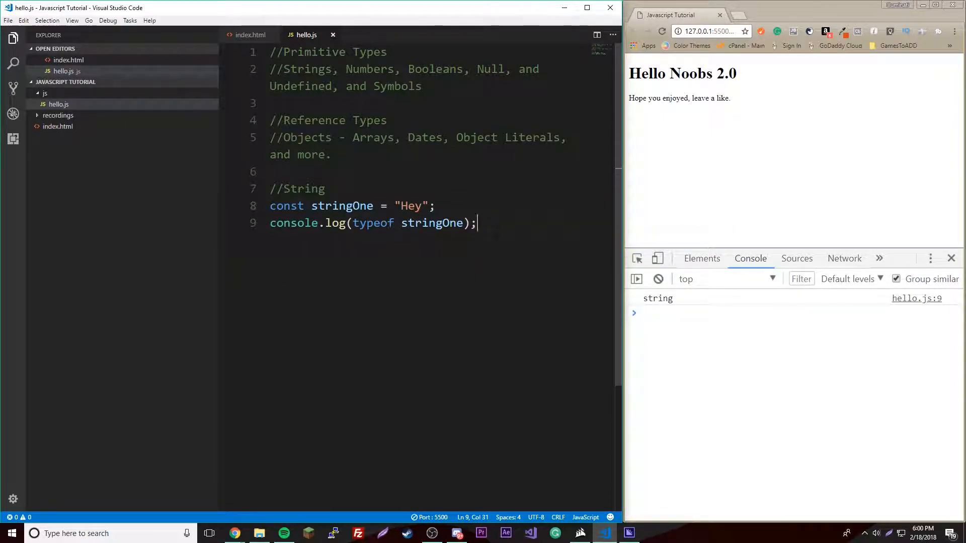
- Add a //Numbers comment and declare const numberOne = 56;
key("Enter")
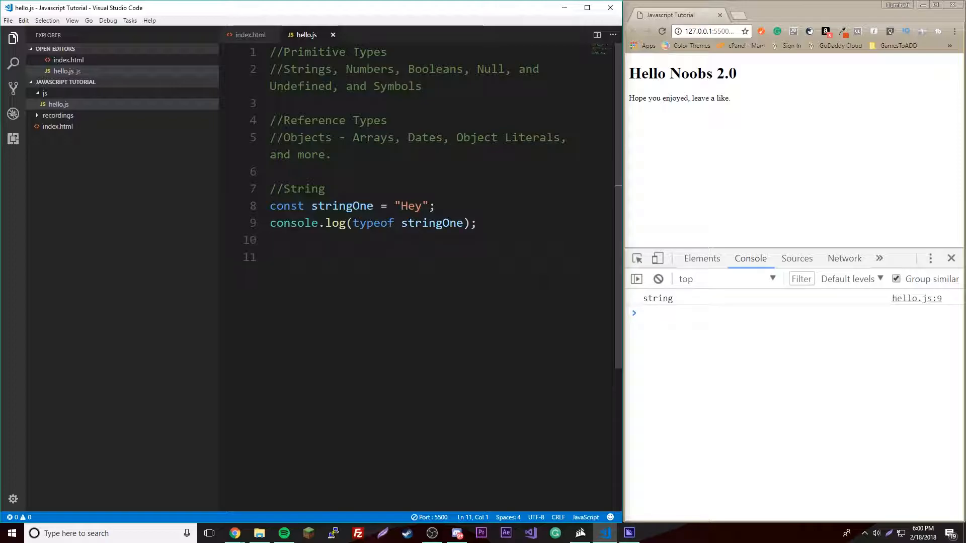
type("//Numbr")
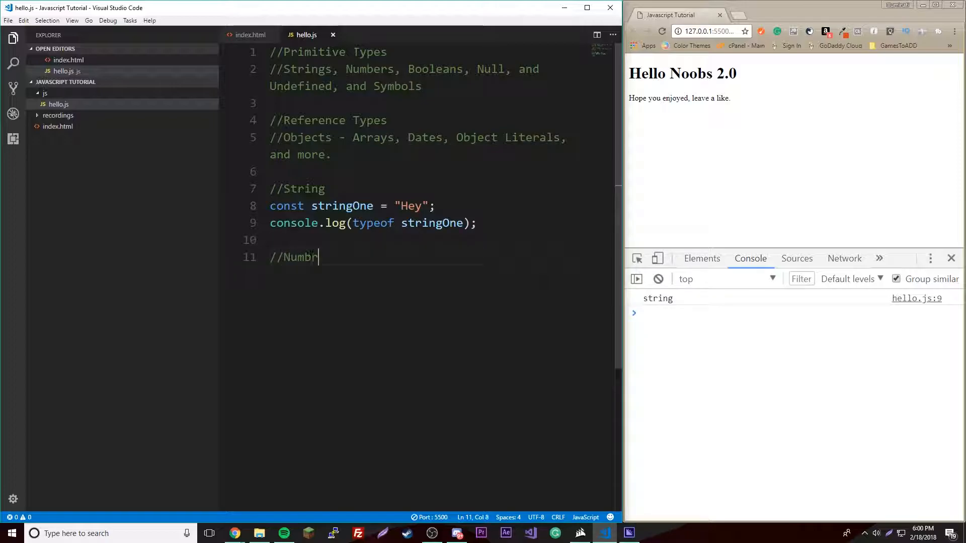
type("ers")
type("const number")
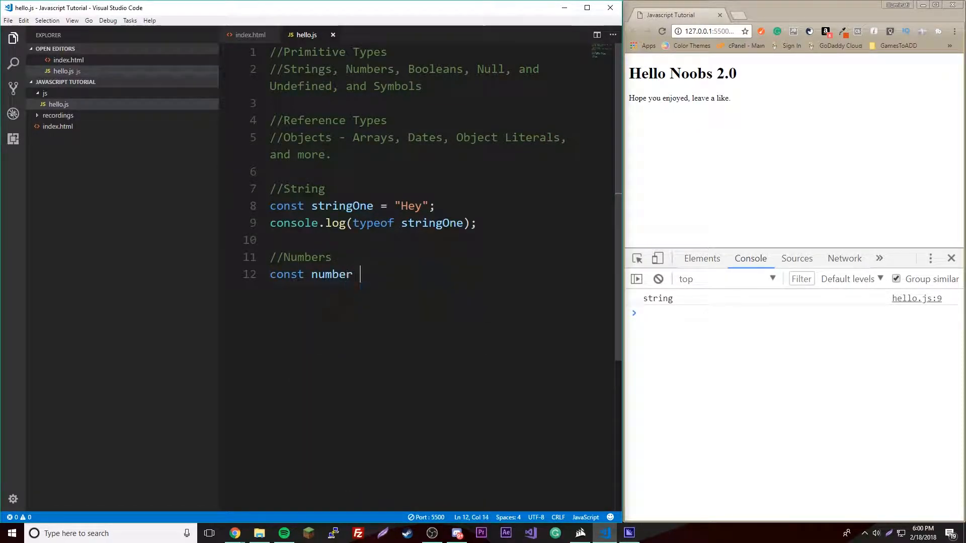
type("=")
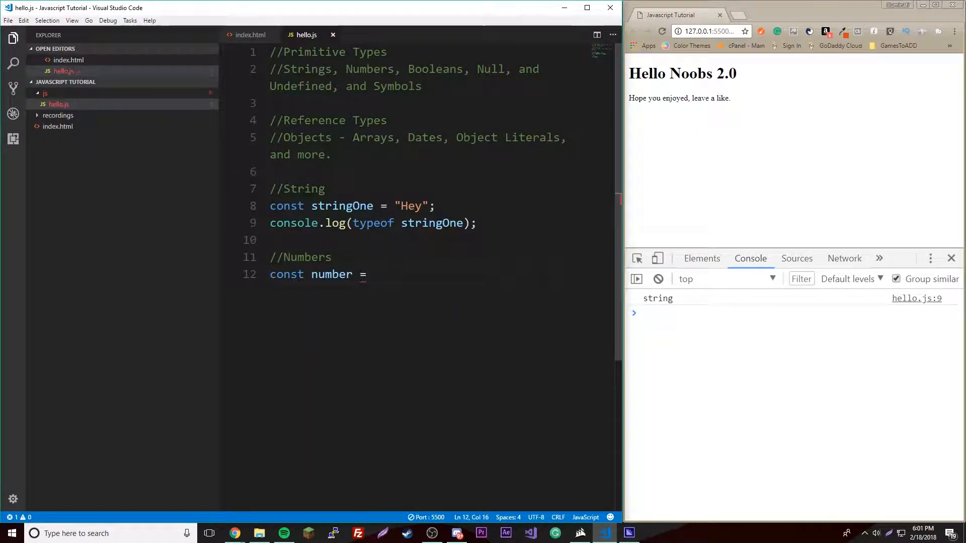
double_click(331, 275)
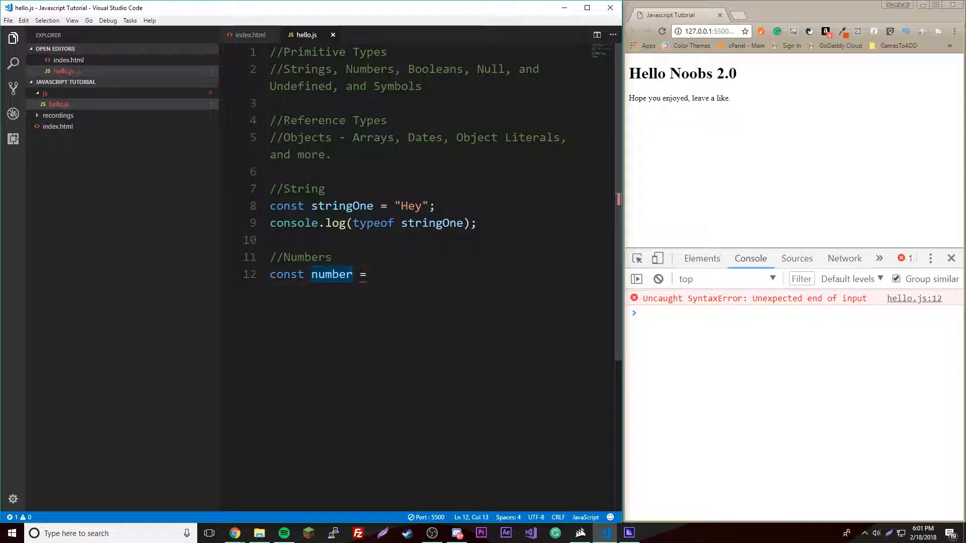
type("One")
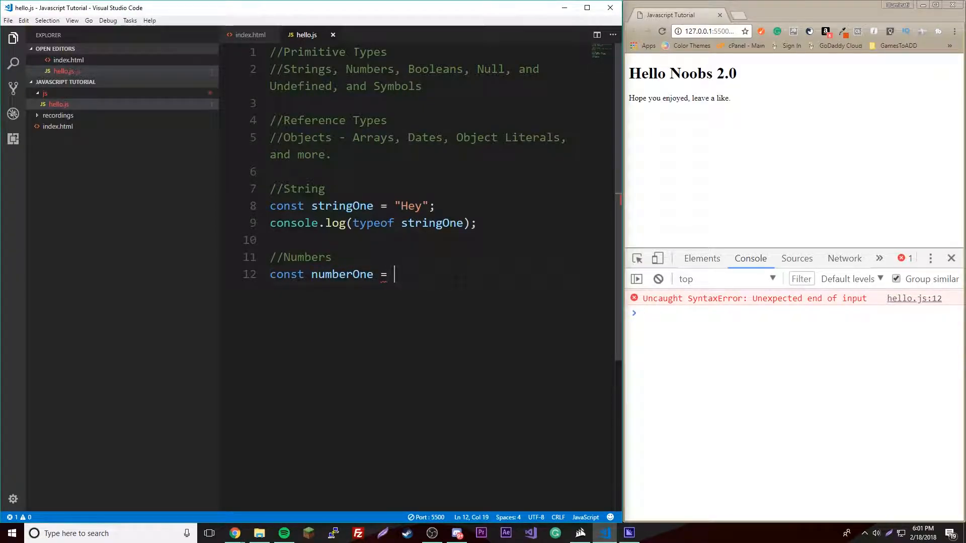
type("56;")
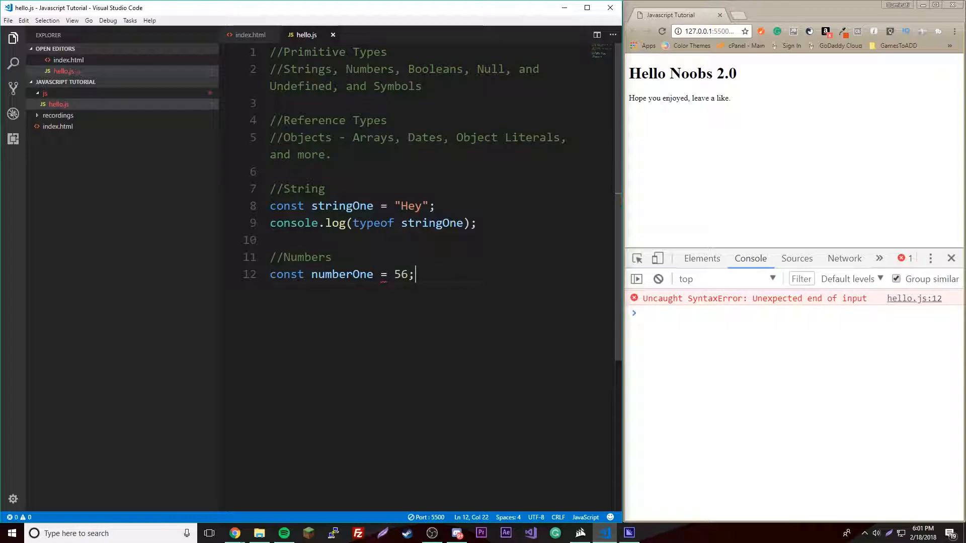
- Log typeof numberOne so the console shows number
type("console.log(typeof")
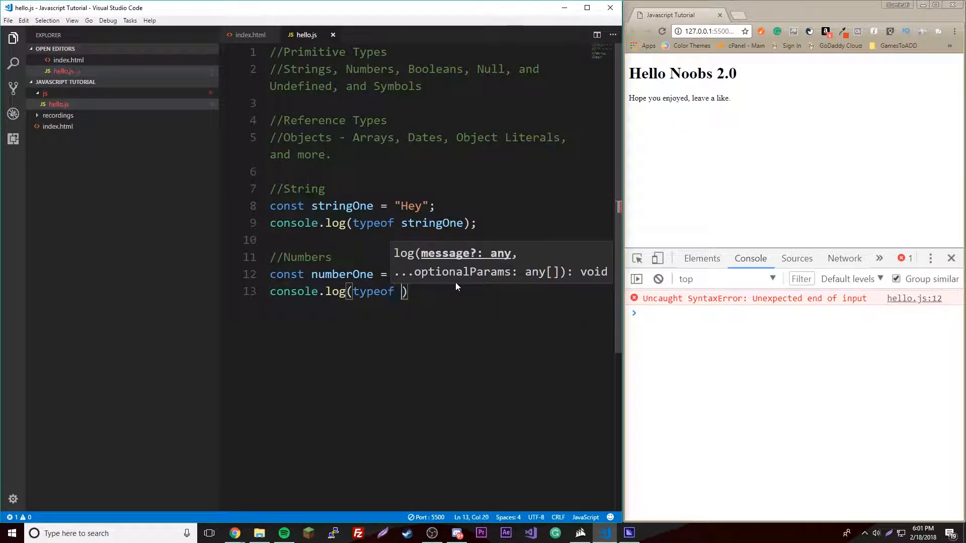
type("nuy=")
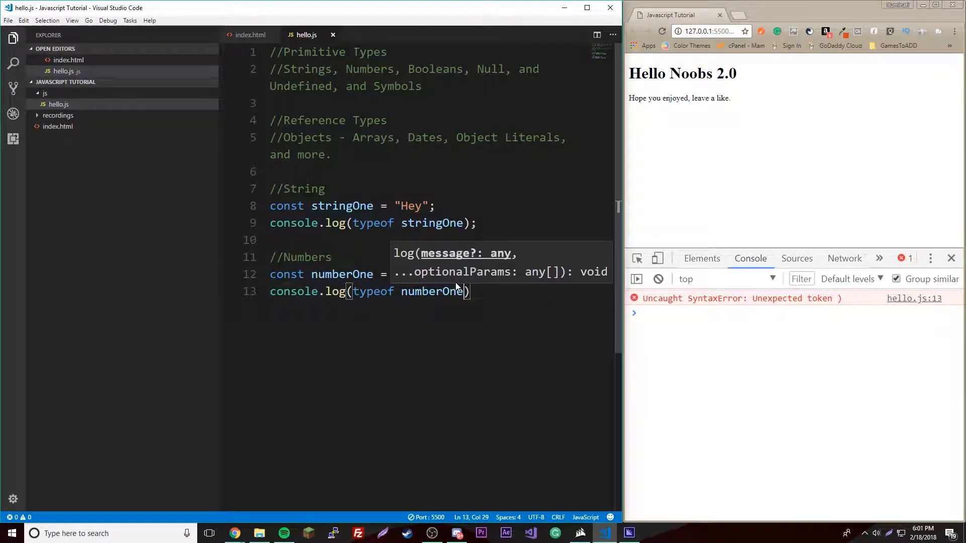
type("56;")
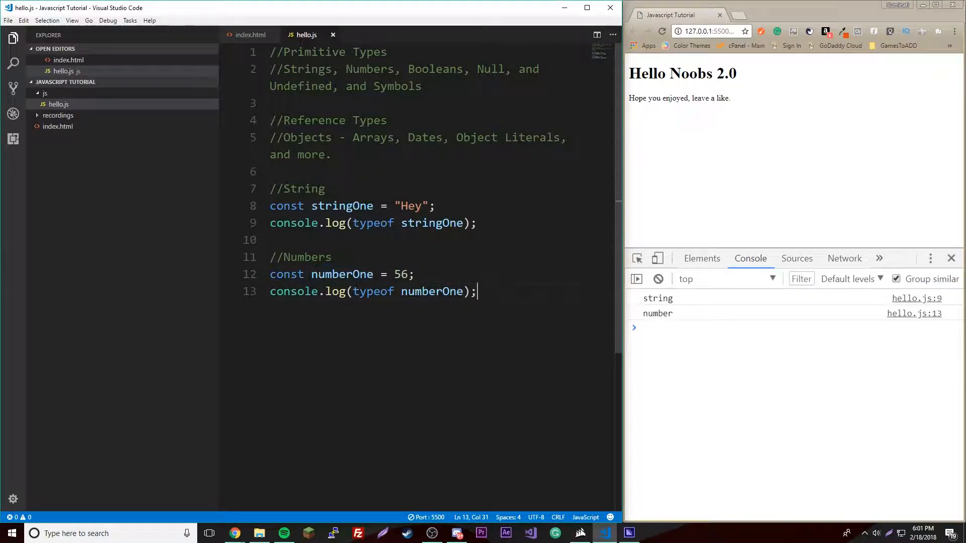
- Add a //Booleans comment noting true/false and start a boolean variable name
type("//Bo")
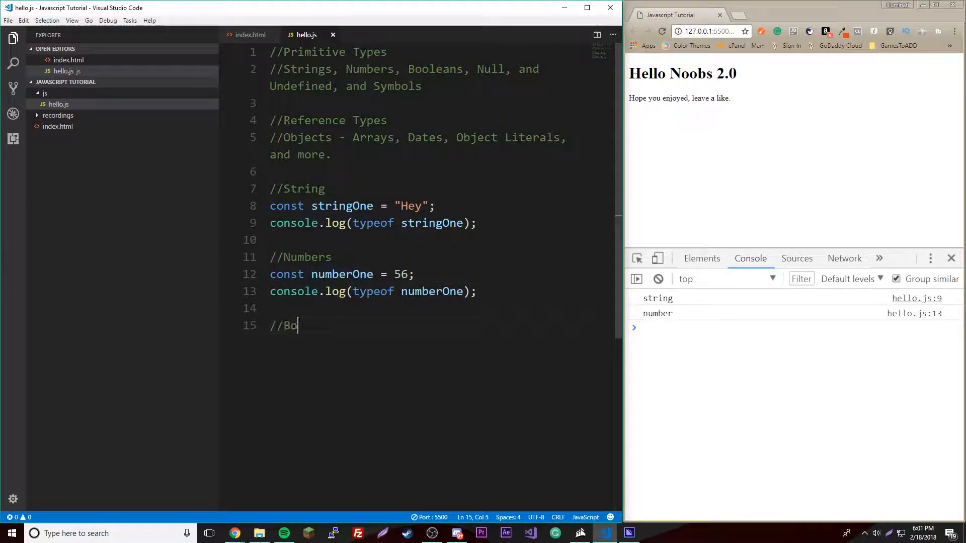
type("oleans")
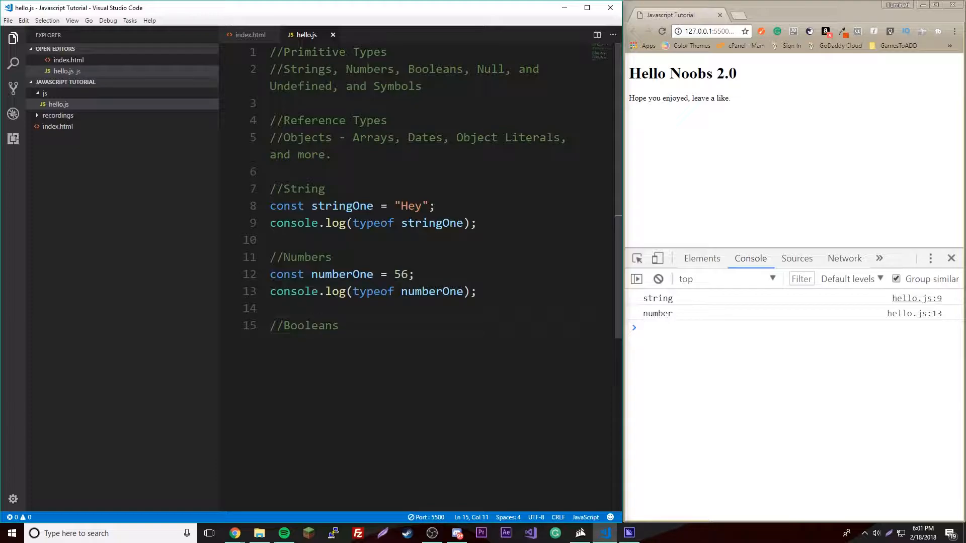
key("enter")
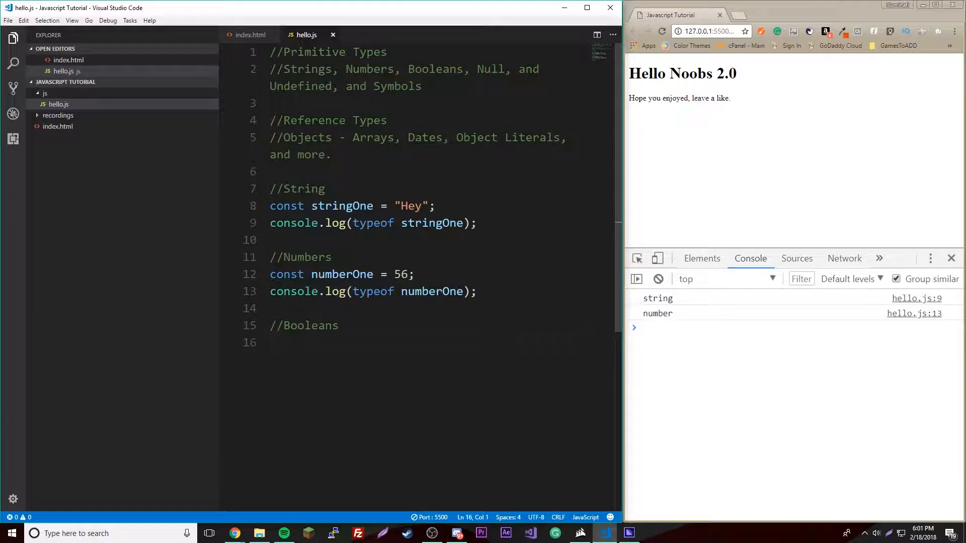
type("tr")
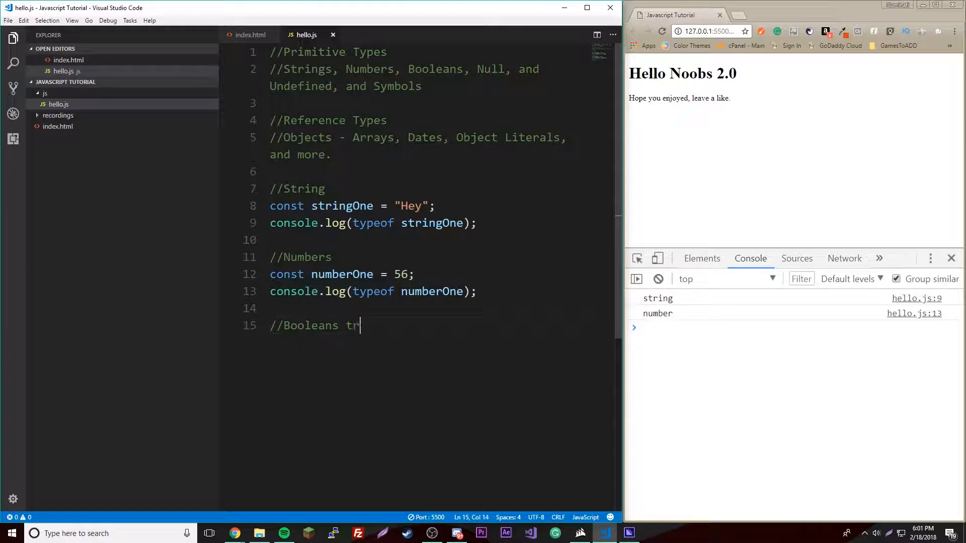
type("ue/false")
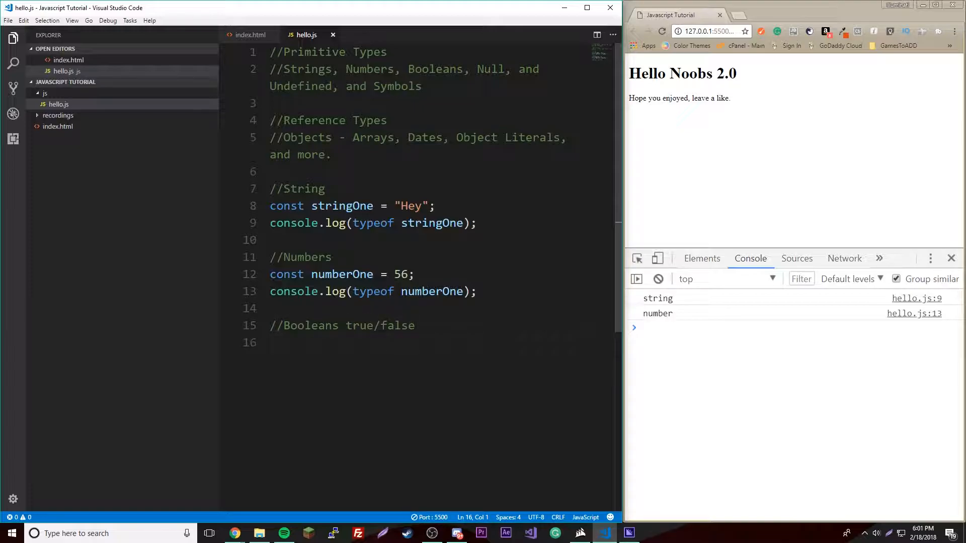
type("const")
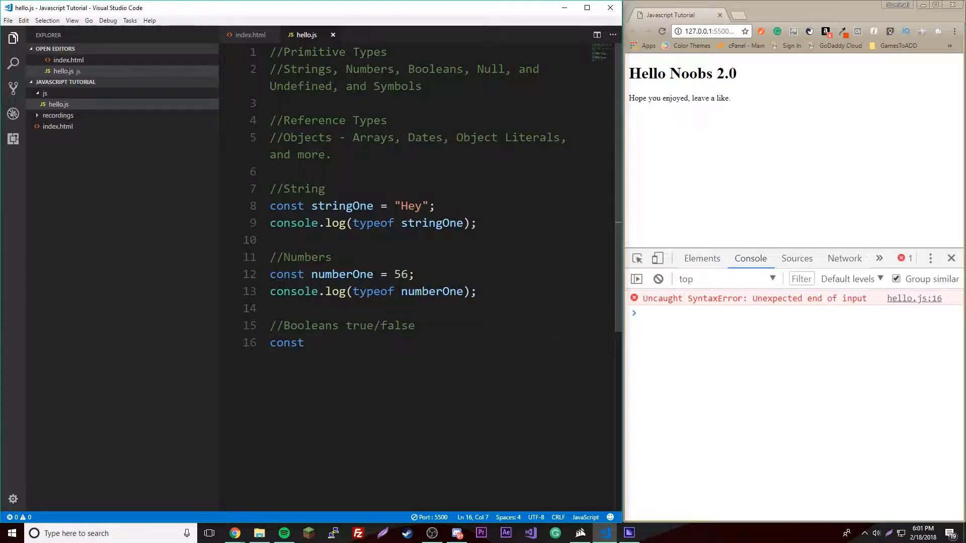
type("boo")
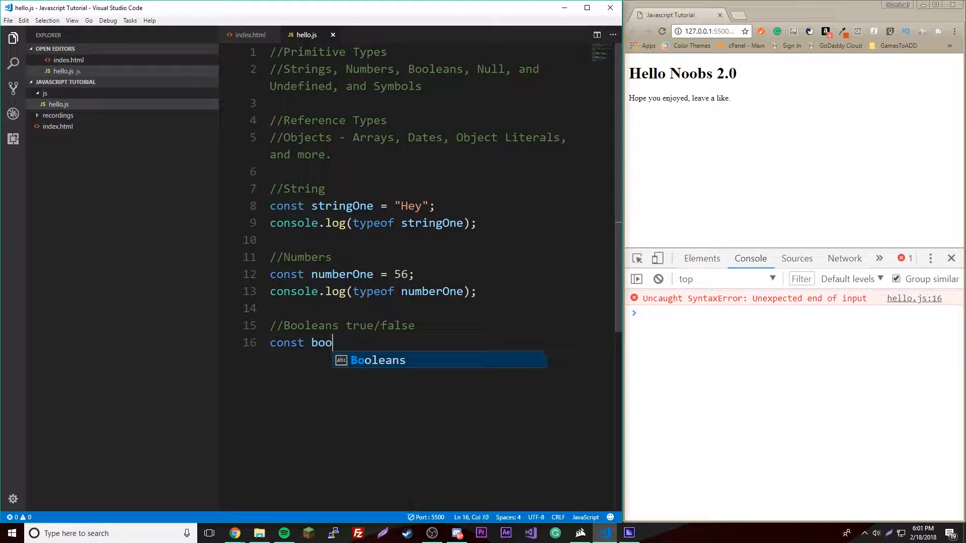
type("leansAreCool")
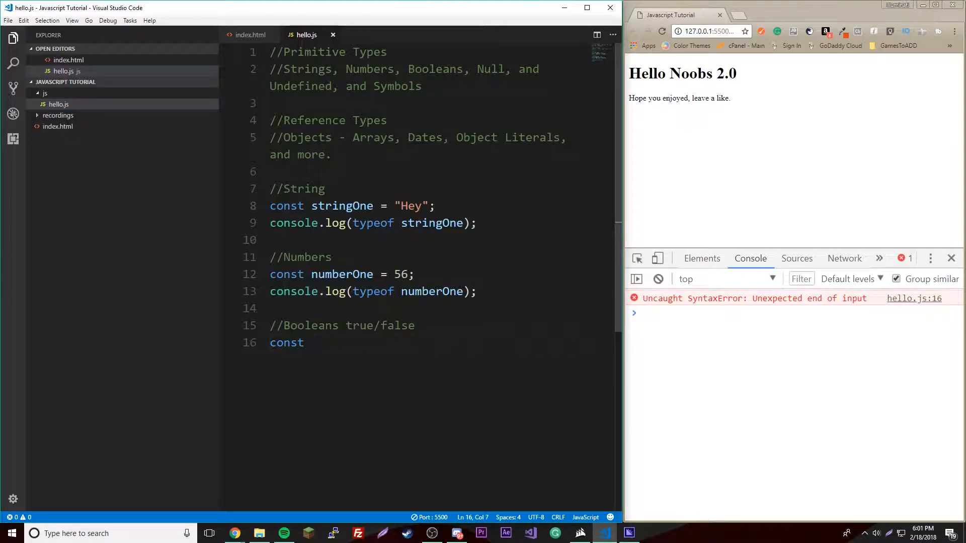
- Declare const isDead = true; after trying false first
type("is")
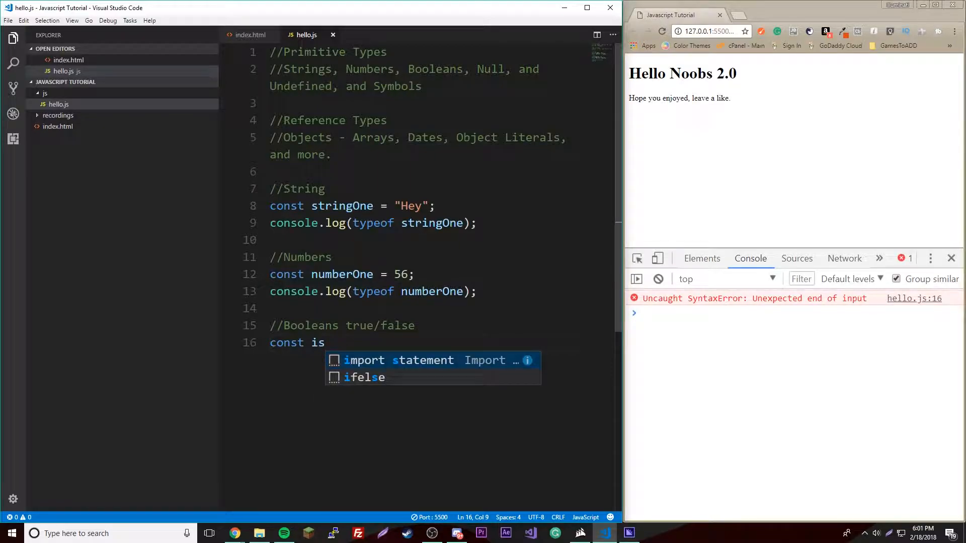
type("Dead =")
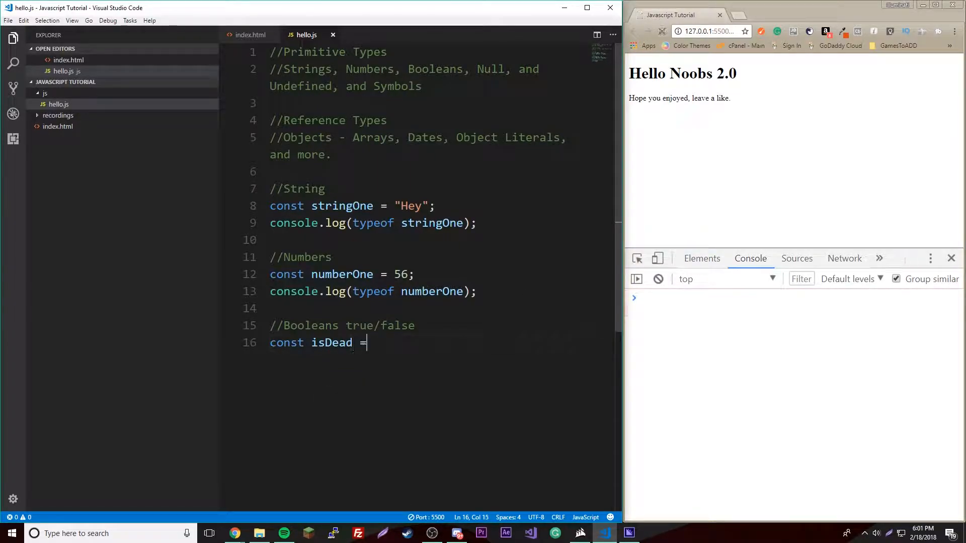
type("fqalse")
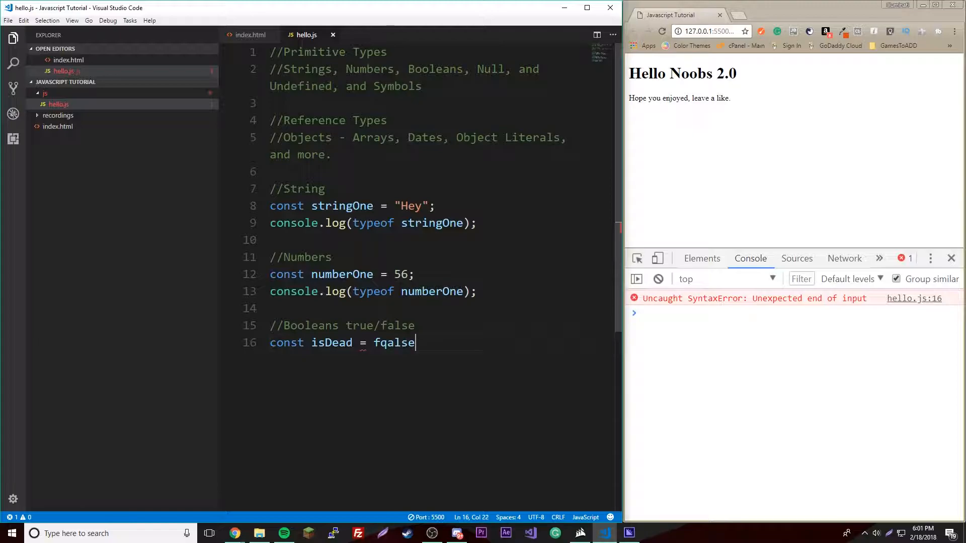
type("false;")
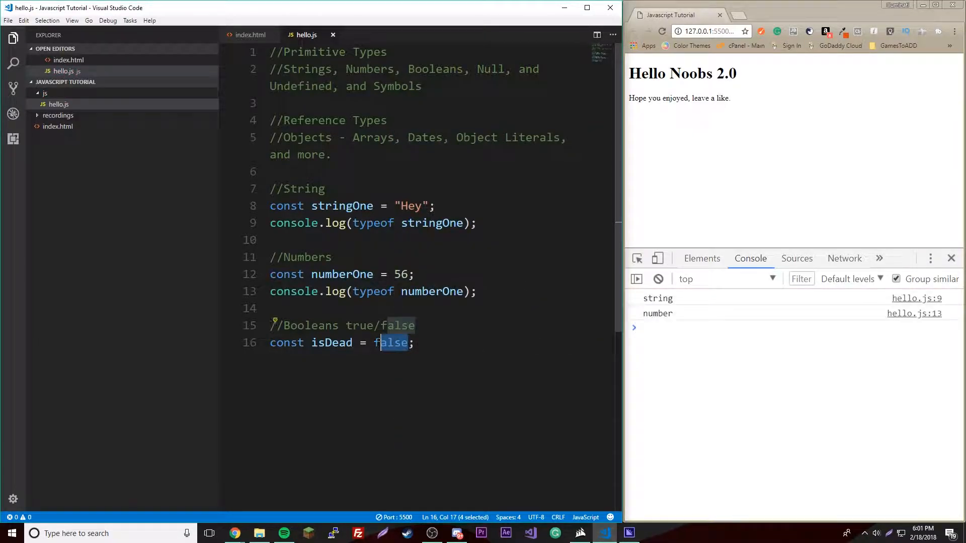
type("true")
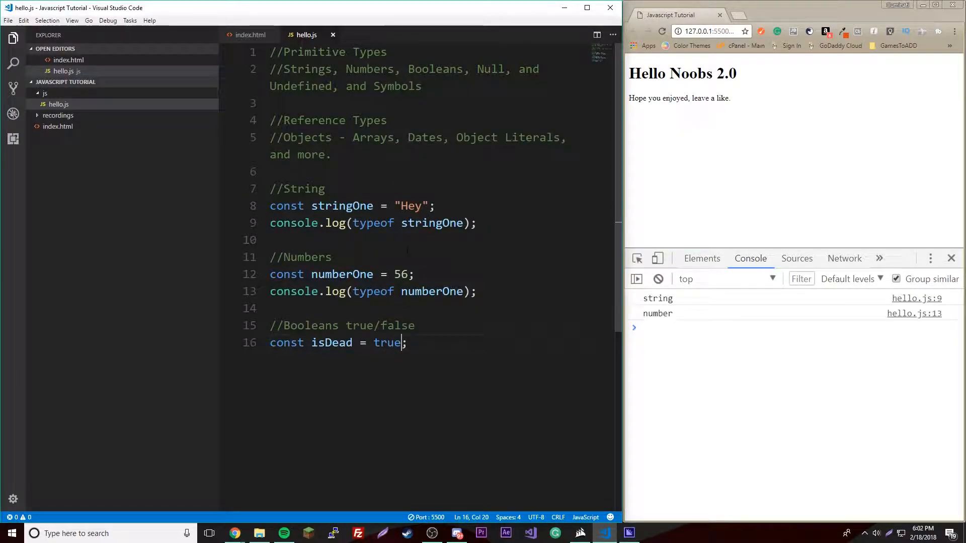
type(";")
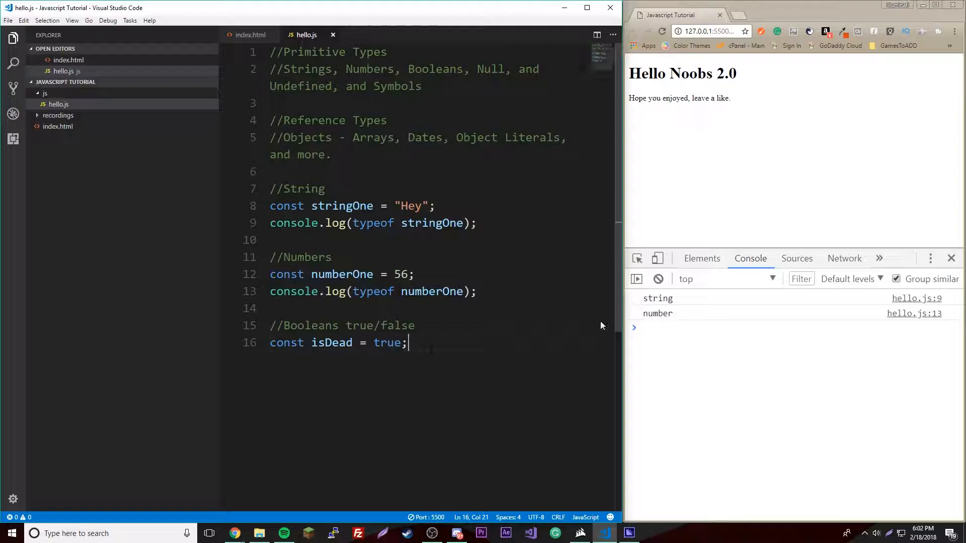
- Log typeof isDead so the console prints boolean
type("c")
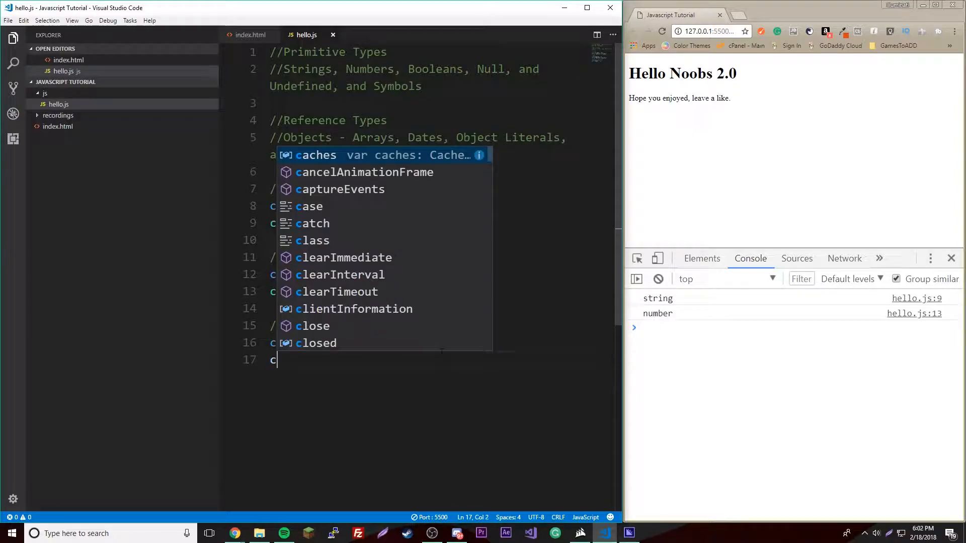
type("onsole.log")
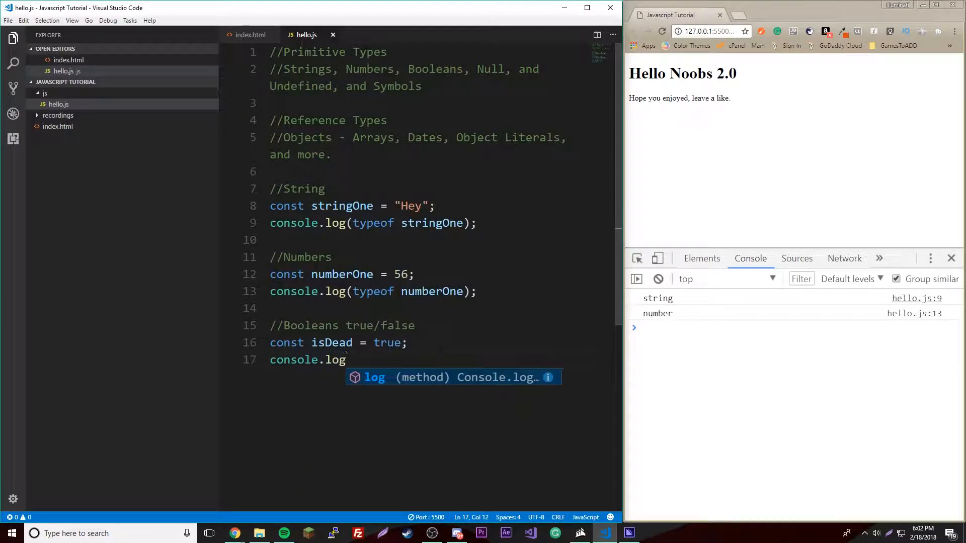
type("(typeof")
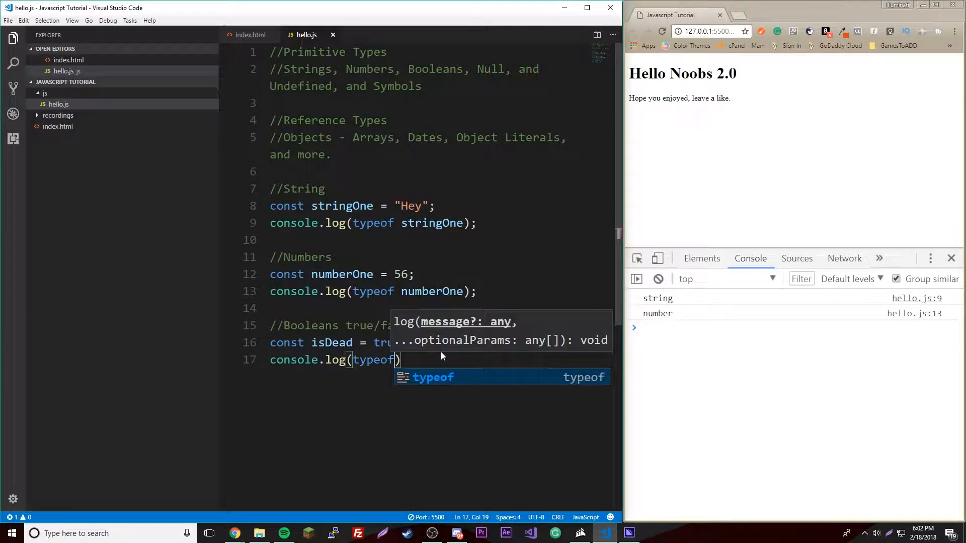
type("is")
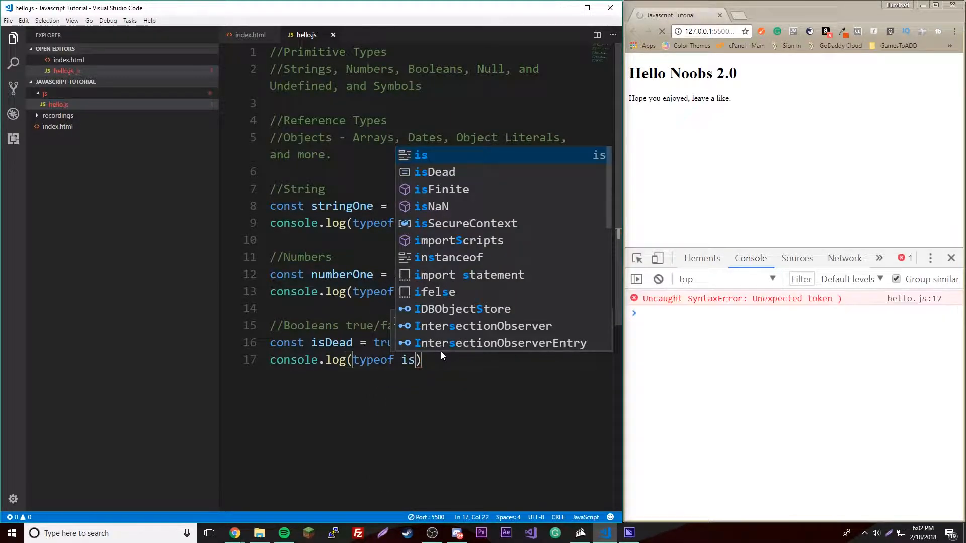
type("Dead")
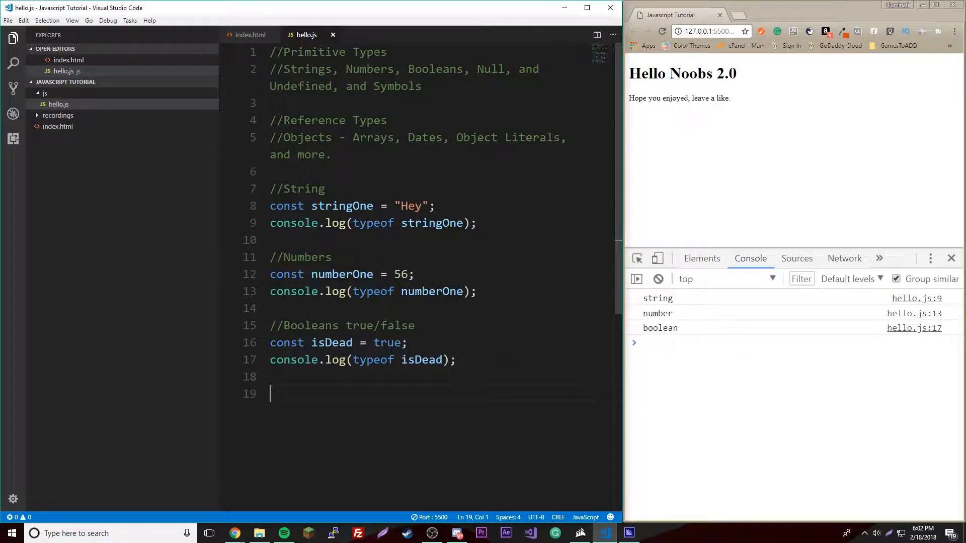
- Add a //Null comment and declare const nullDude = null;
type("//Null")
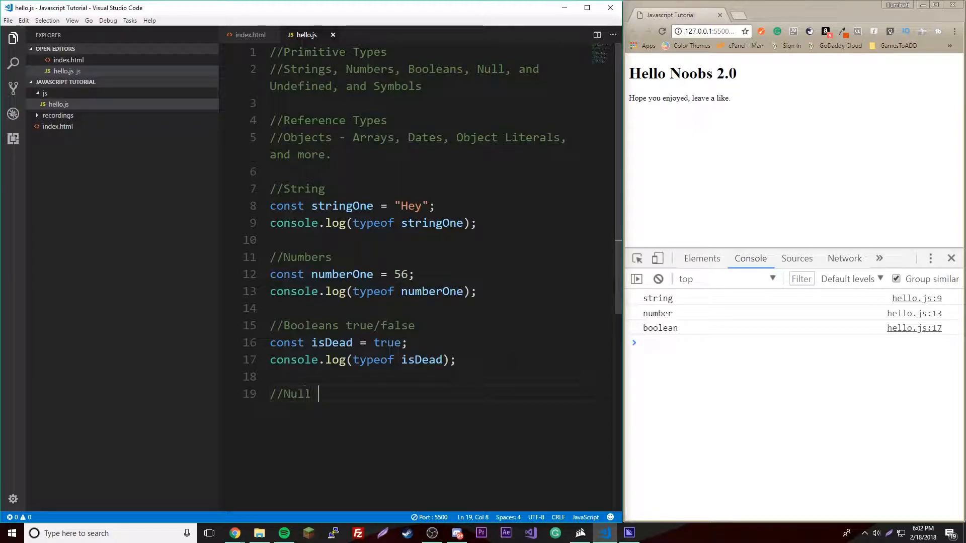
type("const")
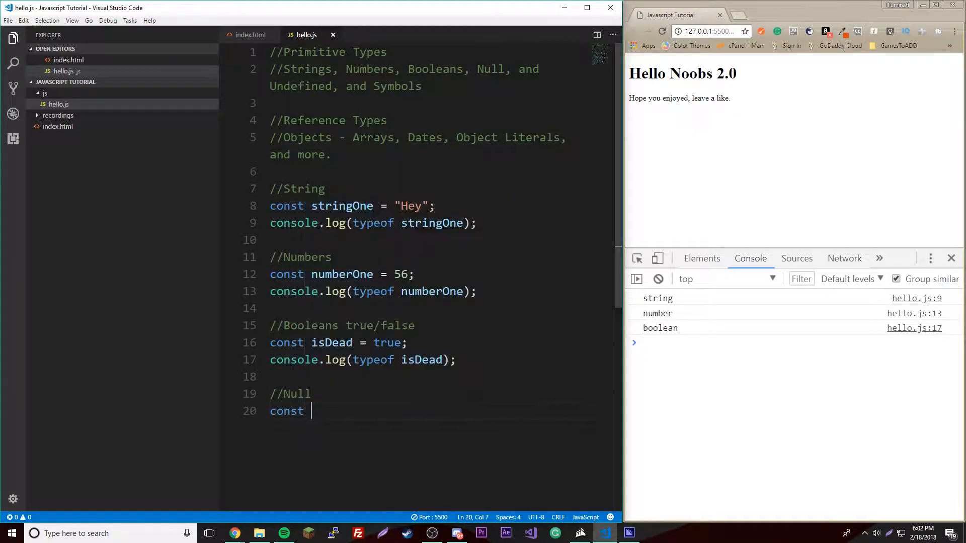
type("nullDude  =")
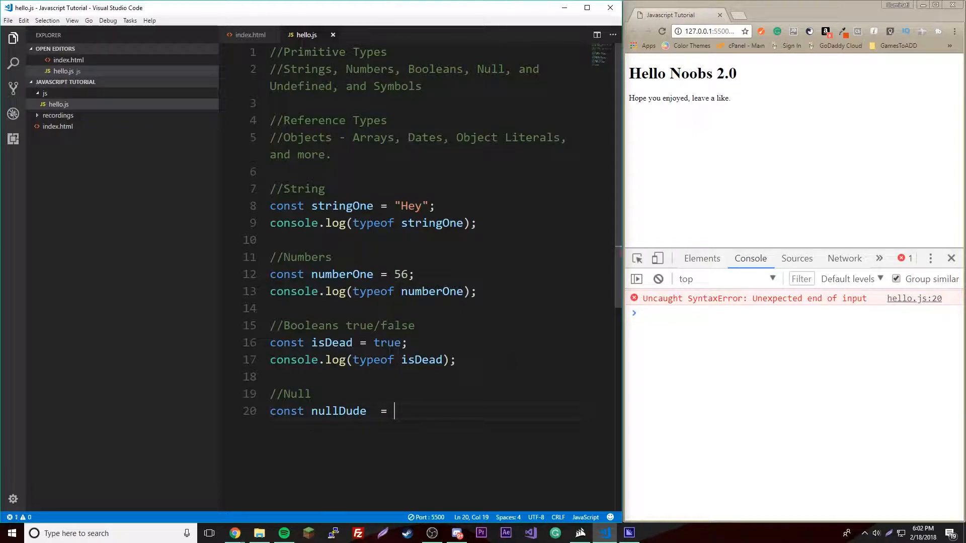
type("null;")
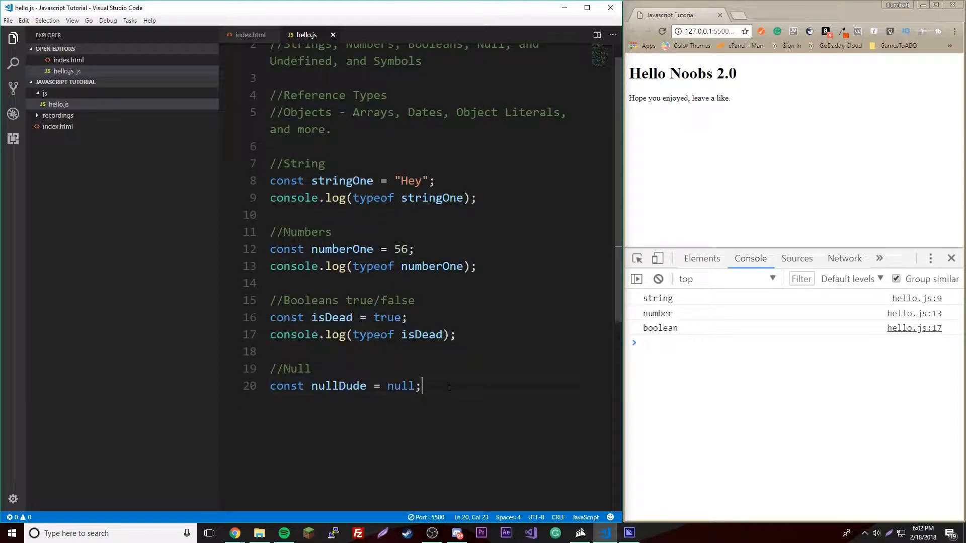
- Log typeof nullDude and check the console, which reports object
type("console.log(")
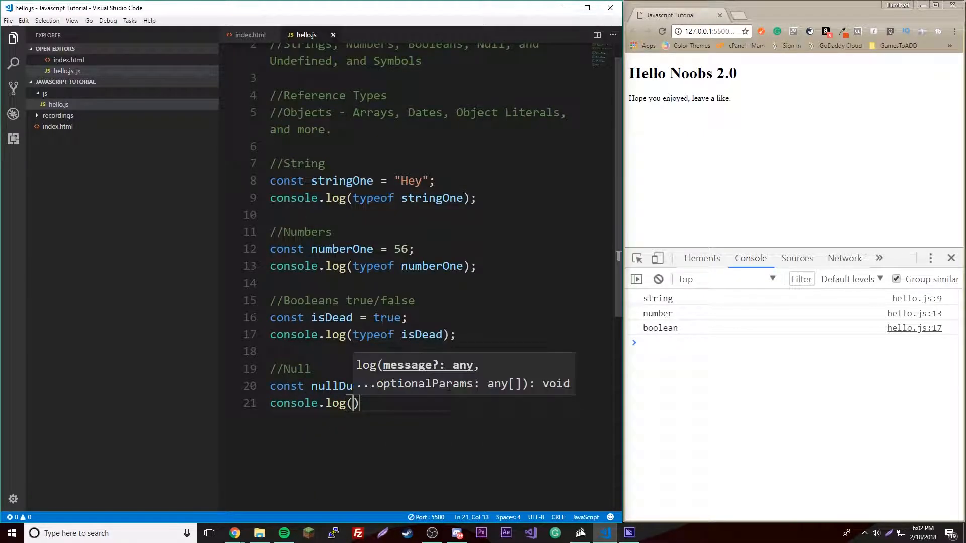
type("typeof n")
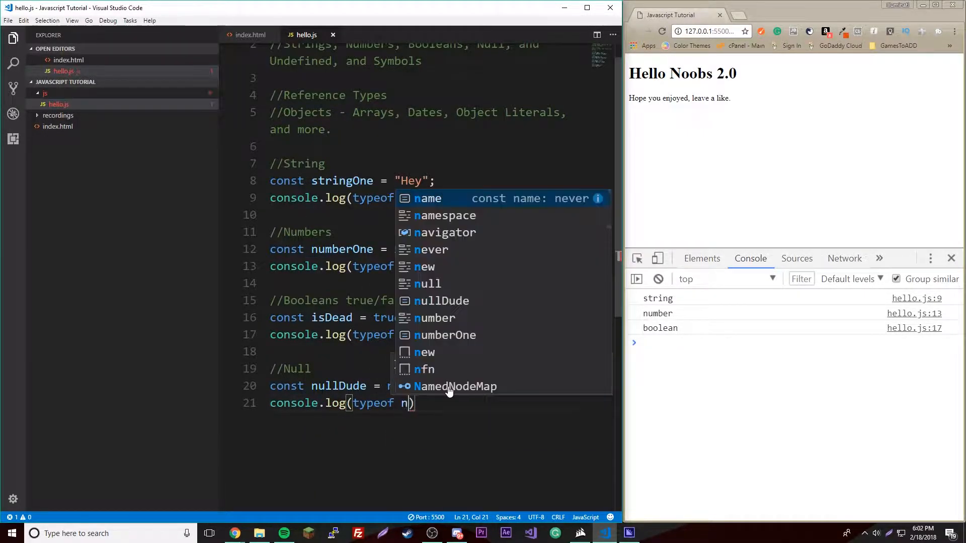
type("ullDi")
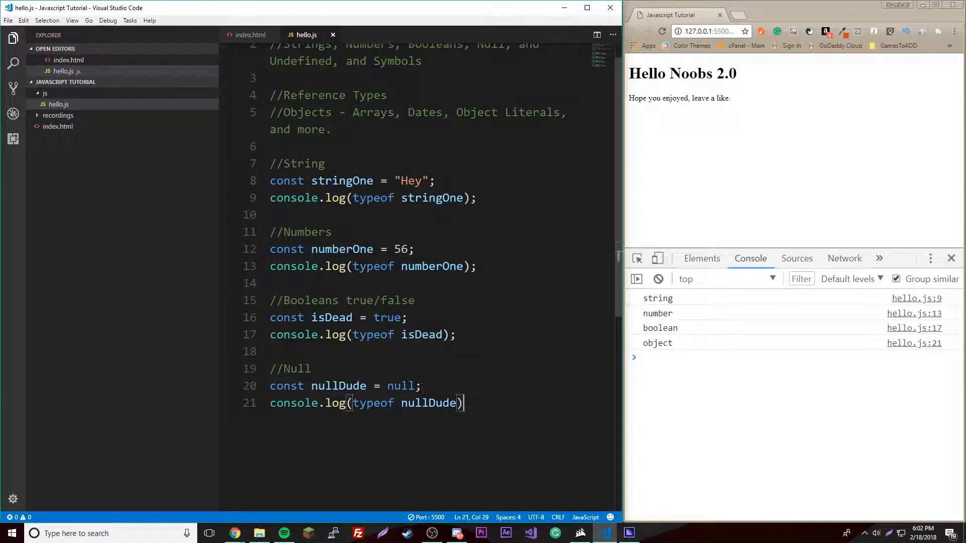
left_click(421, 386)
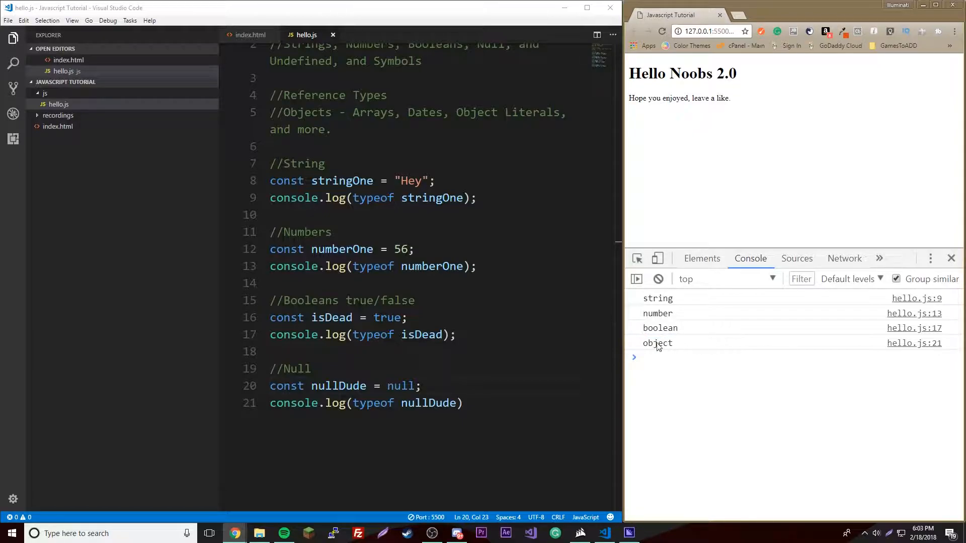
double_click(657, 343)
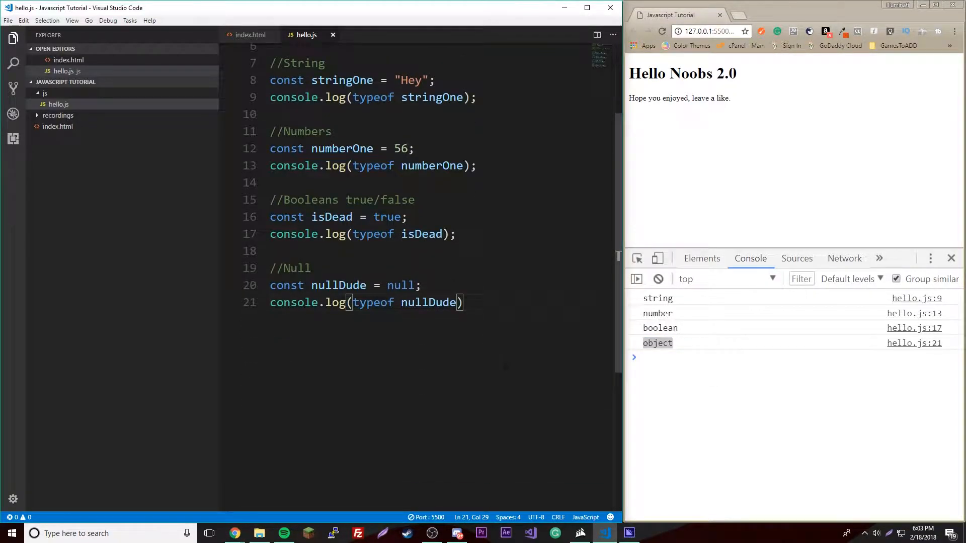
type("/./")
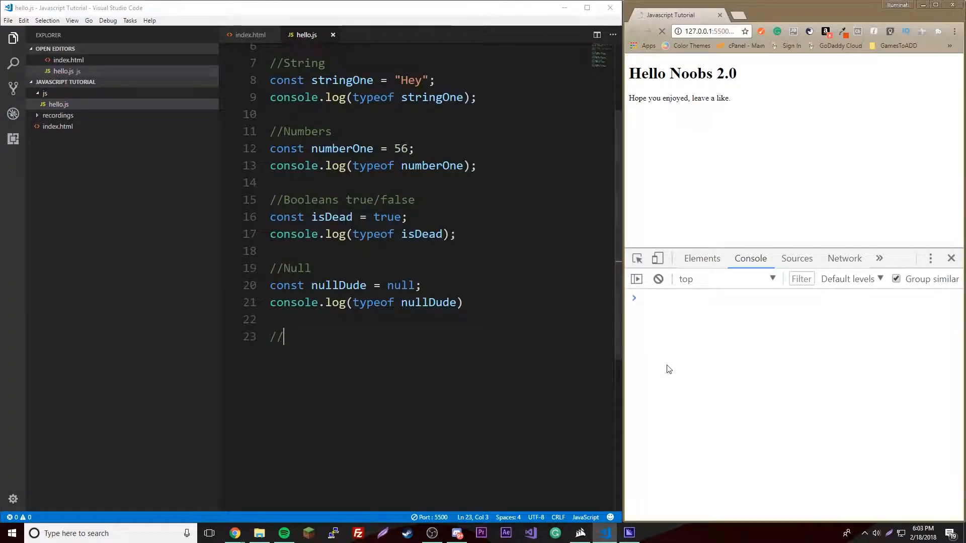
- Add an //Undefined comment and declare 'let bob;' with no value
type("Un")
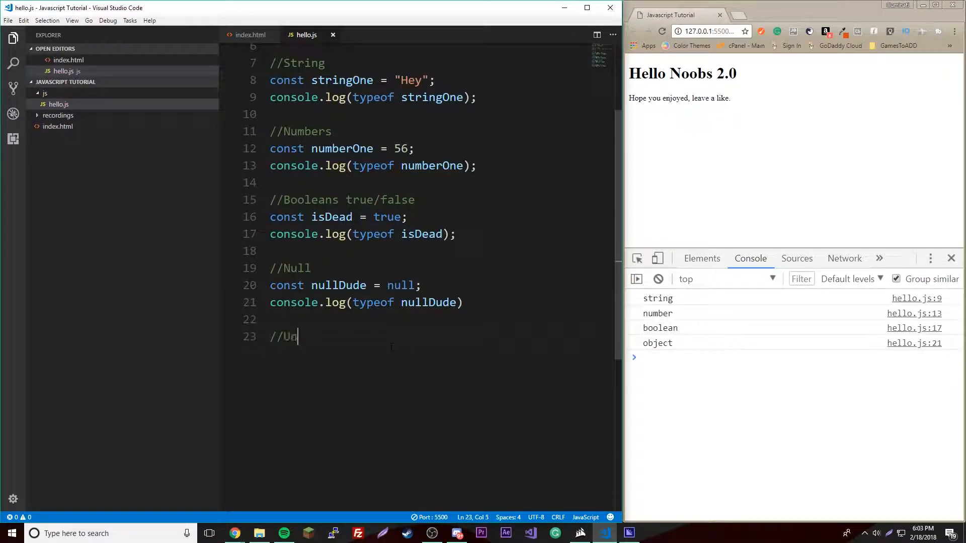
type("ndefined")
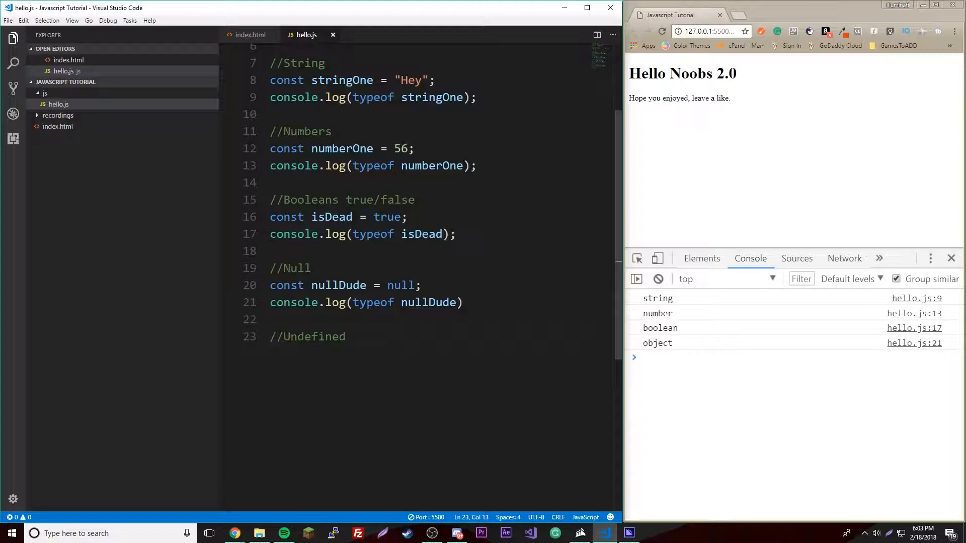
type("const")
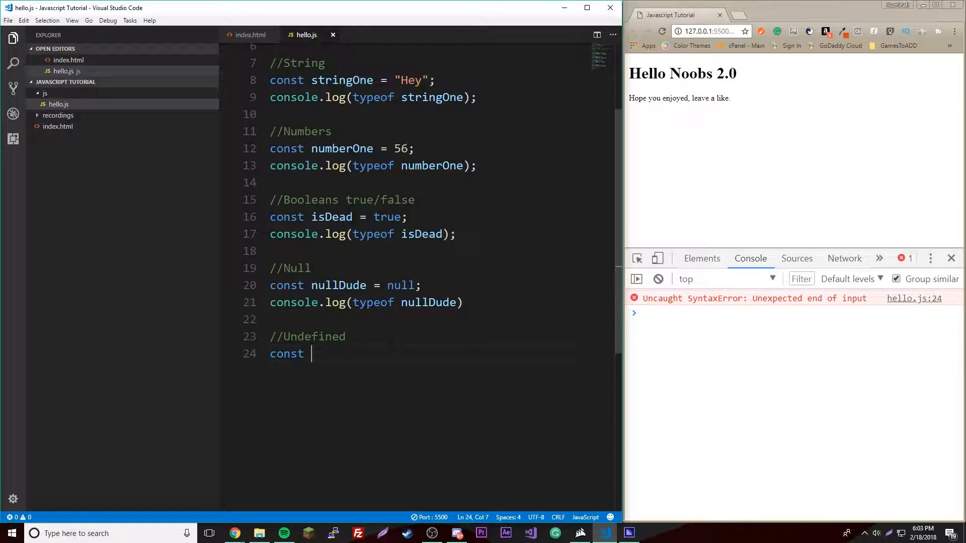
type("bob")
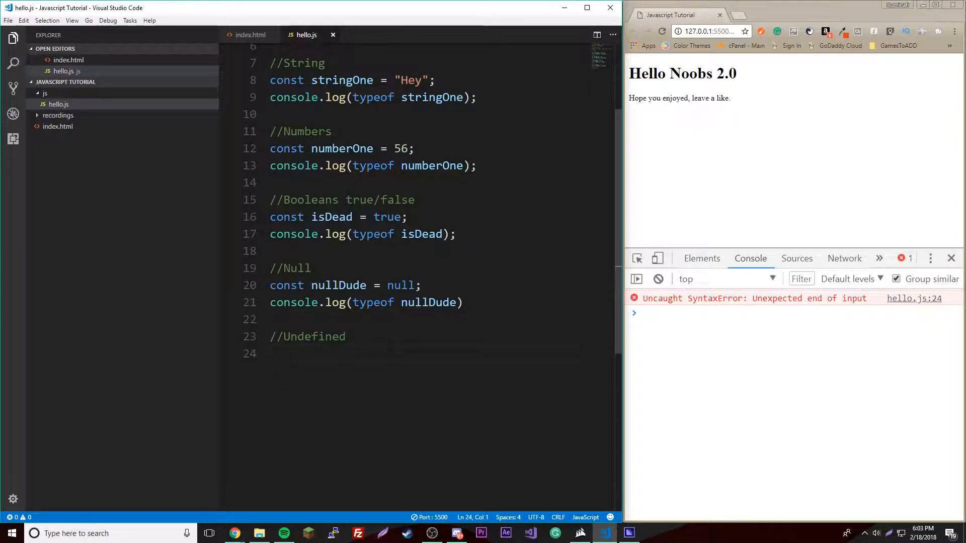
type("let")
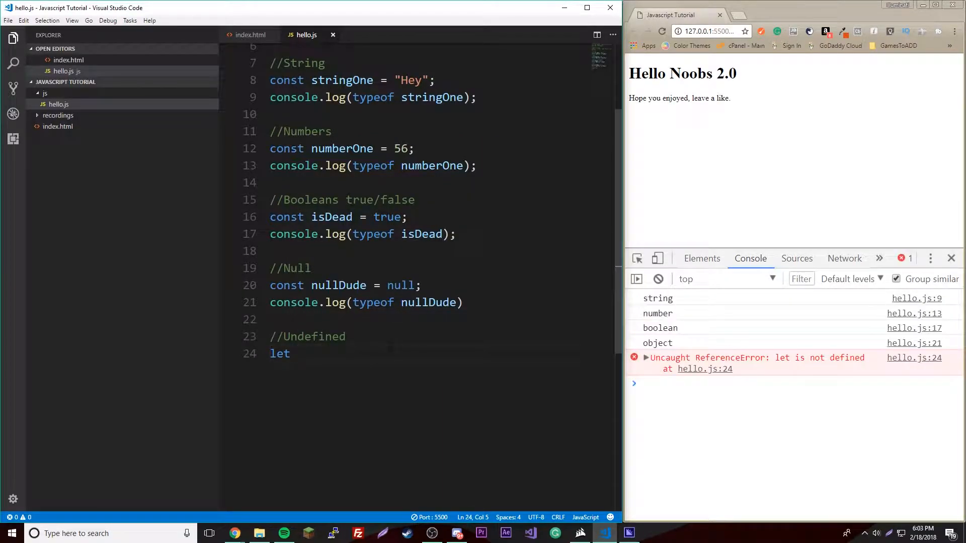
type("bop")
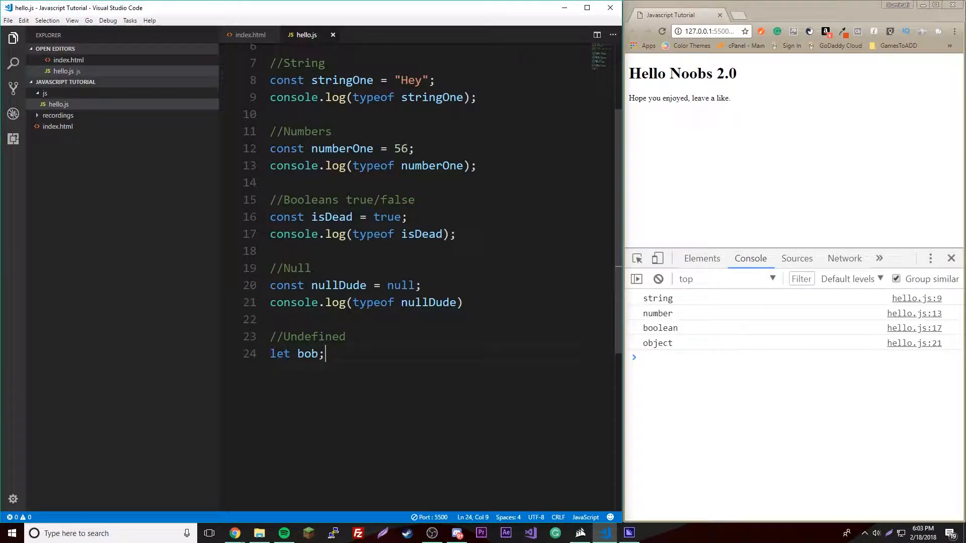
double_click(278, 353)
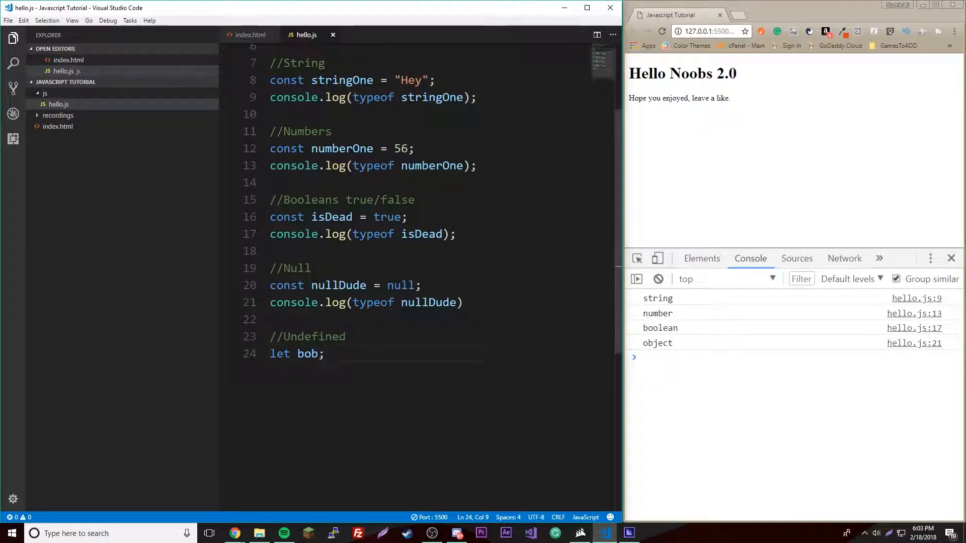
- Log typeof bob so the console shows undefined
type("console.log(typoe")
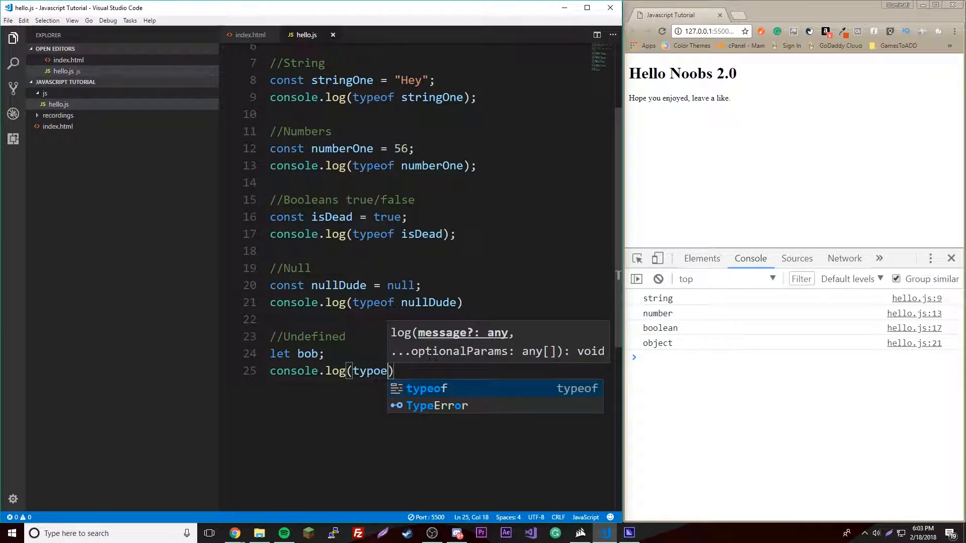
type("bob")
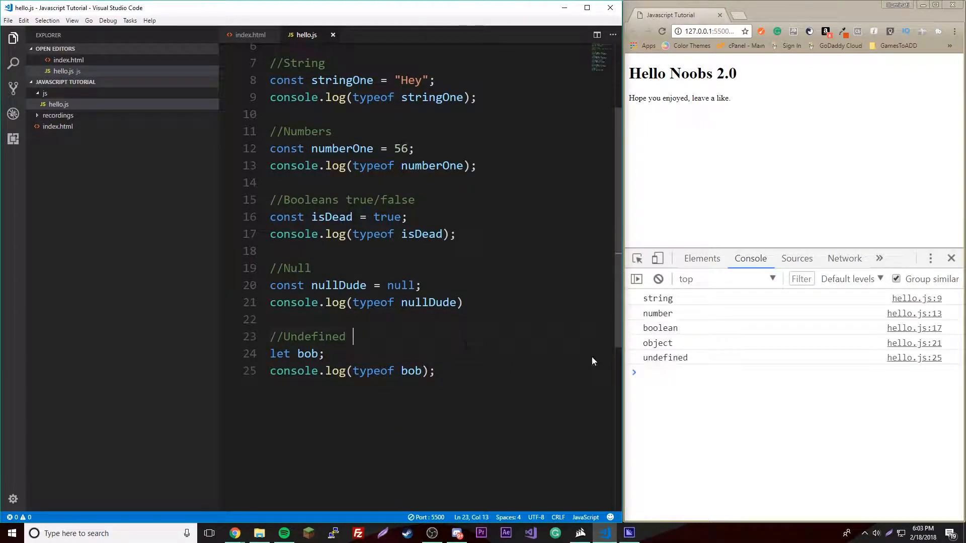
left_click(412, 371)
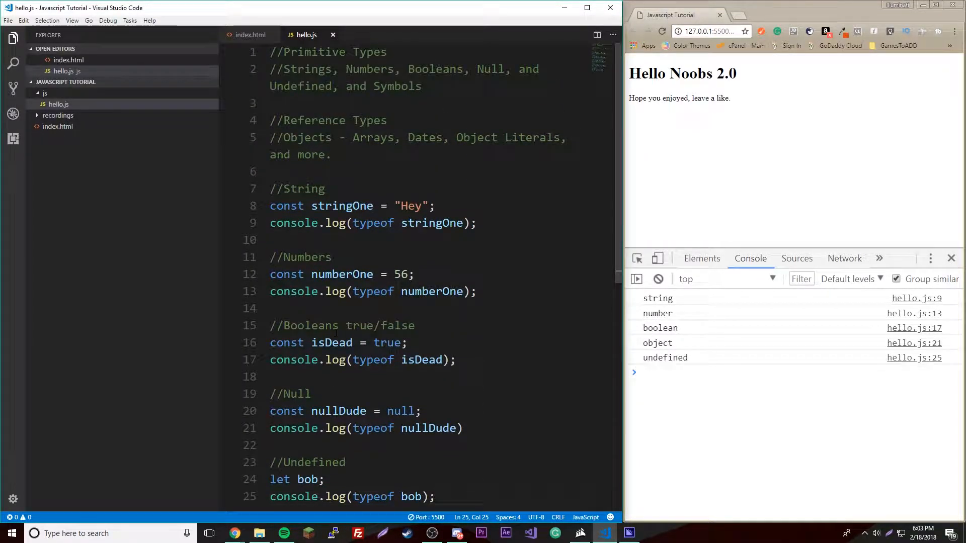
- Add '//Reference Types' and '//Array' comments further down the file
scroll("down", 3)
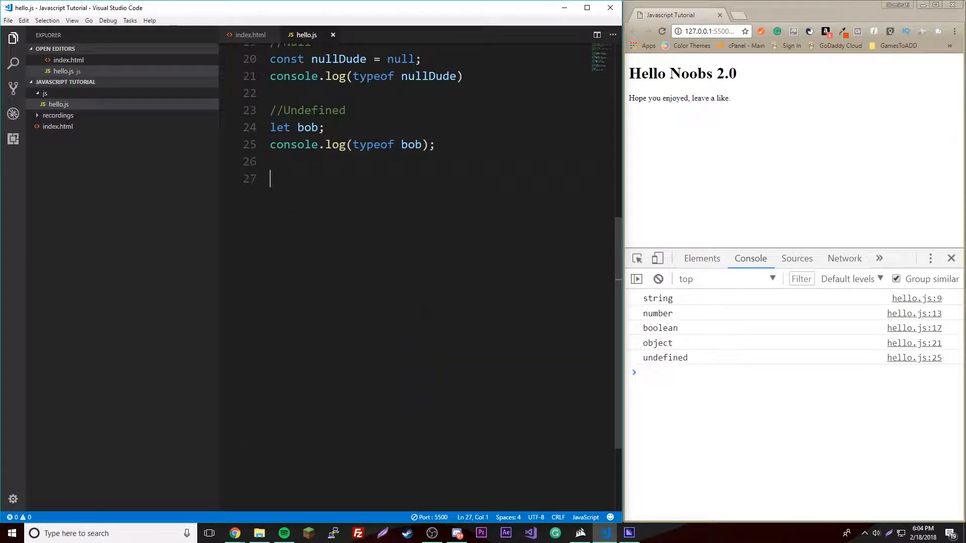
type("//Refern")
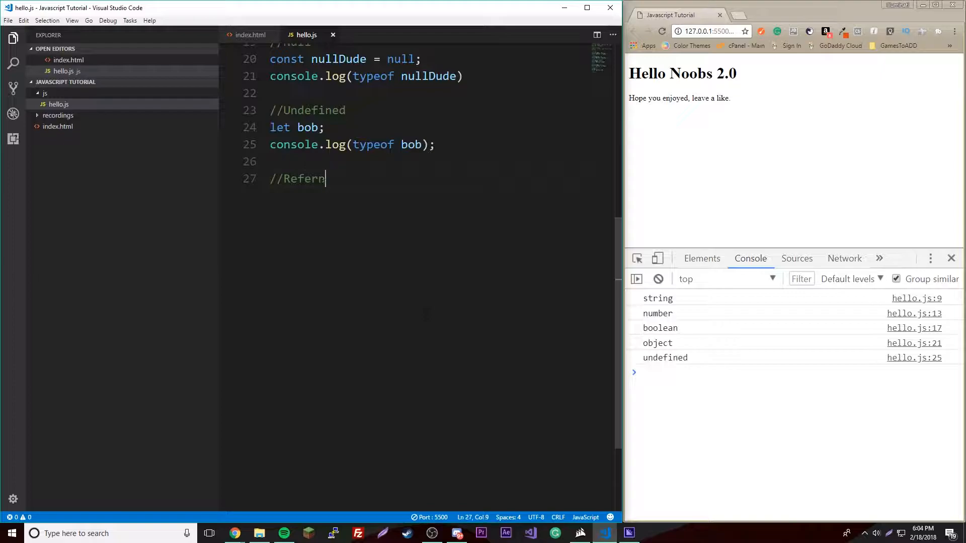
type("ence Types")
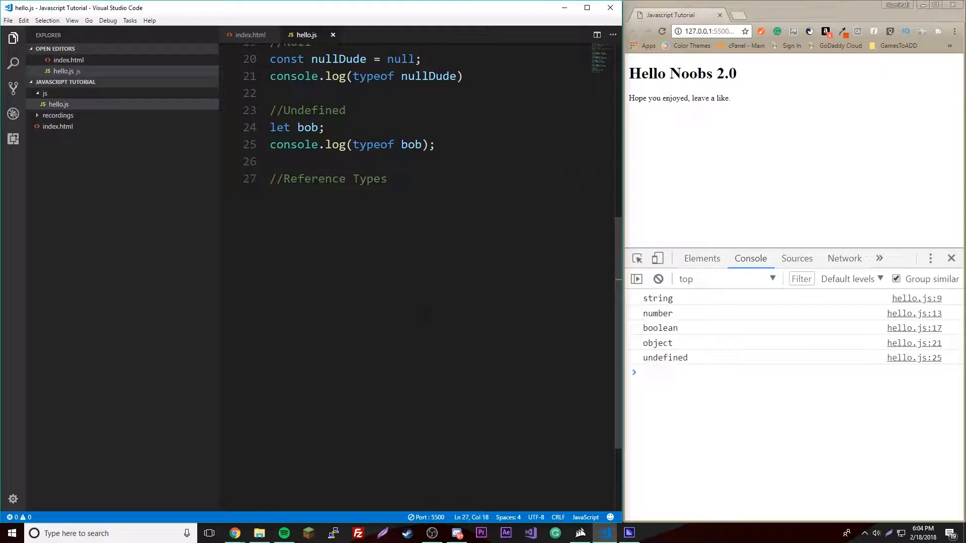
key("enter")
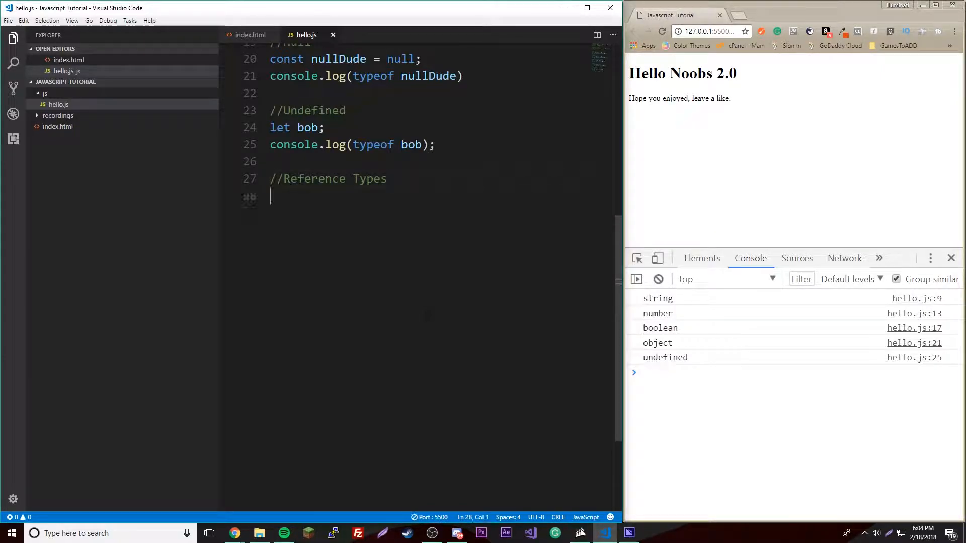
key("enter")
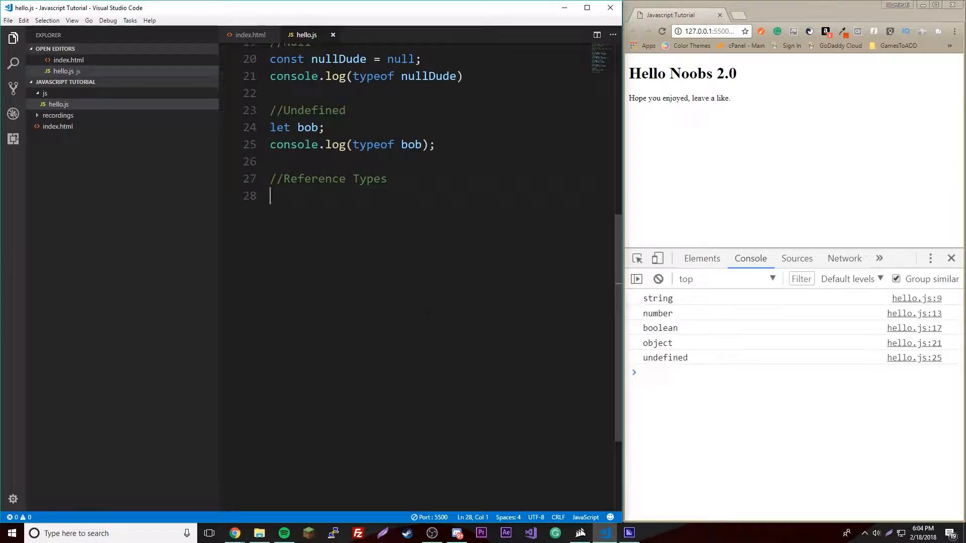
type("//Array")
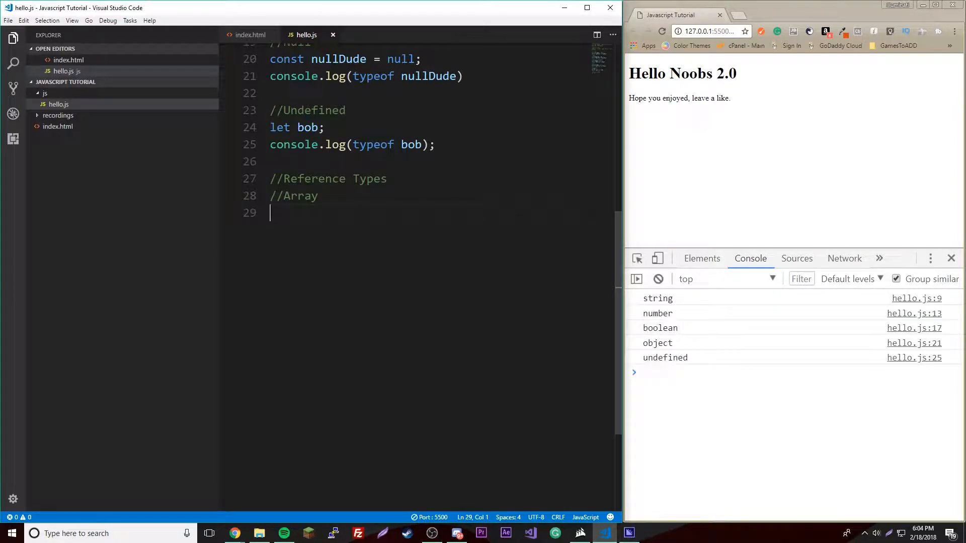
- Declare const people = ["Bob", "Cindy", "Joe"];
type("co")
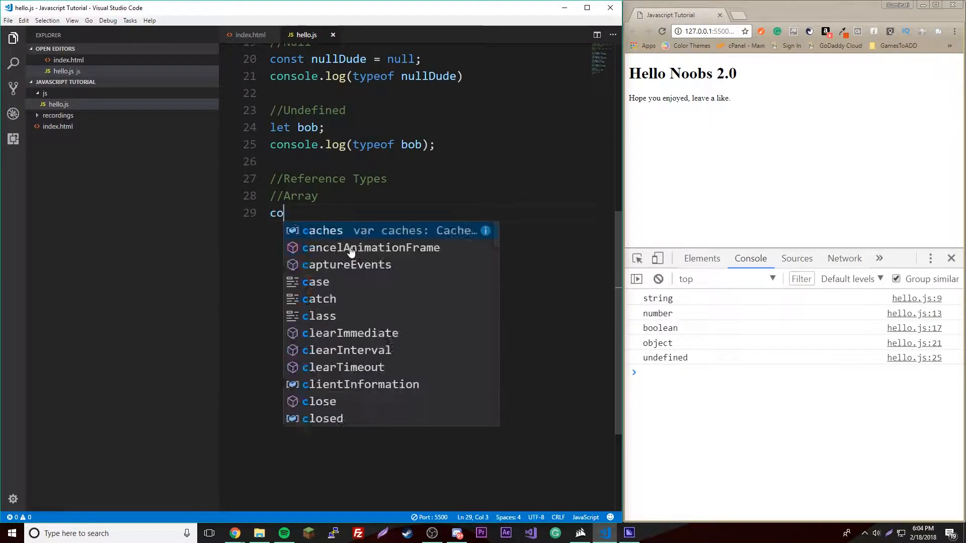
type("nst")
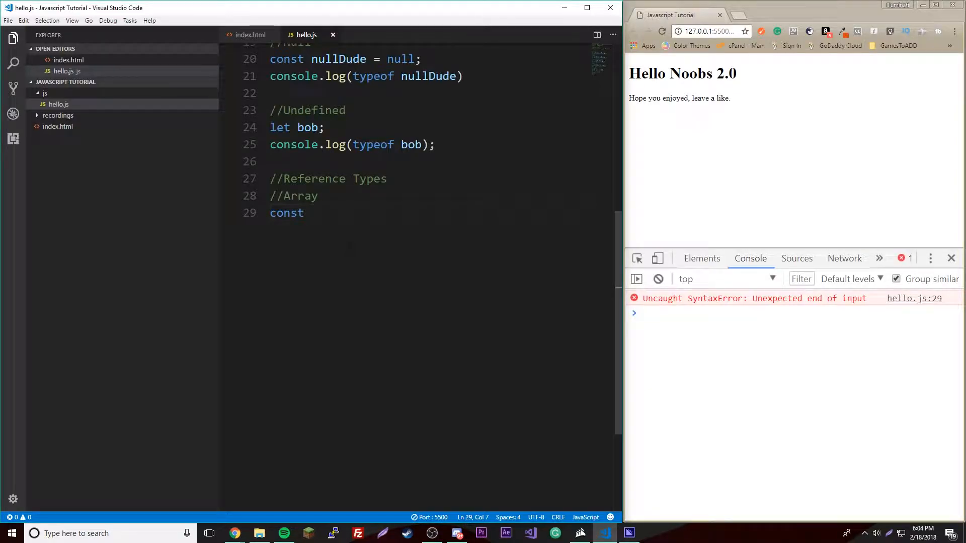
type("people")
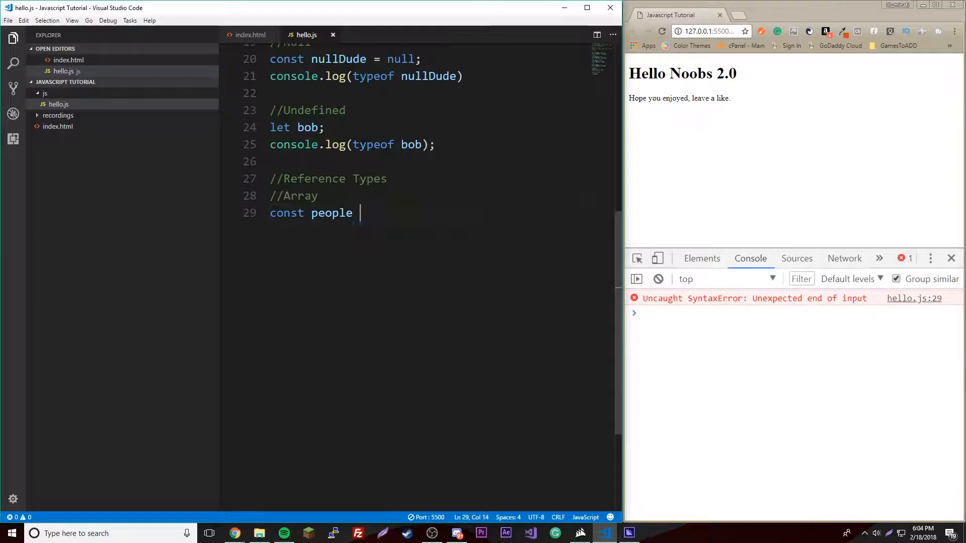
type("= []")
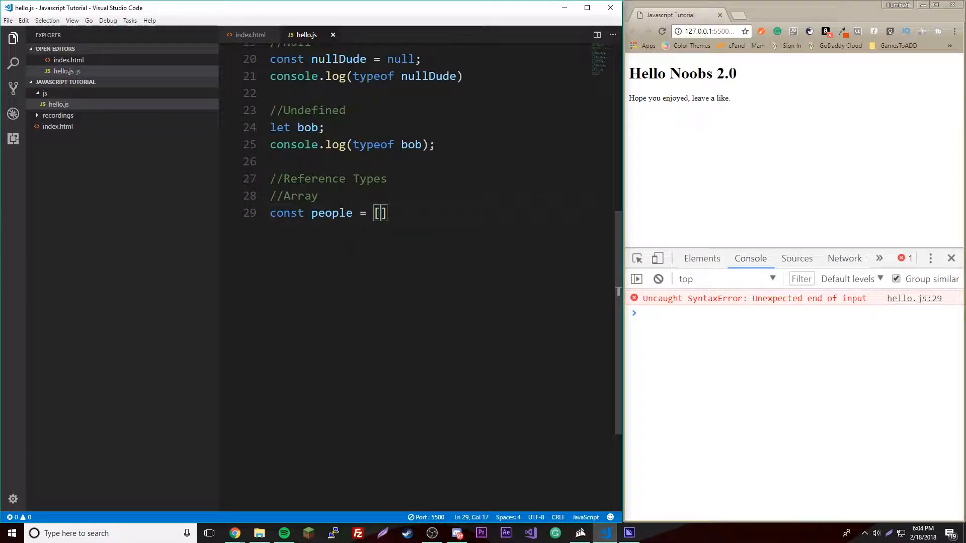
type(";")
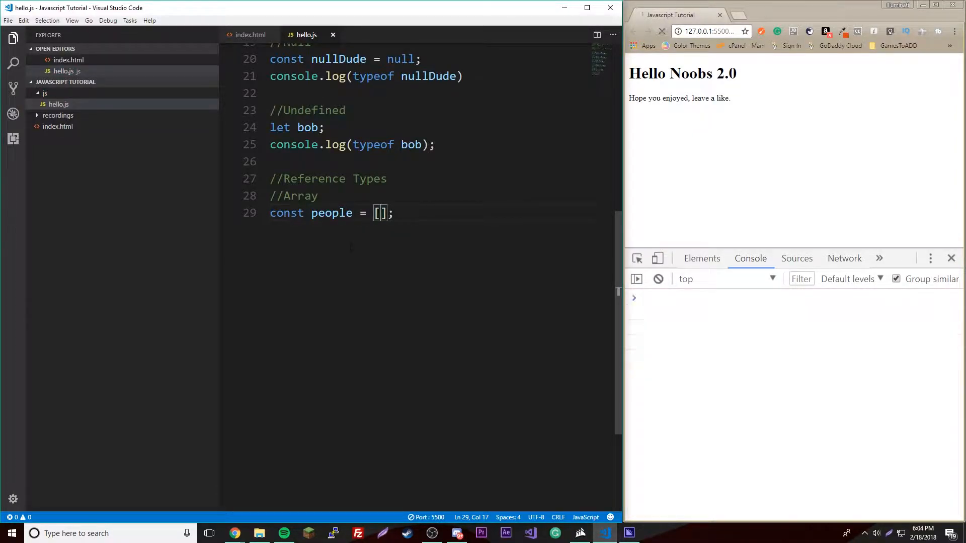
type("\"Bob\",")
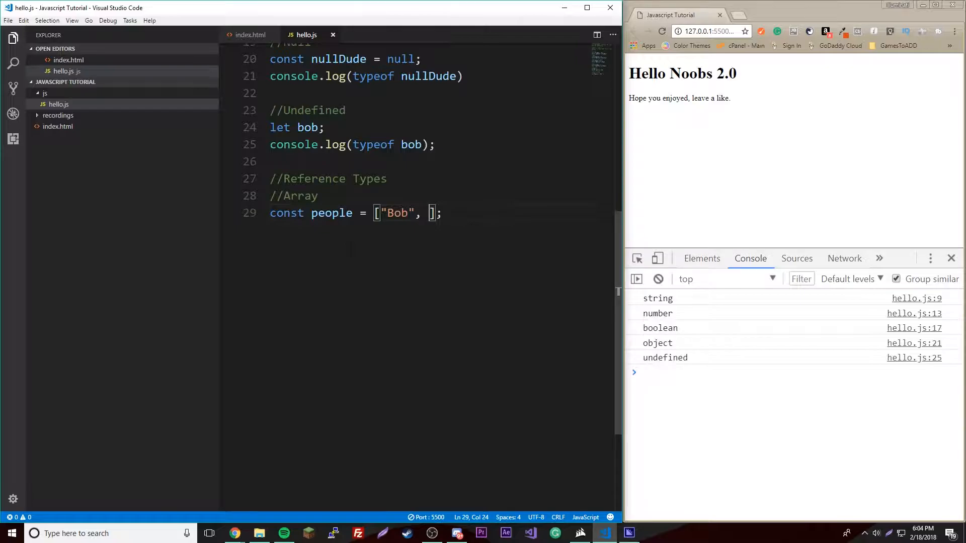
type("\"Cindy\",")
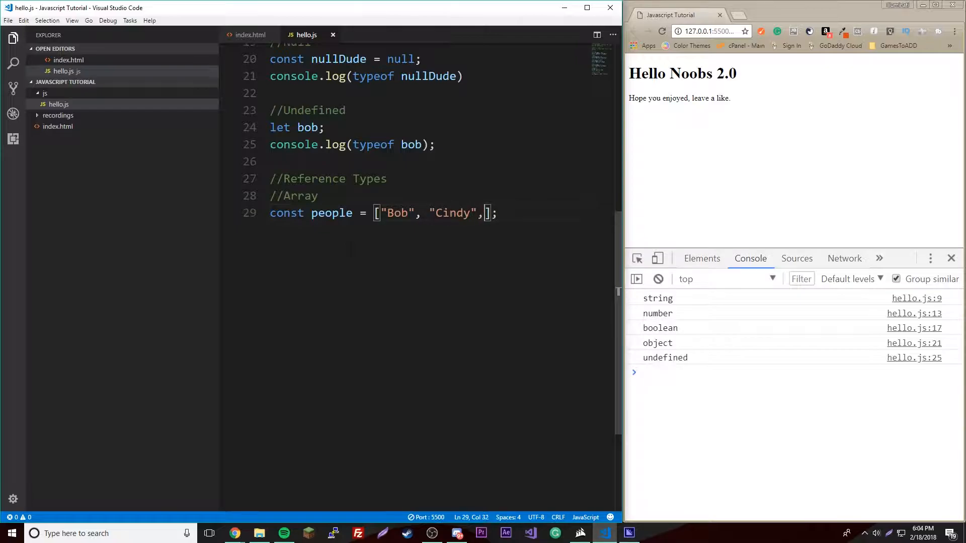
type("Joe")
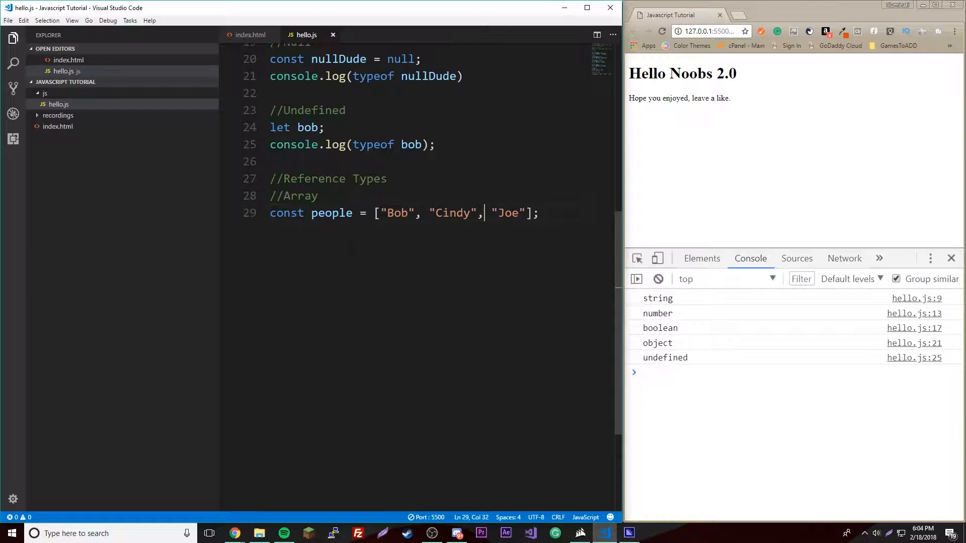
key("enter")
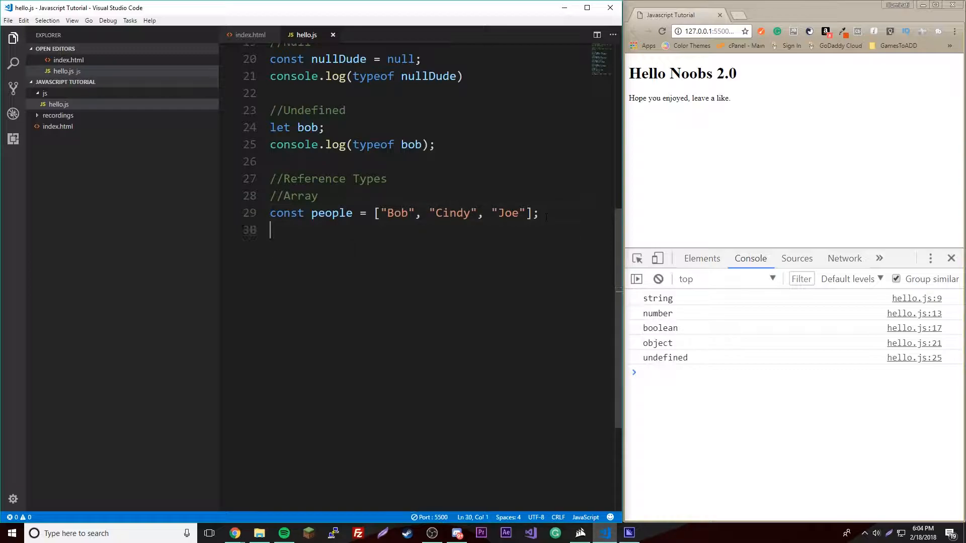
- Log typeof people and, above it, people[2] so the console prints Joe and object
type("console.log(")
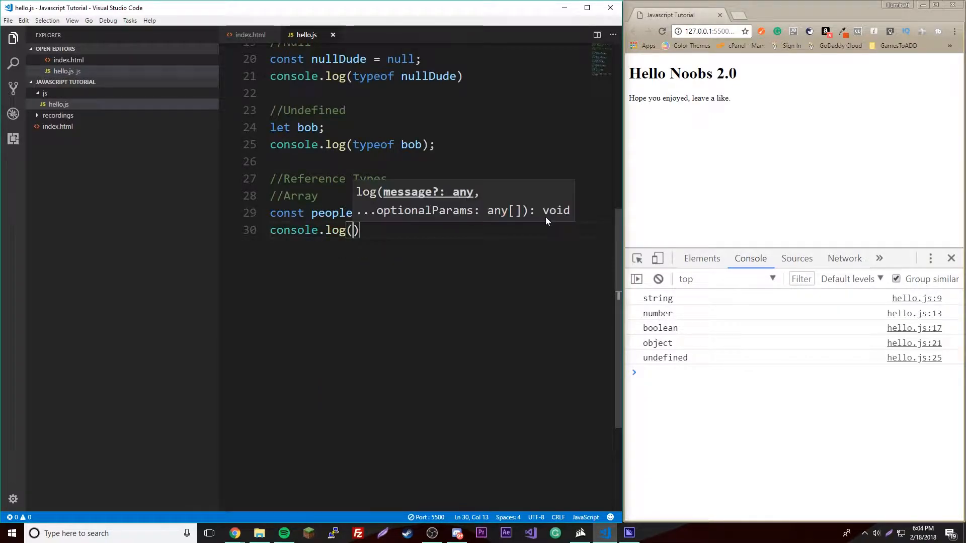
type("typeof people")
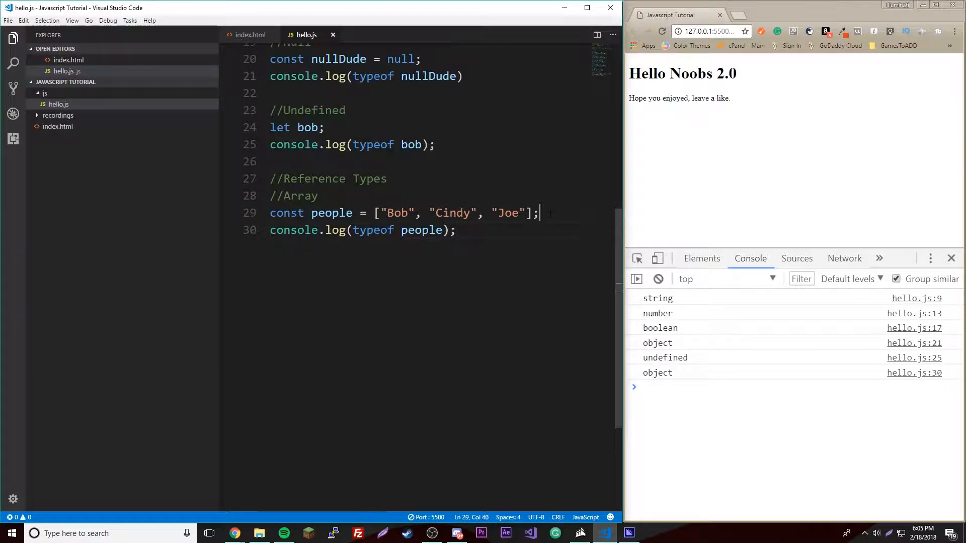
key("Enter")
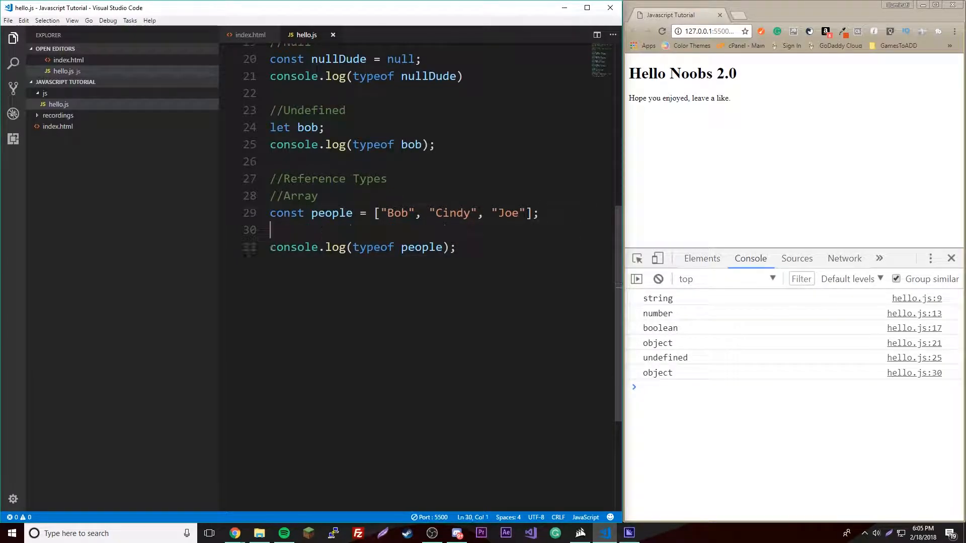
type("people")
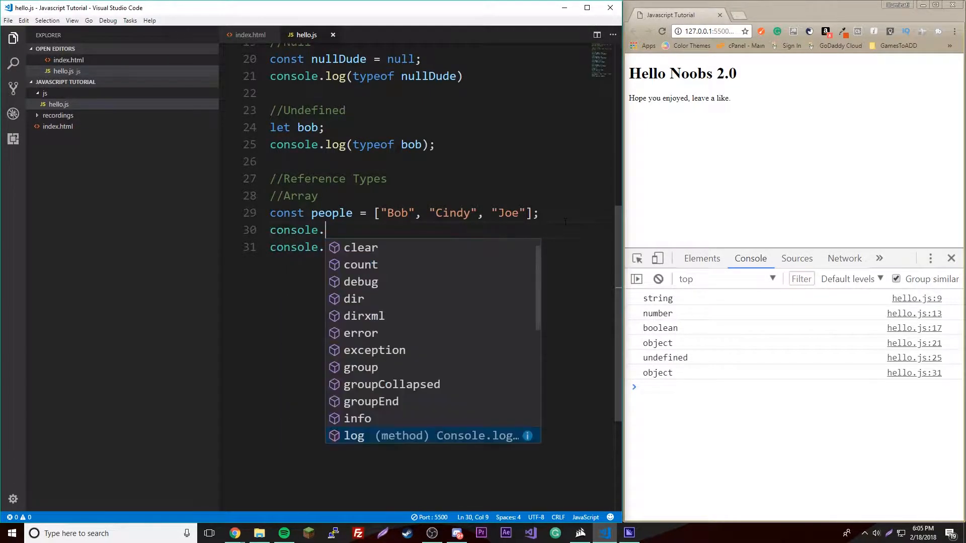
type("log(people[]")
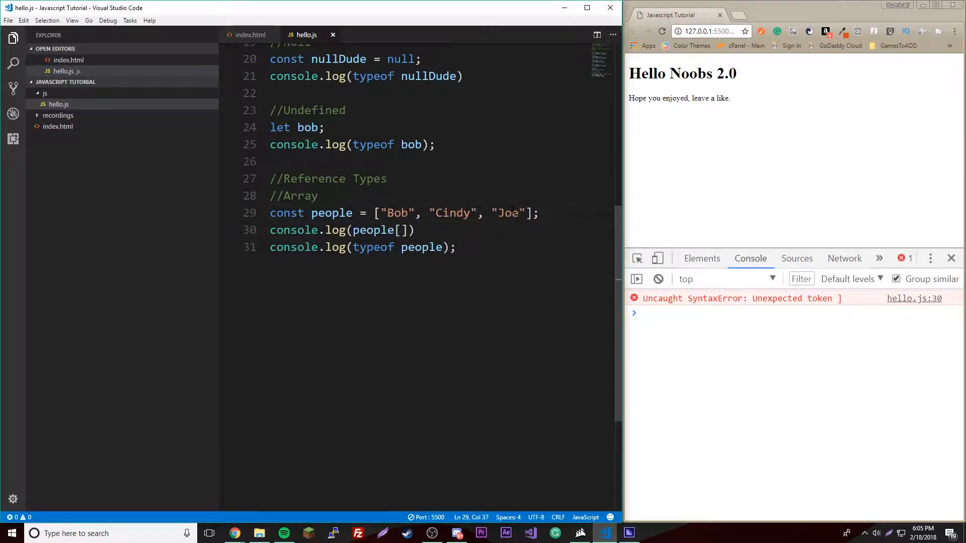
type("2")
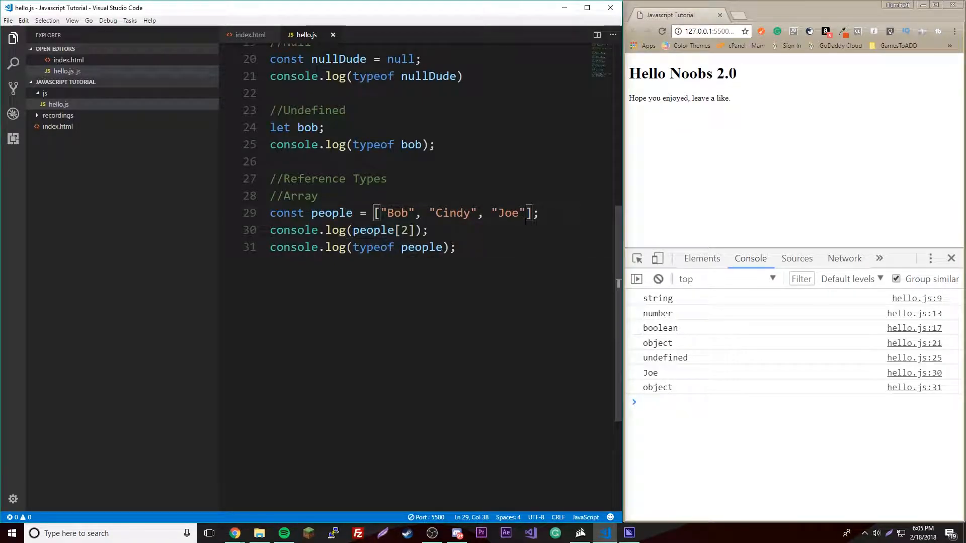
- Try adding 344 to the people array, then remove it to keep just Bob, Cindy, Joe
type(", 344")
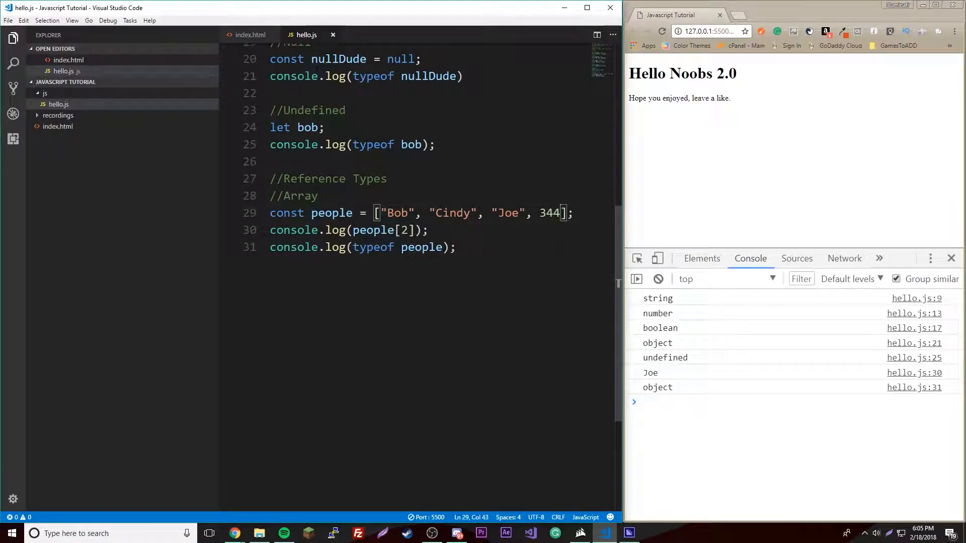
key("BackSpace")
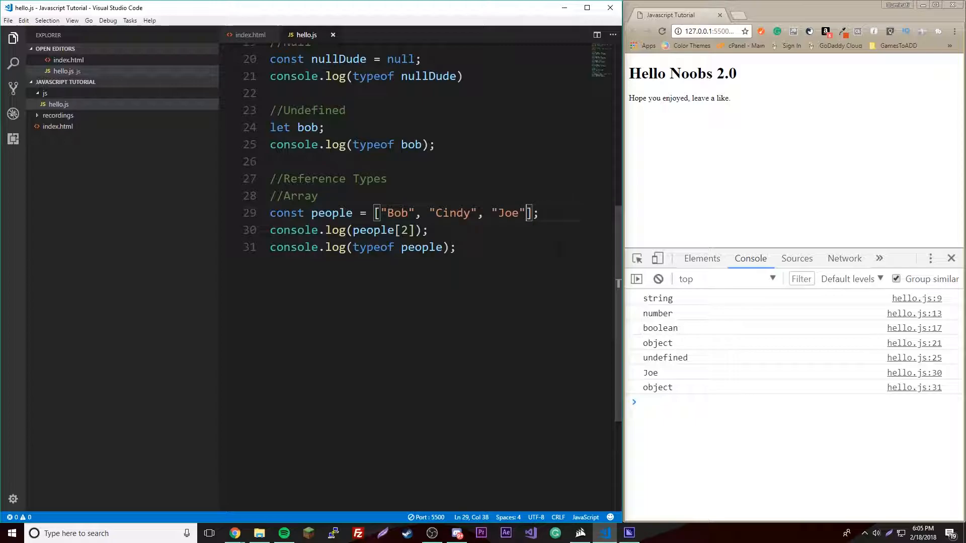
left_click(455, 247)
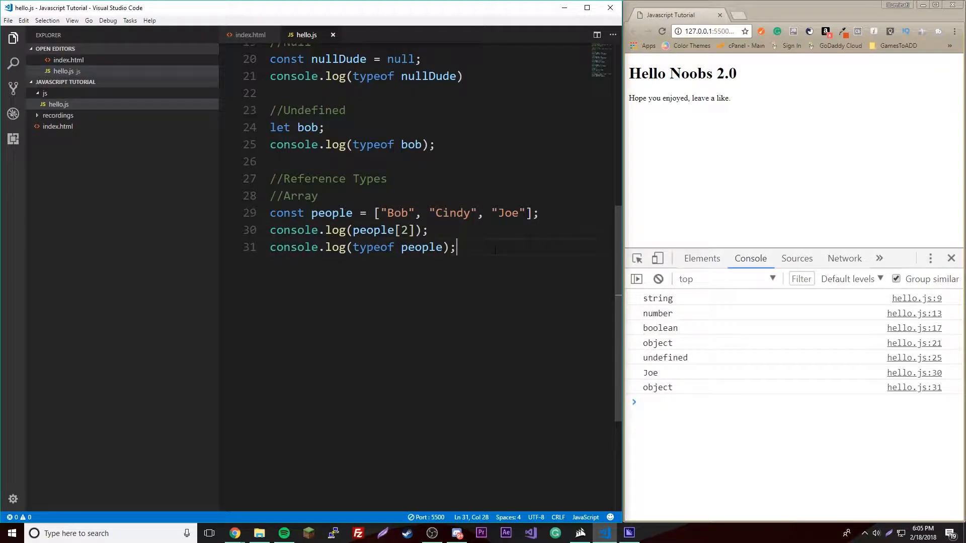
- Write an //Object Literals comment and declare homeTown with city "Houston" and county "Sugarland"
type("//Obj")
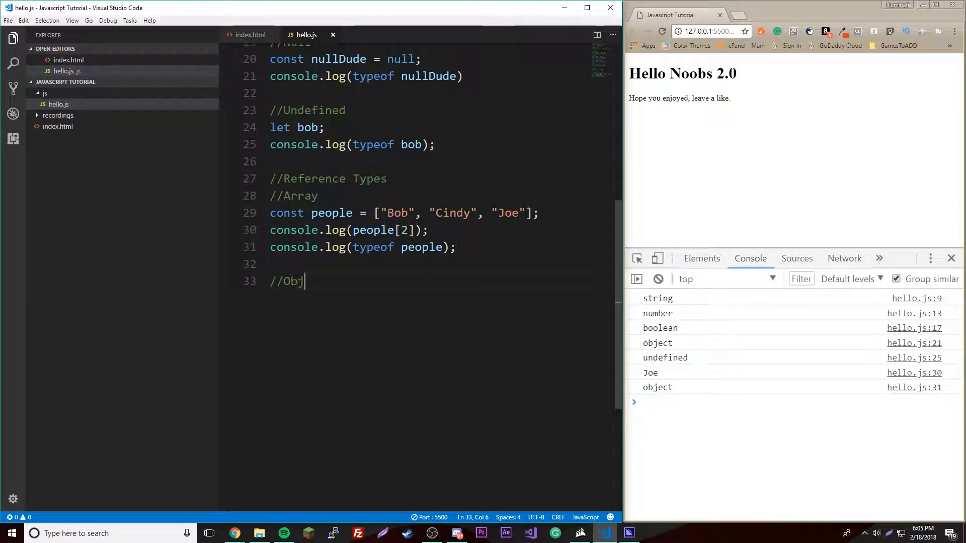
type("ect Literals")
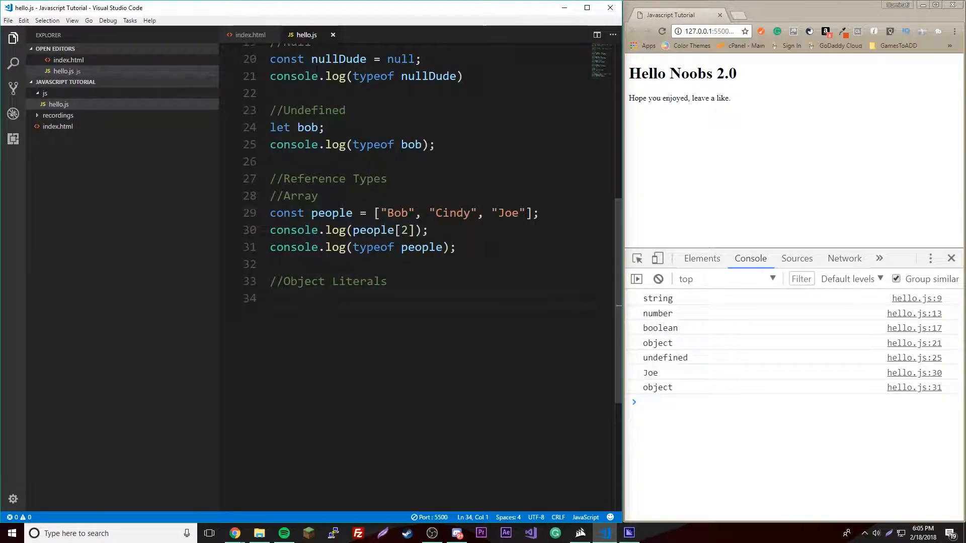
type("const")
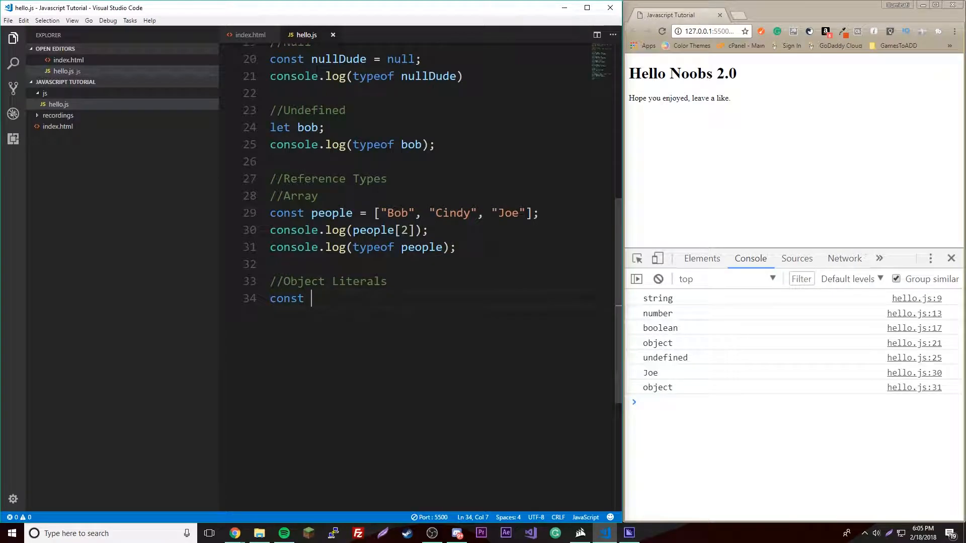
type("State")
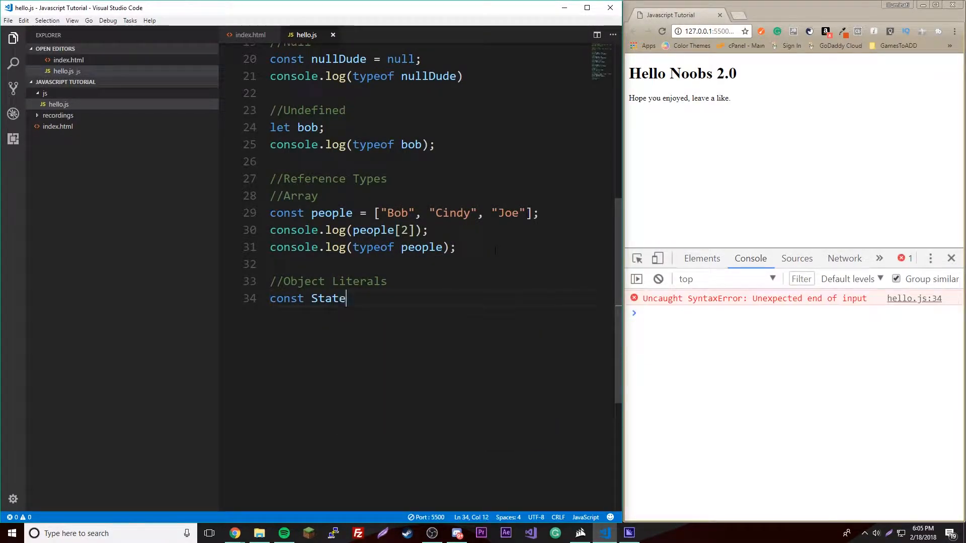
type("homet")
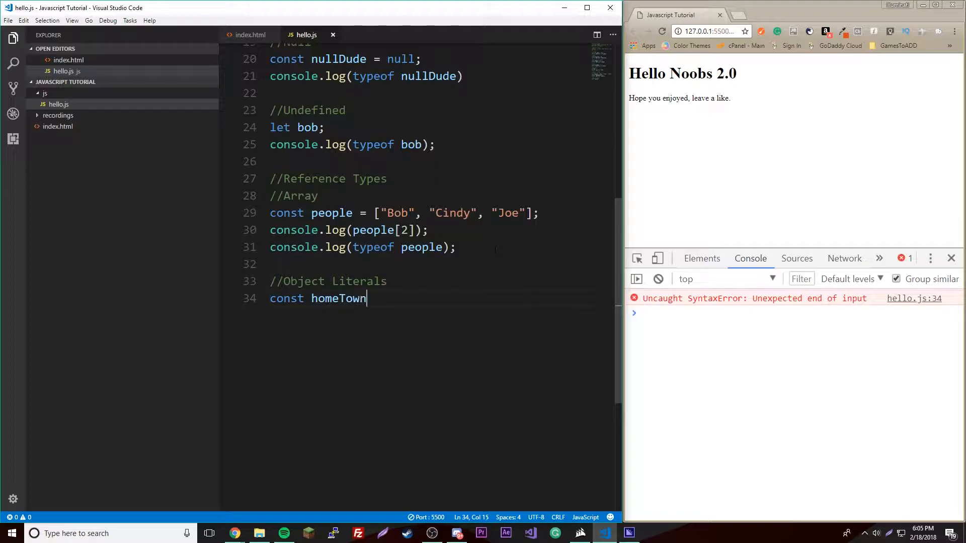
type("= {")
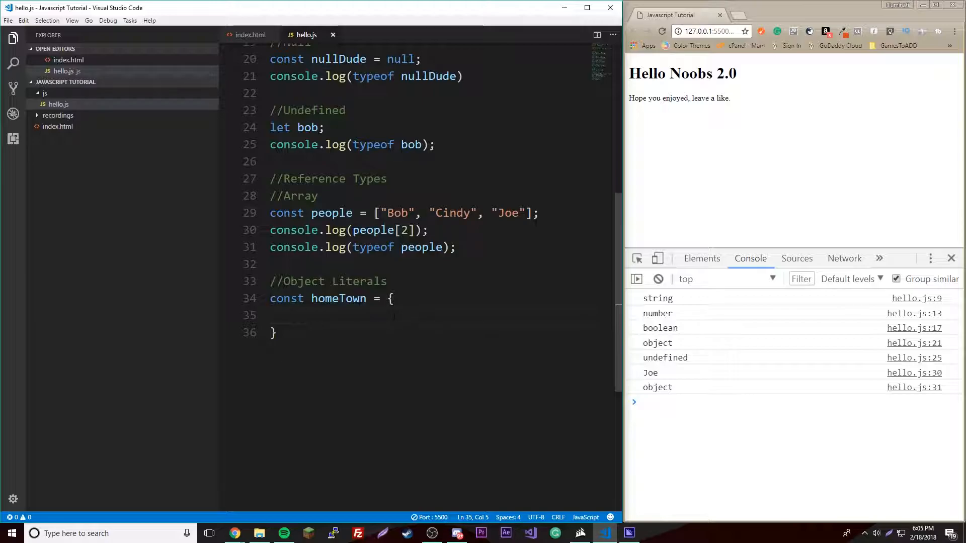
type("h")
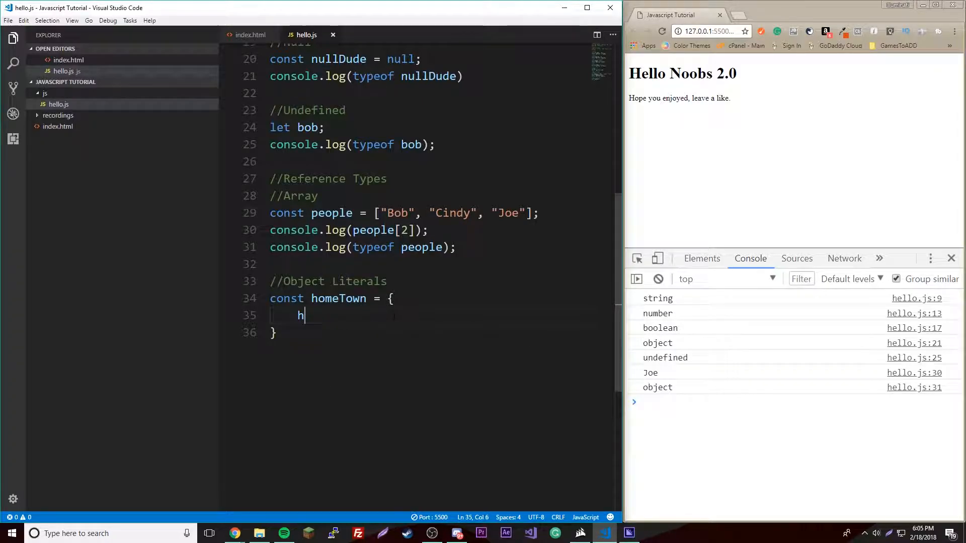
type("ity: \"Houston")
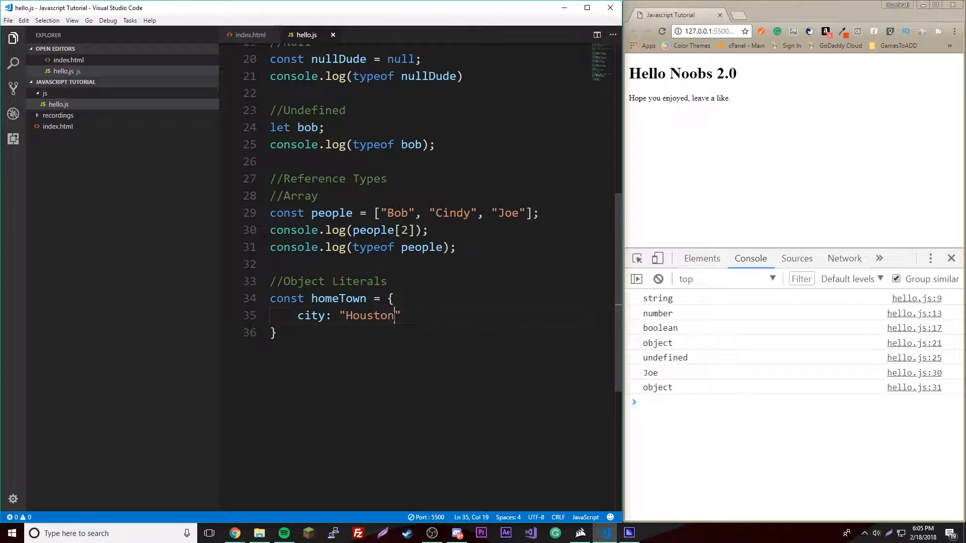
type(",")
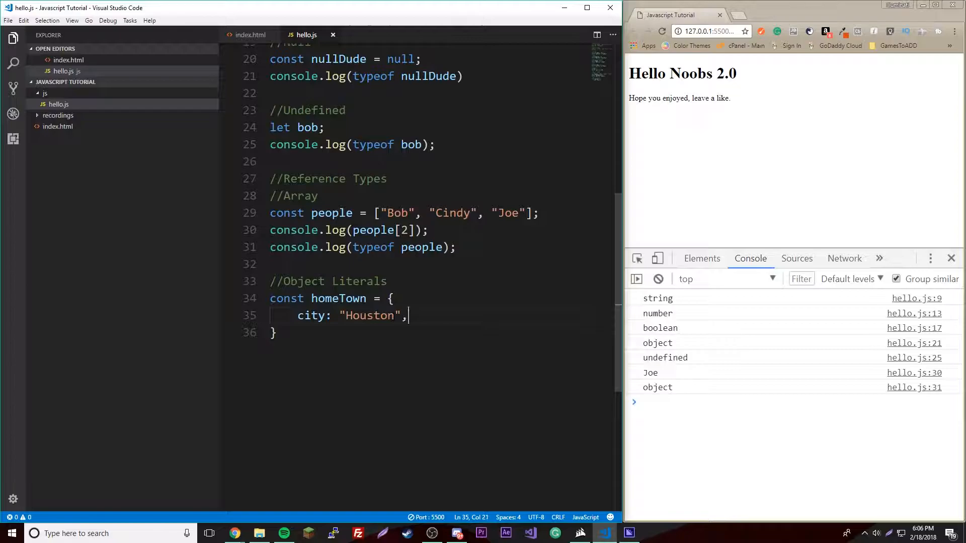
key("Enter")
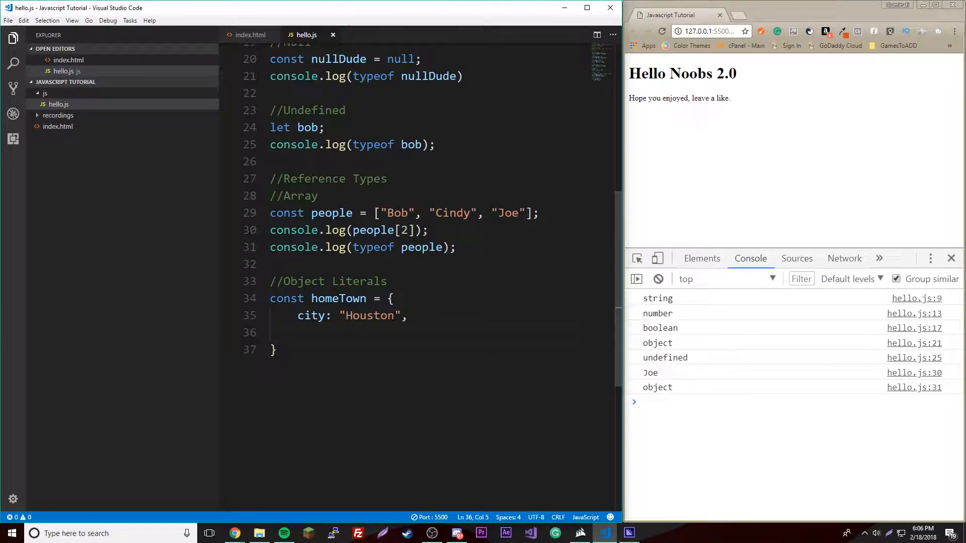
type("coun")
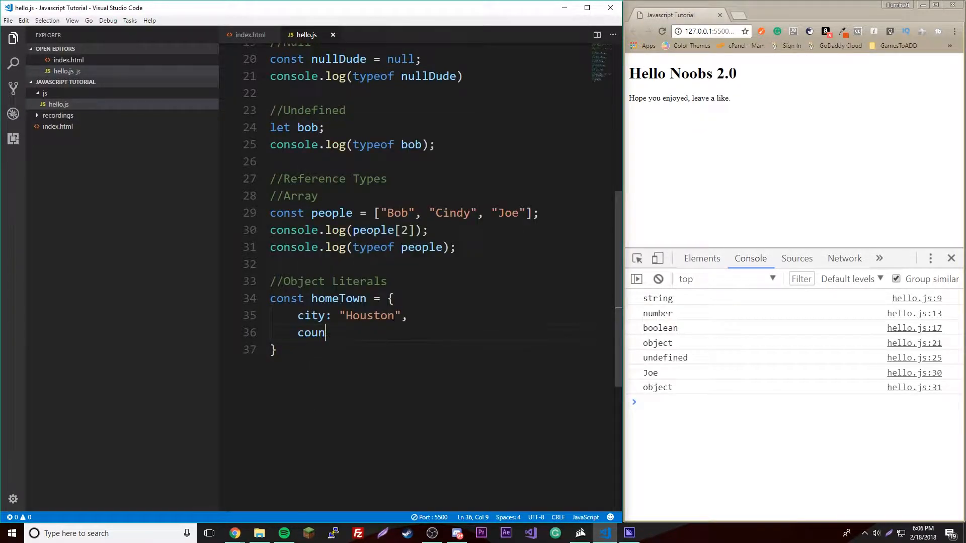
type("ty: \"")
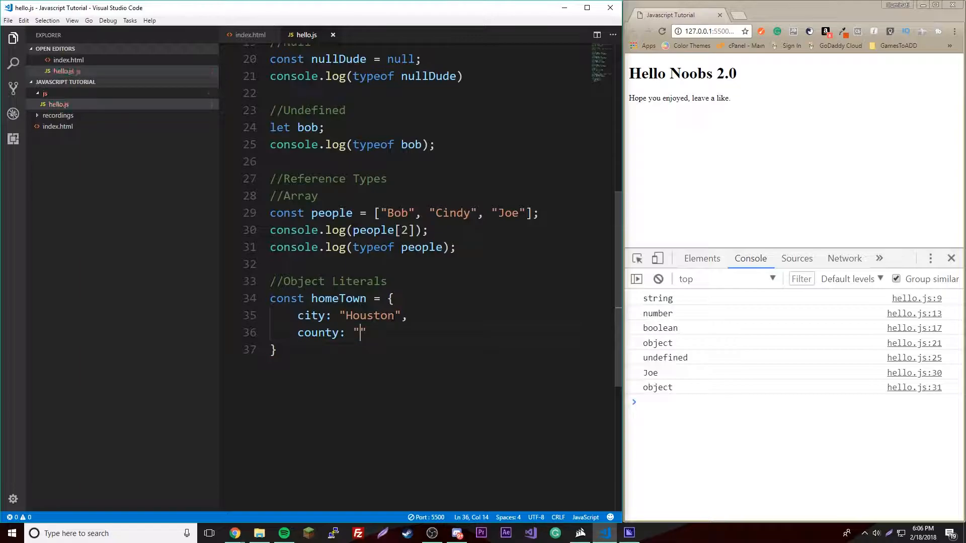
type("S")
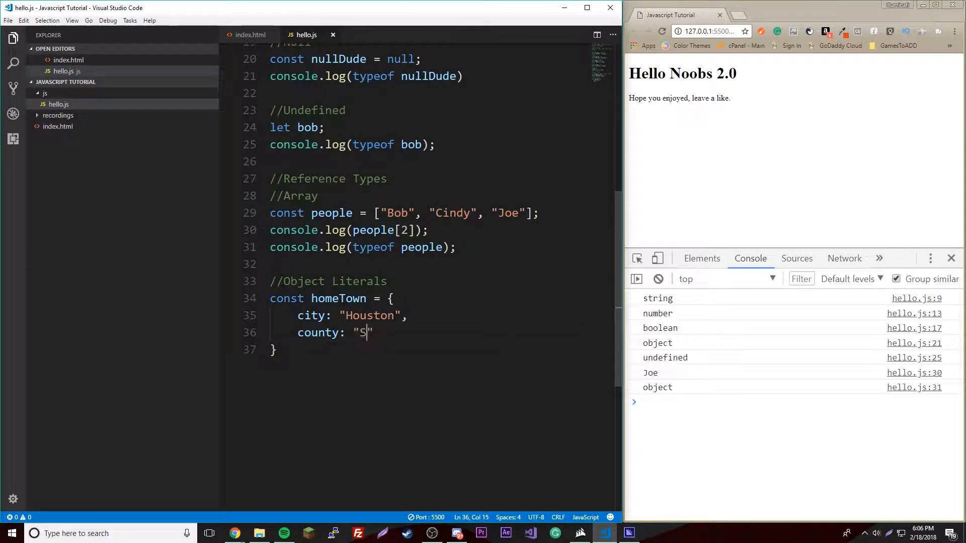
type("ugarland")
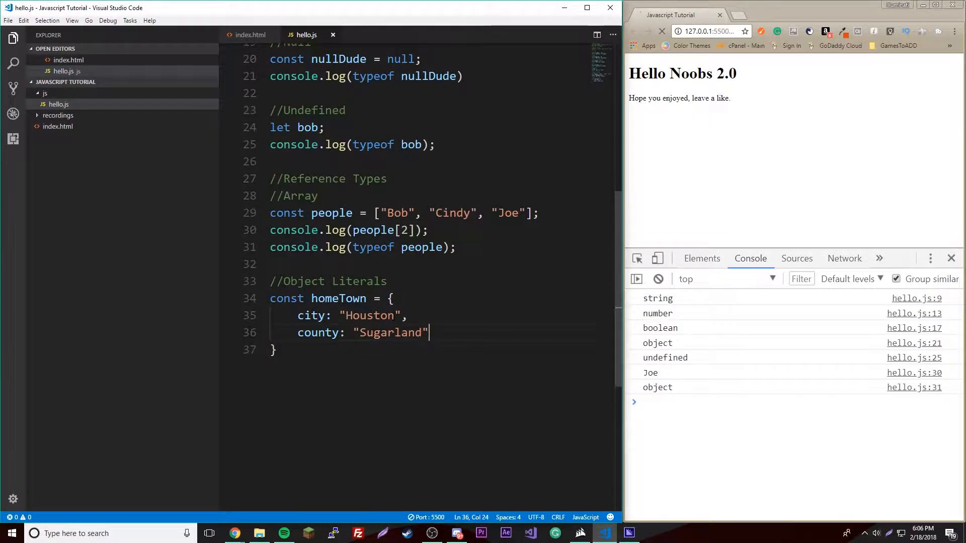
- Log typeof homeTown below the object and begin the //Dates comment
left_click(394, 298)
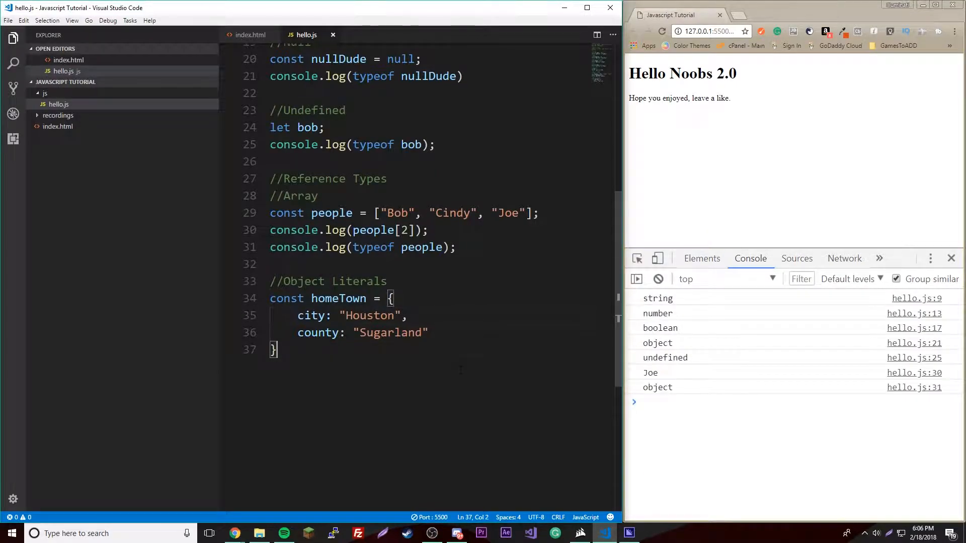
type("console.log(t")
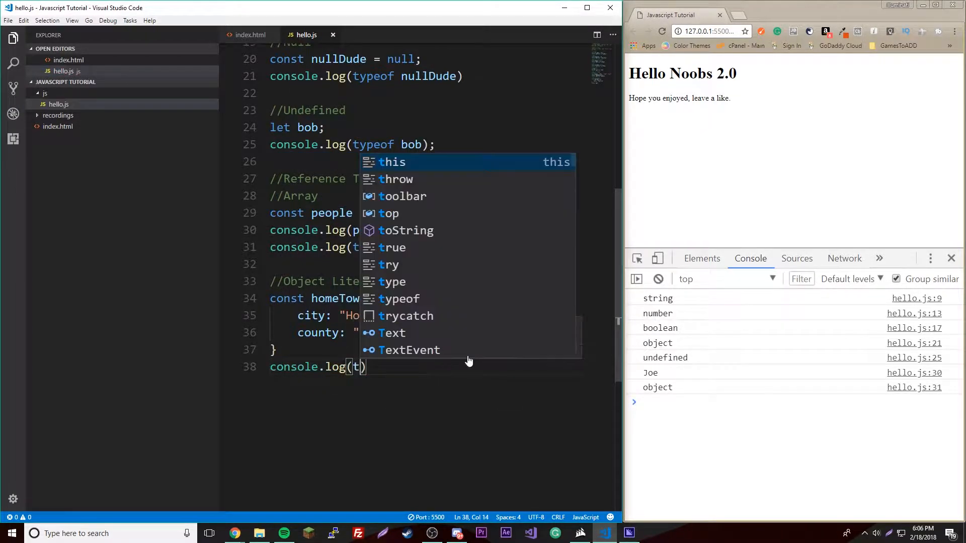
type("ypeof homeTown")
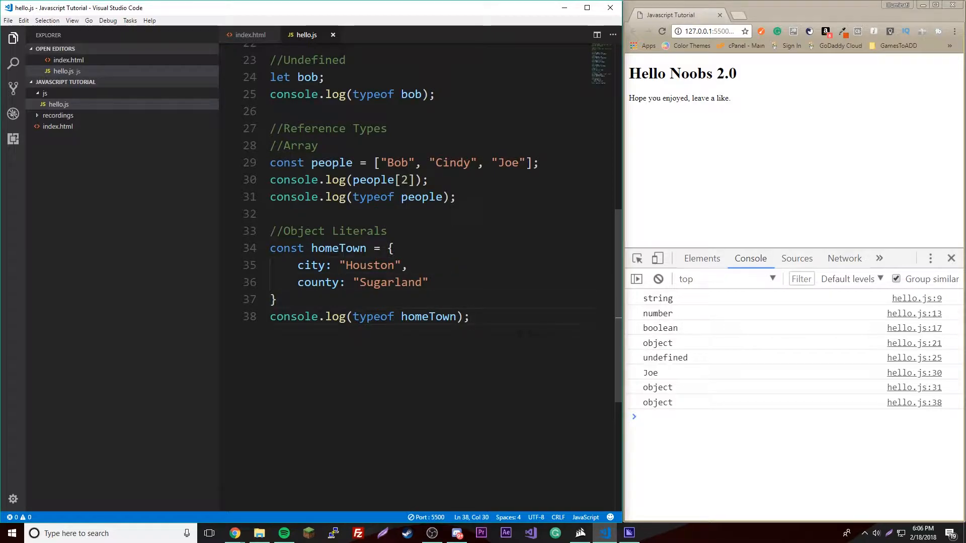
type("//Da")
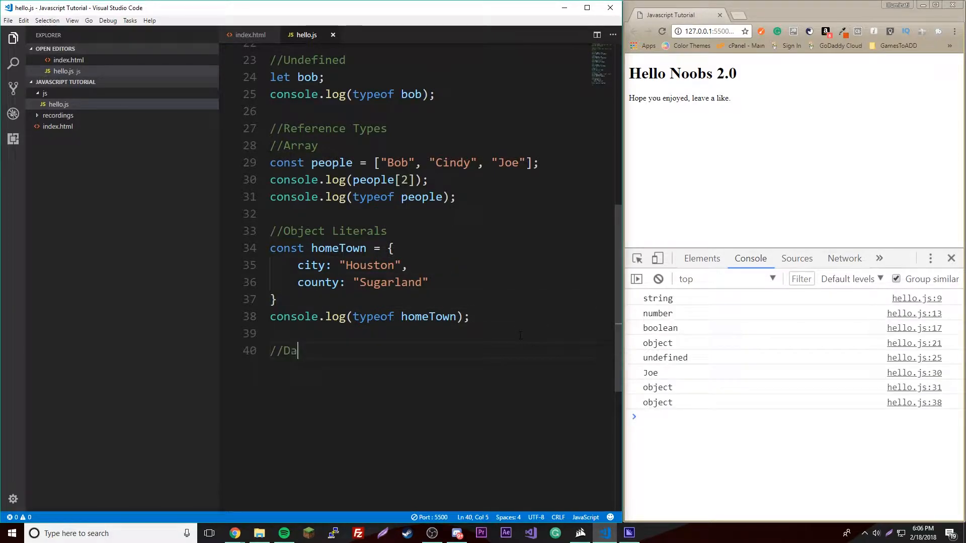
- Finish the Dates comment, declare const date = new Date() and log it
type("tes")
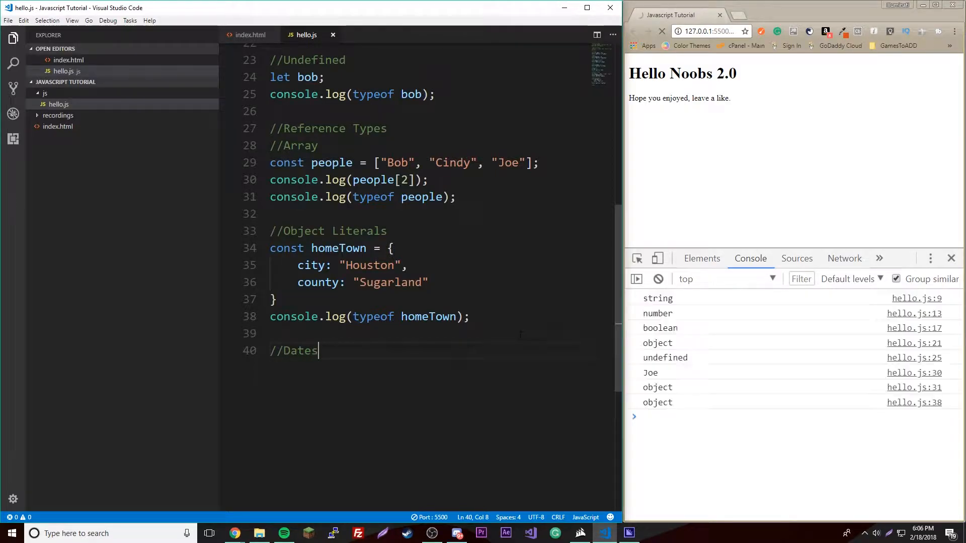
key("enter")
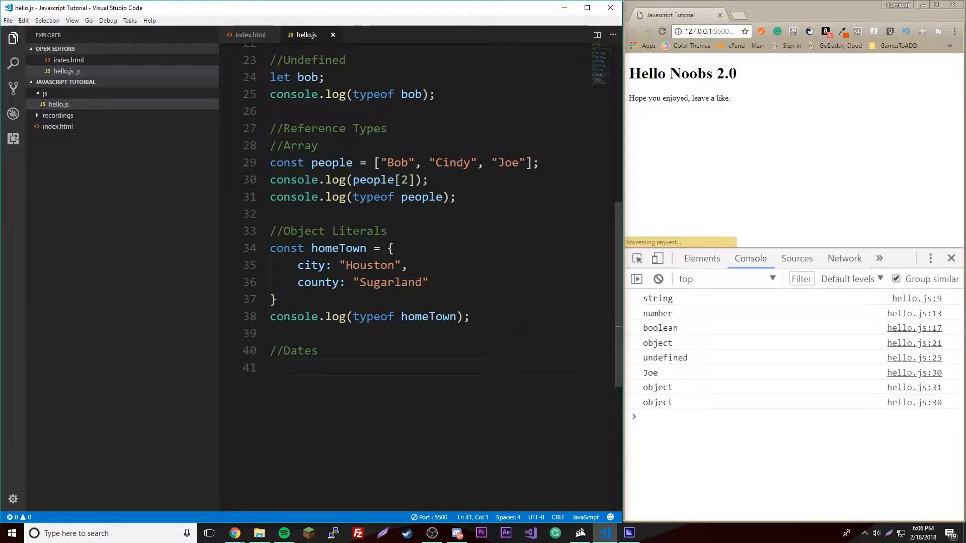
type("const new Dat")
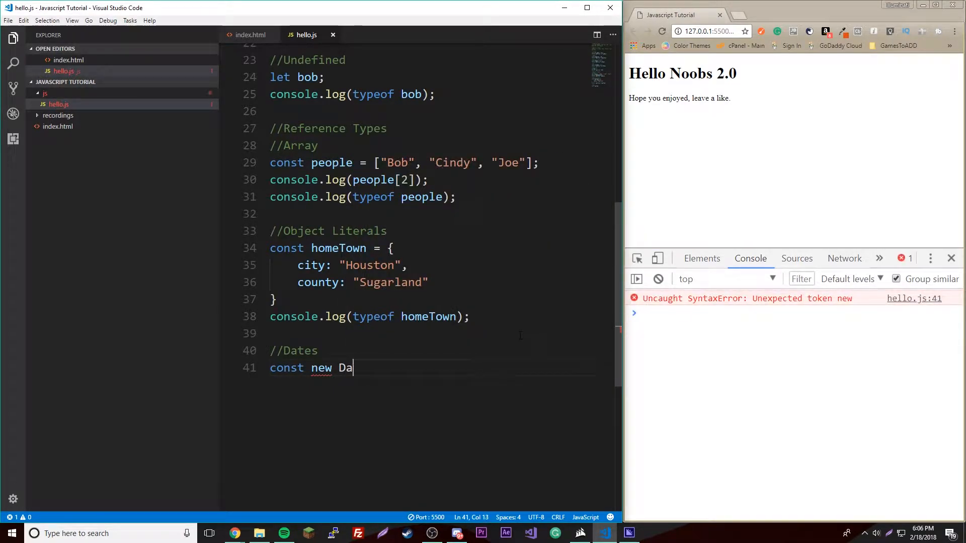
key("BackSpace")
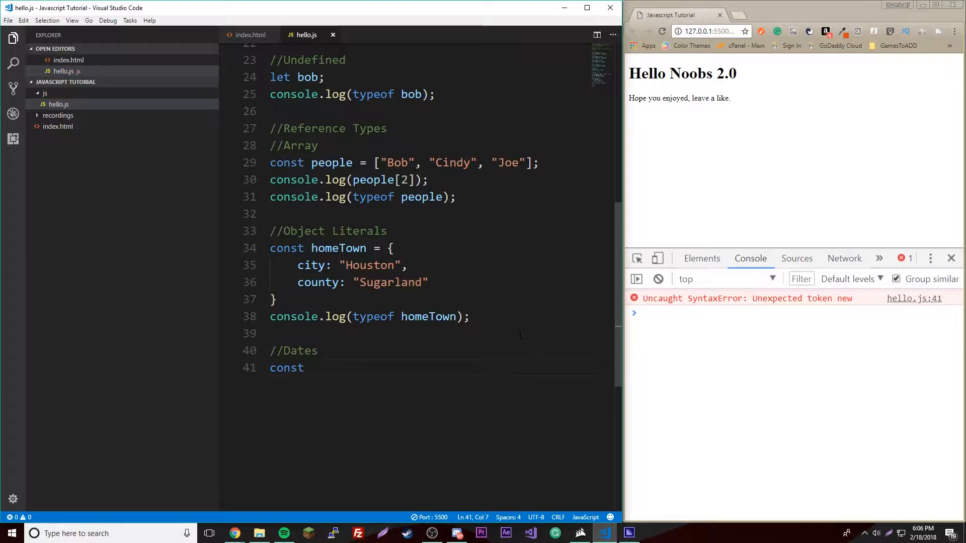
type("date -")
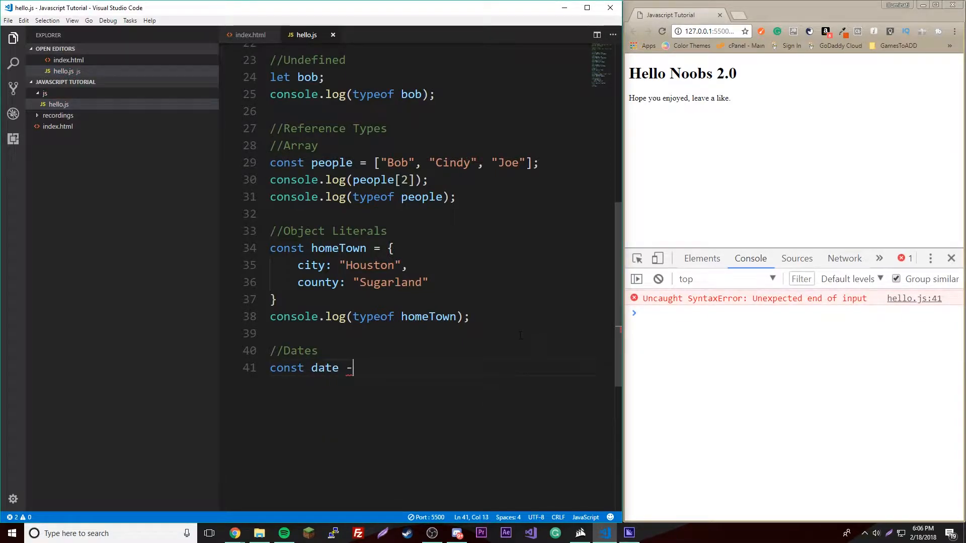
type("= new Date();")
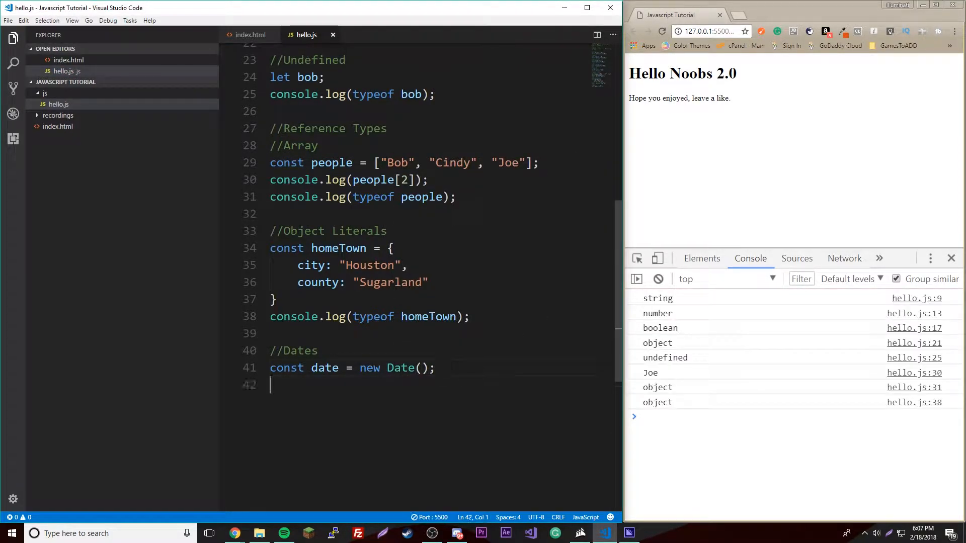
type("console.log(date);")
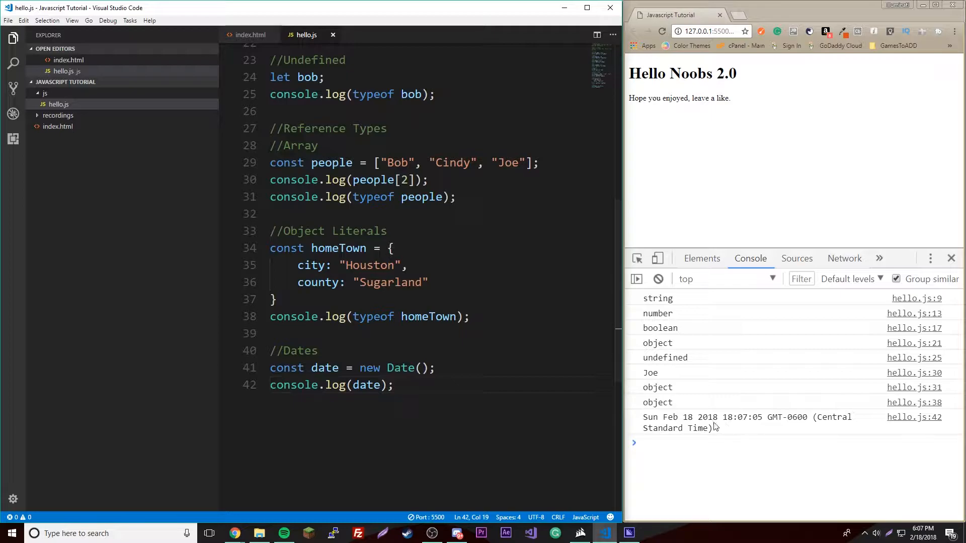
- Rename date to today and add console.log(typeof today)
double_click(324, 368)
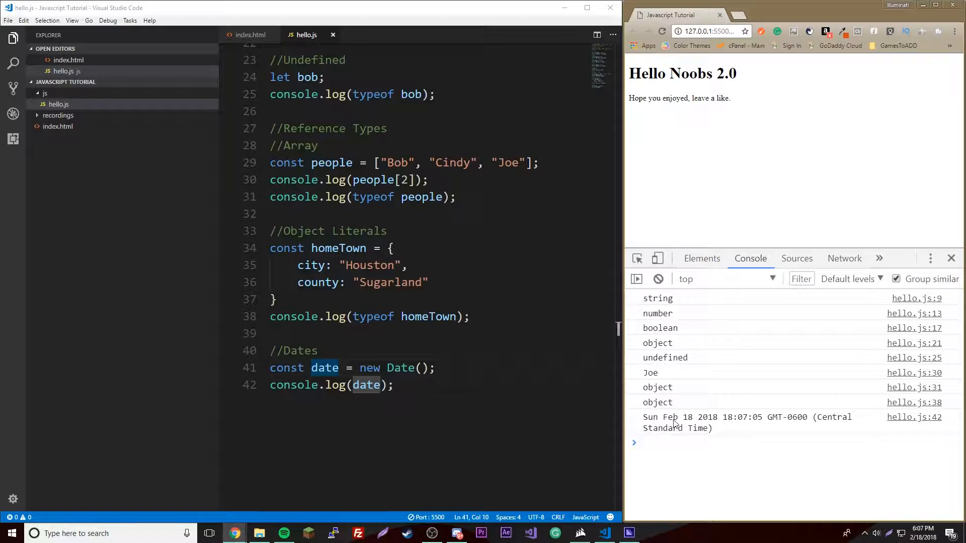
left_click(677, 442)
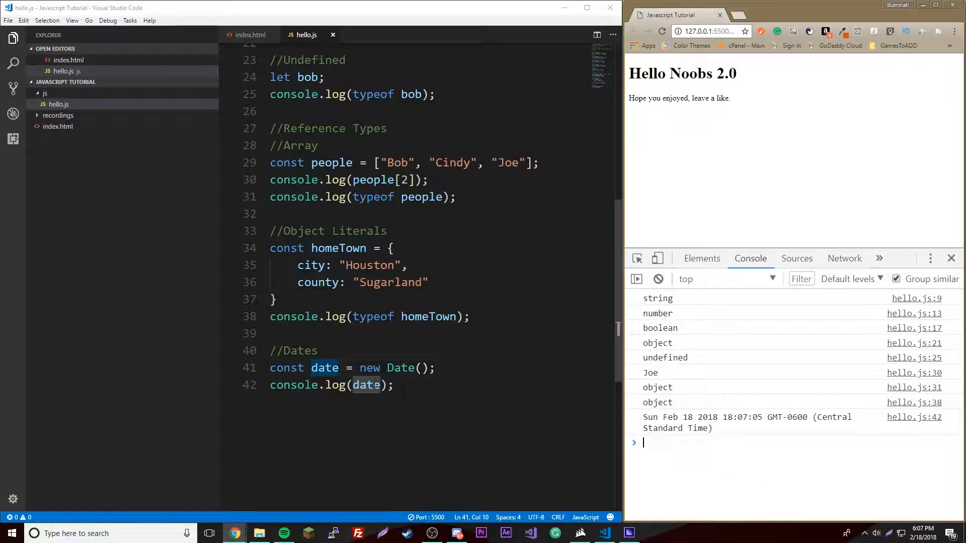
type("today")
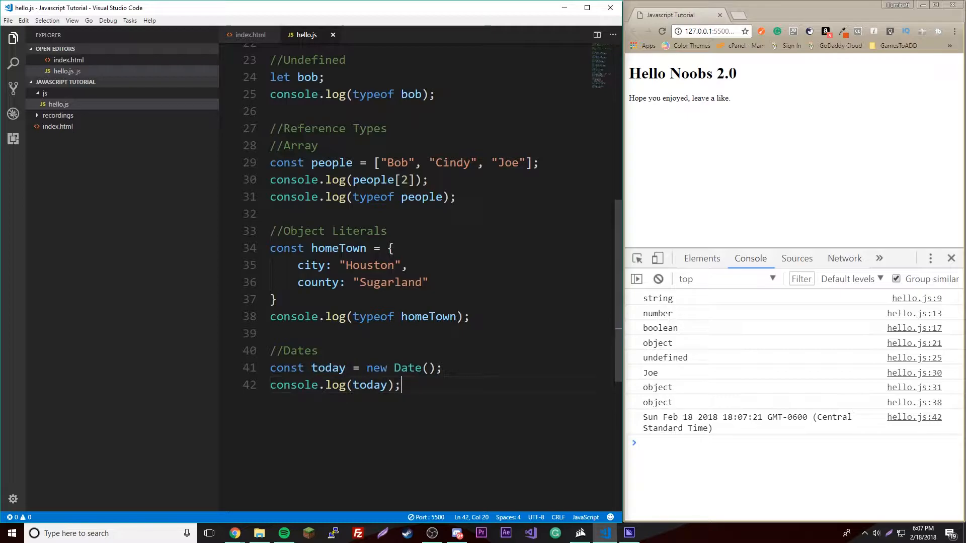
type("coi")
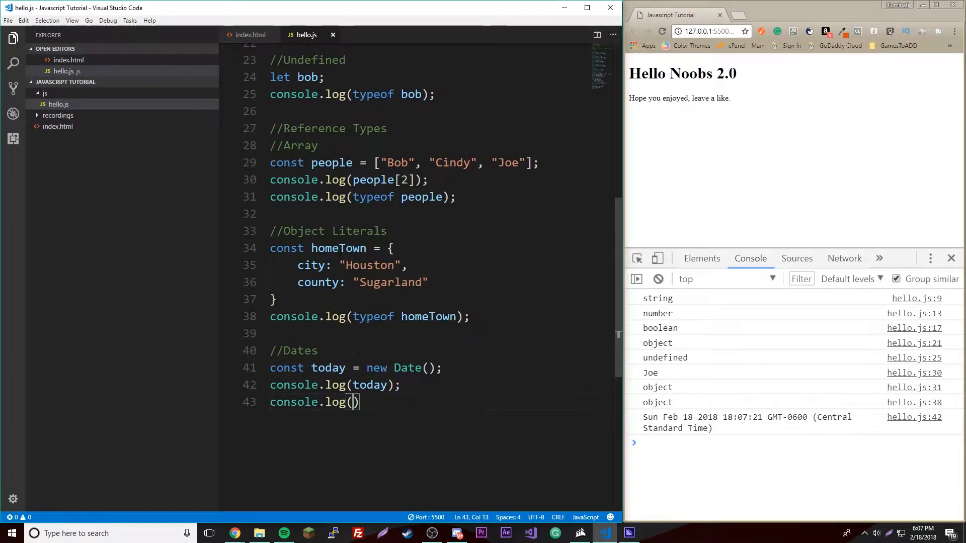
type("typeof to")
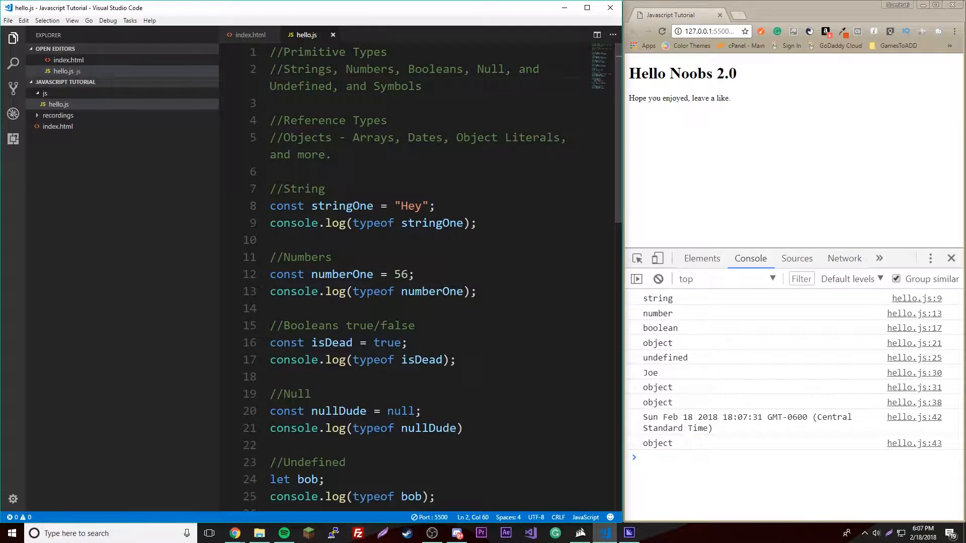
- Write a //Symbols comment, declare const symbolsAreWeird = new Symbol() and start a console.log line
scroll("down", 3)
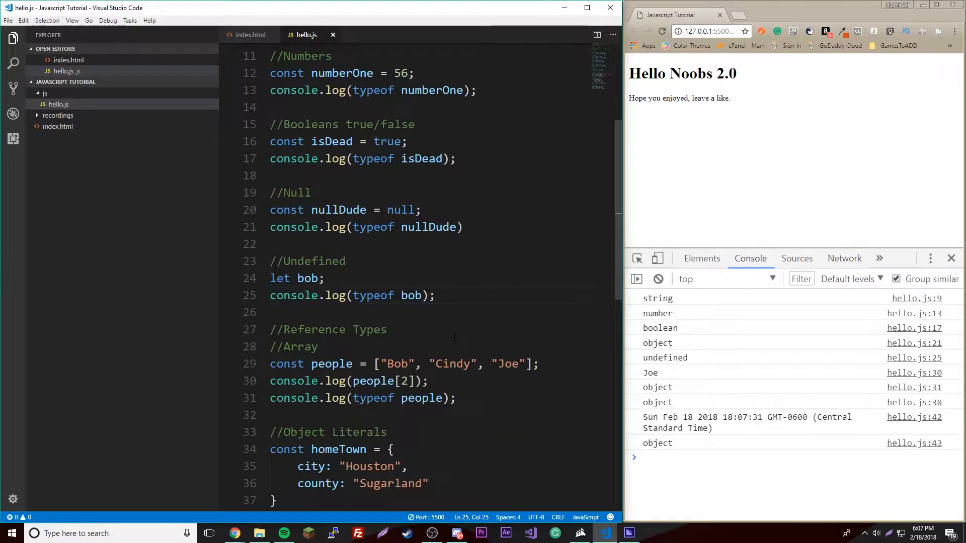
type("//Symbols")
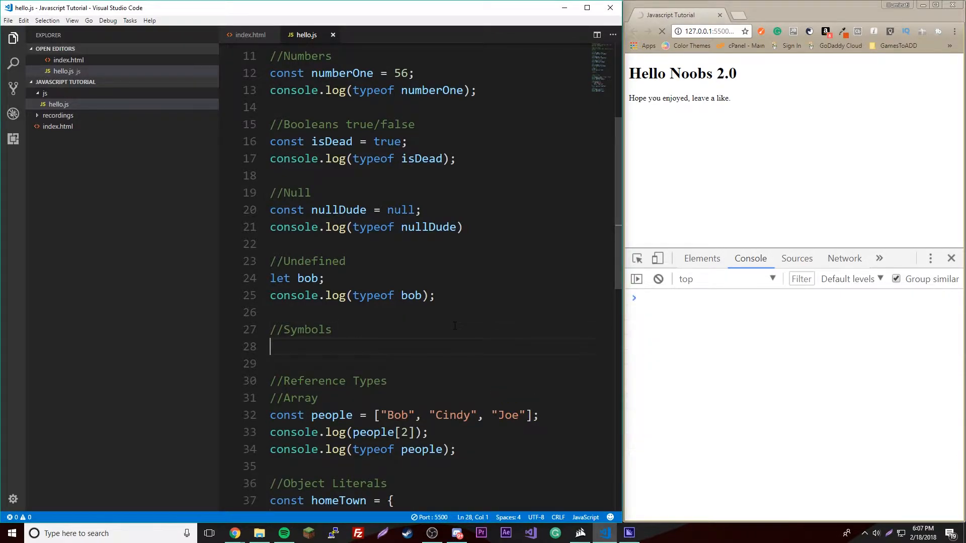
type("const symbol")
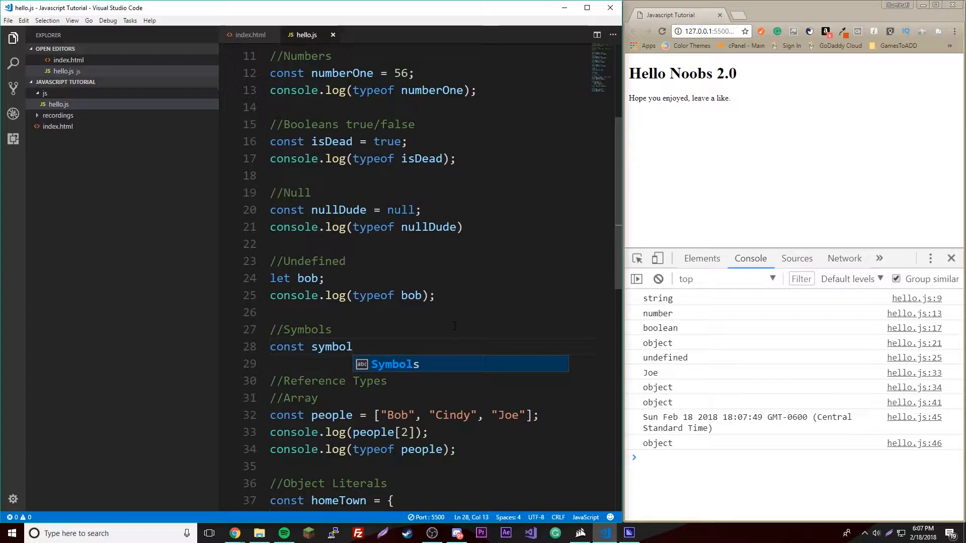
type("sAre")
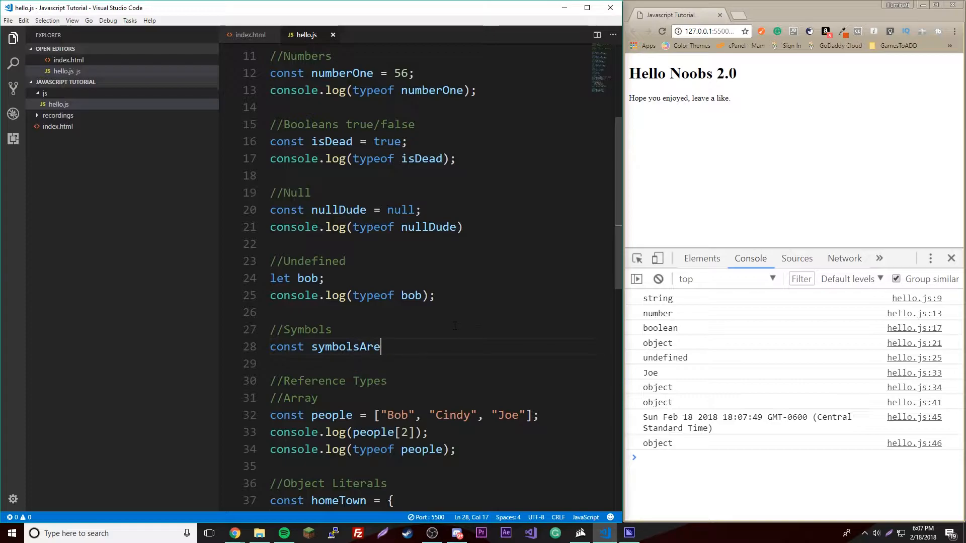
type("Weird")
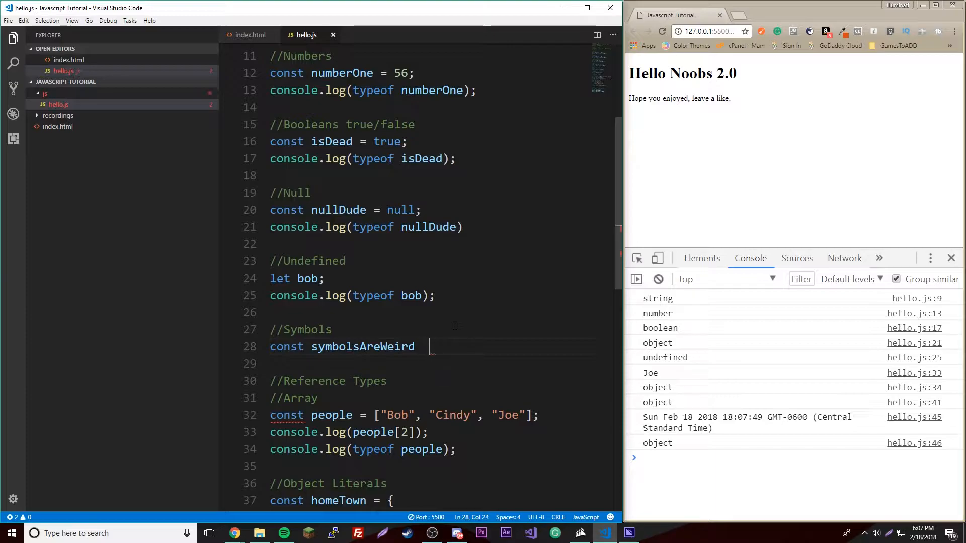
type("= new")
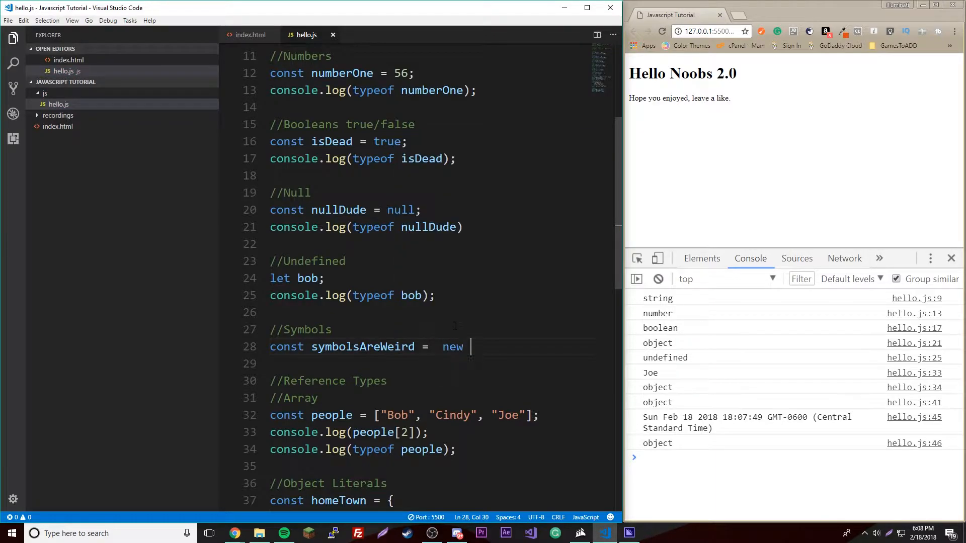
type("S")
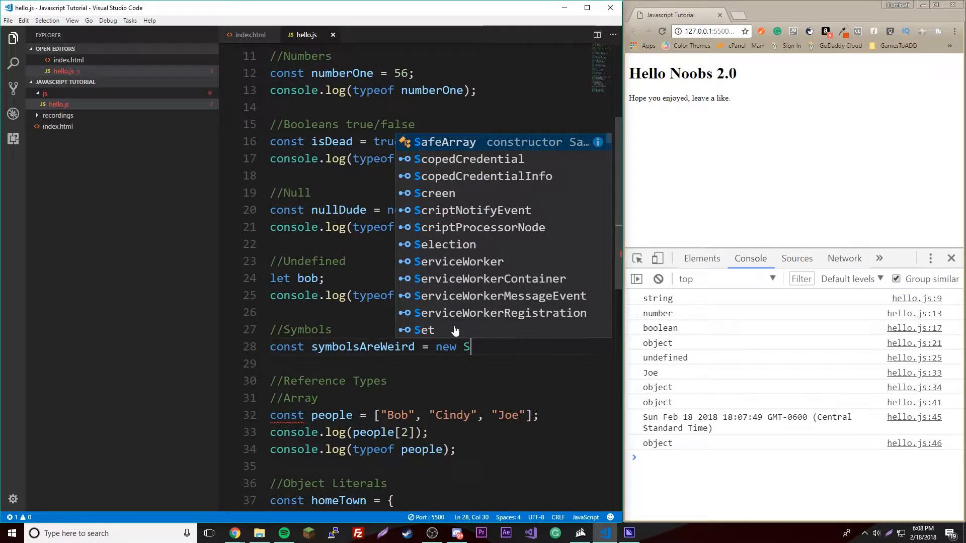
type("ymbol();")
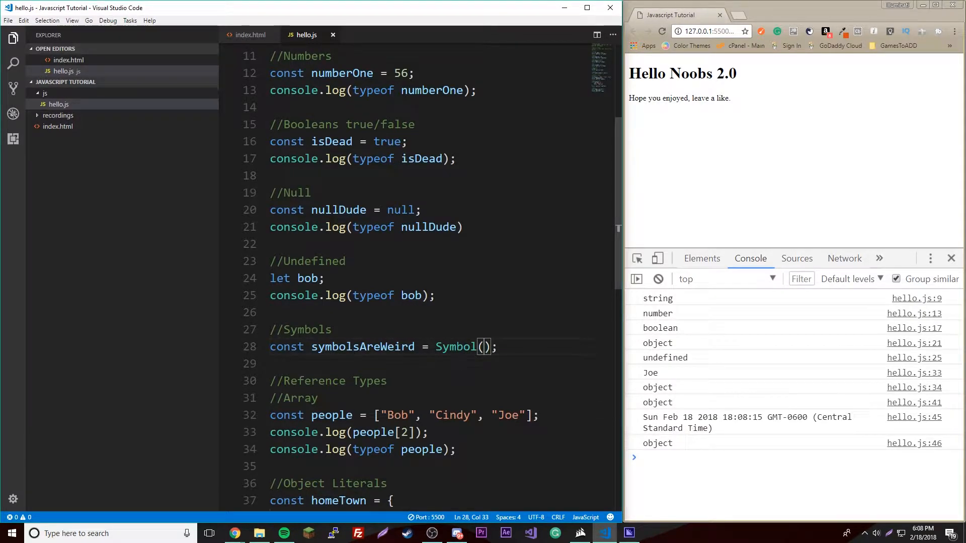
type("console.log(")
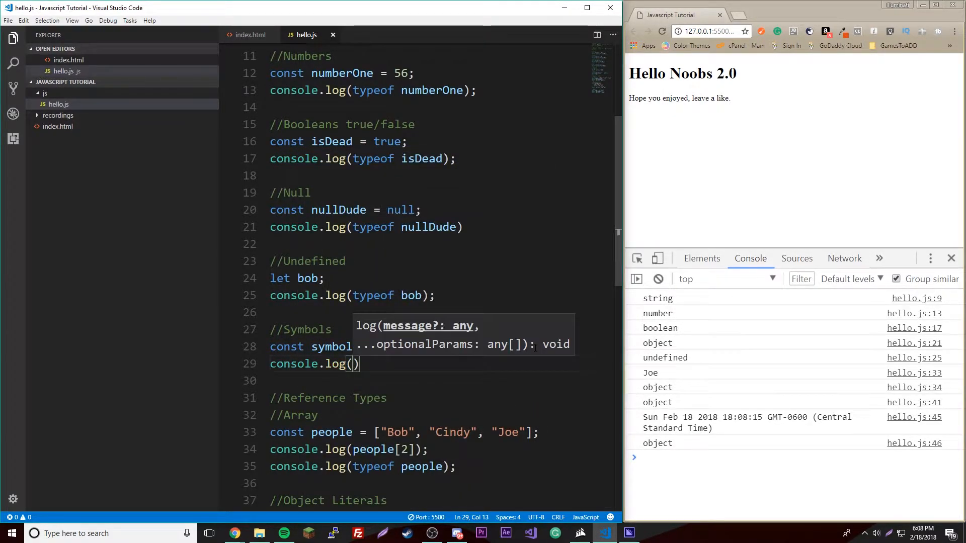
- Write the log argument as "Symbol: " + symbolsAreWeird
type("\"\"")
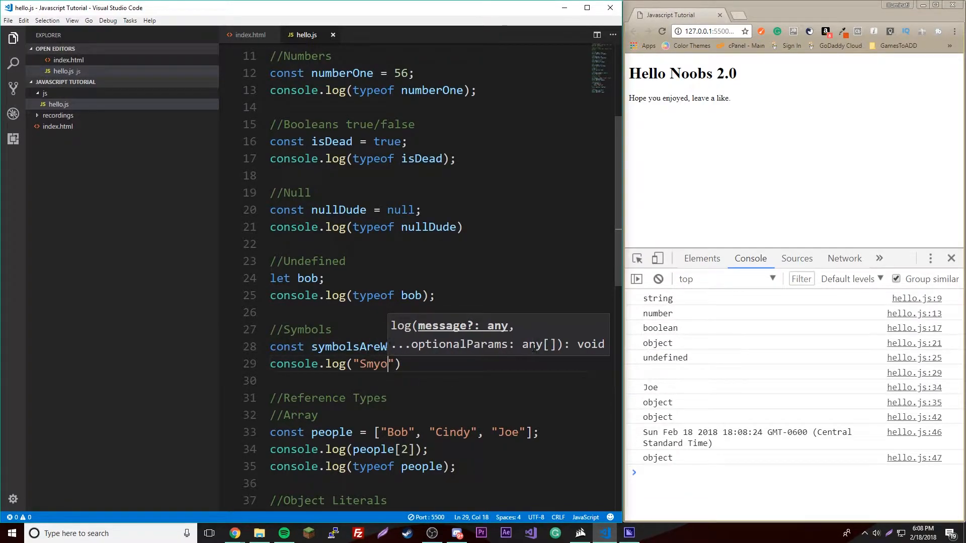
key("BackSpace")
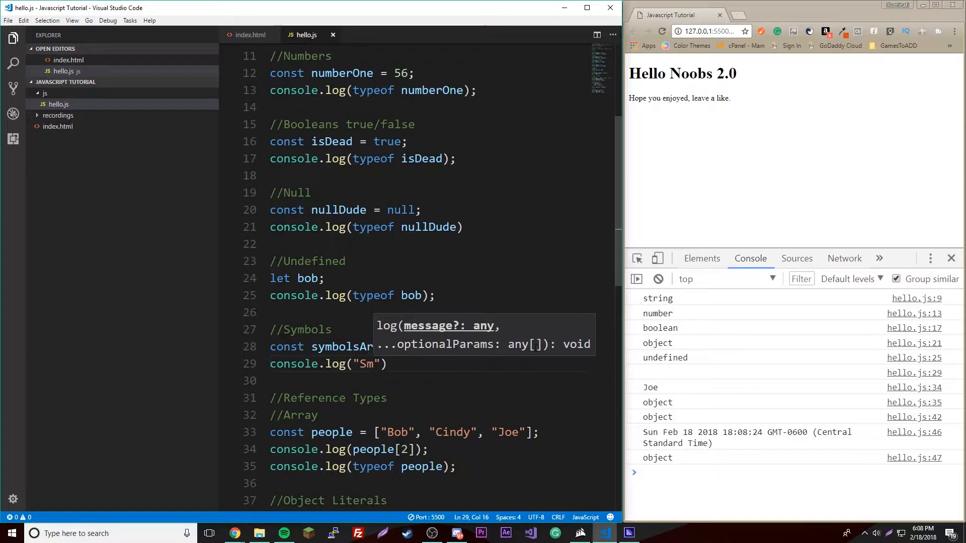
type("ymbol:")
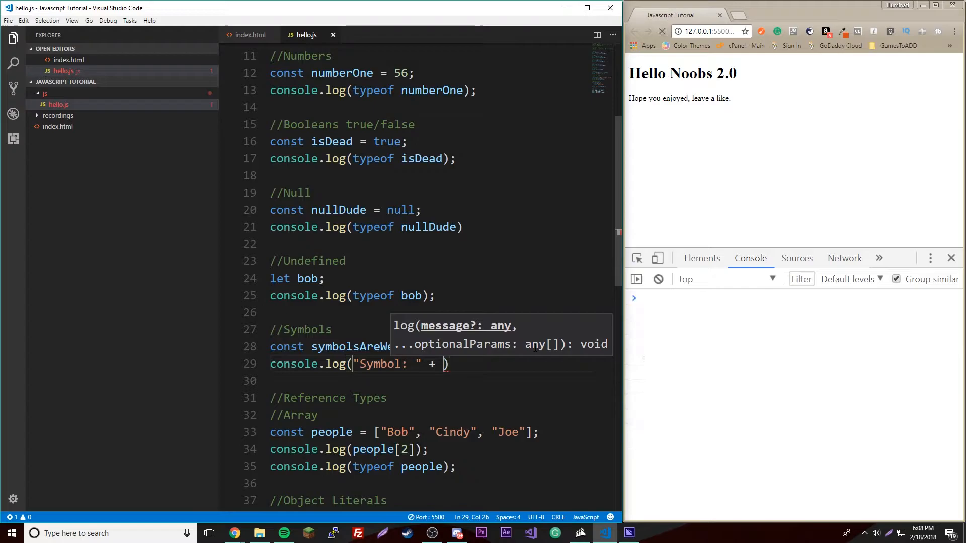
type("s")
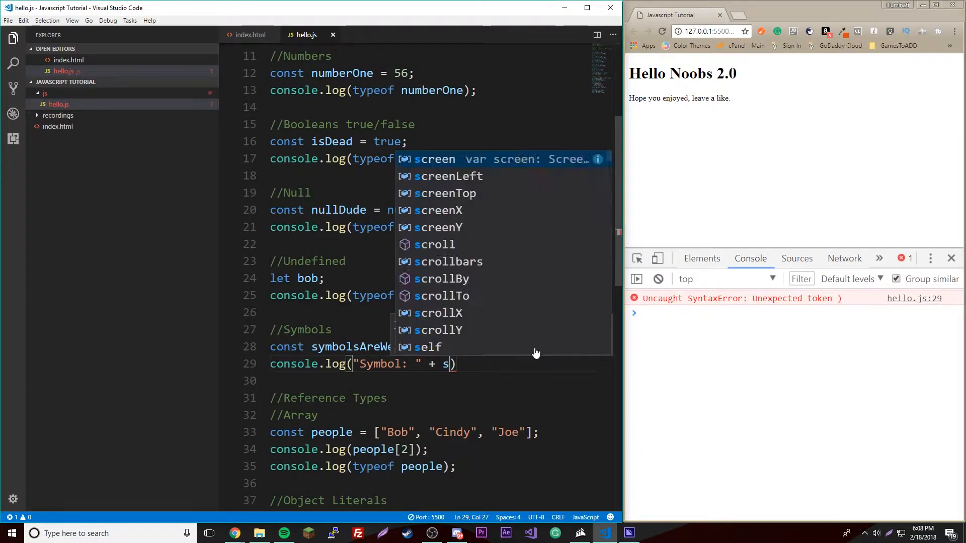
type("ymbolsAreWeird")
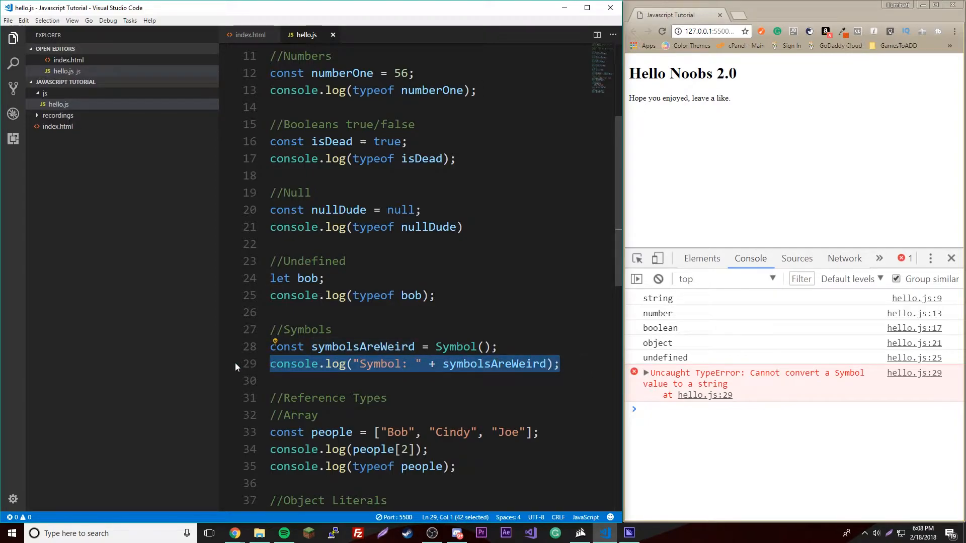
- Replace symbolsAreWeird with numberOne + "." so the console prints Symbol: 56
double_click(494, 363)
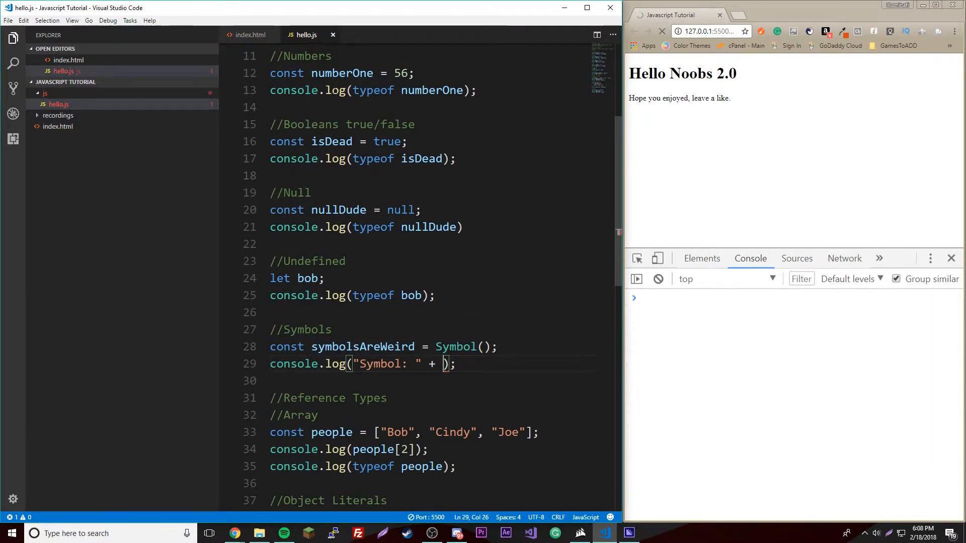
type("numberOne")
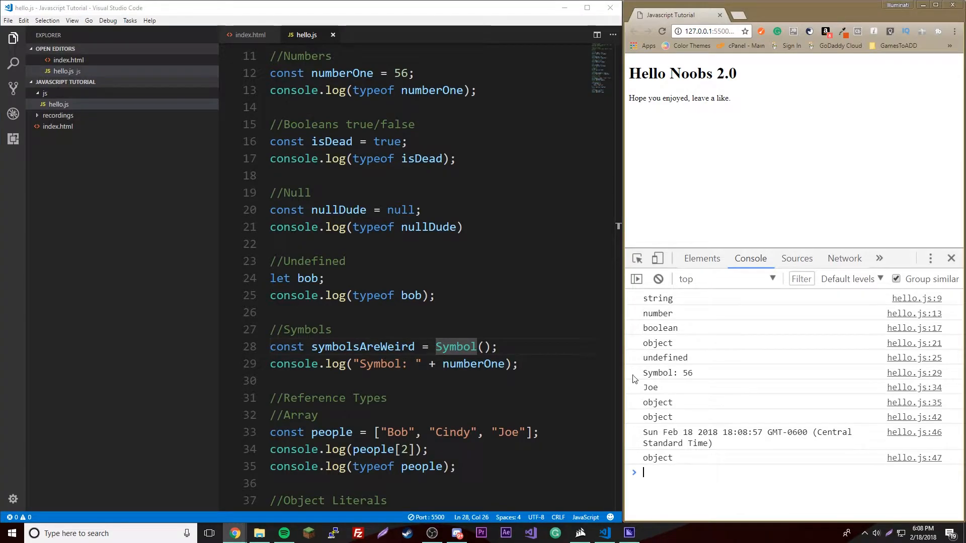
double_click(377, 364)
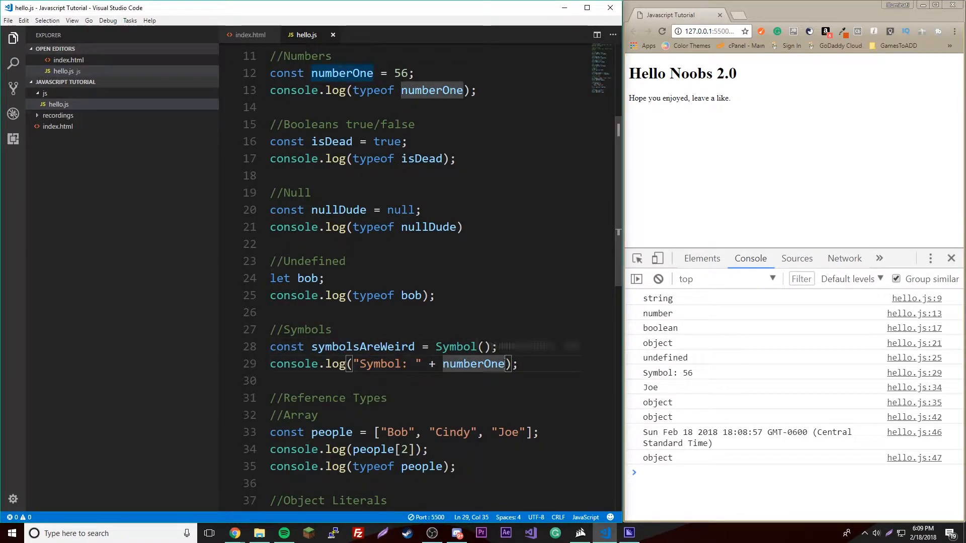
type("+ \".")
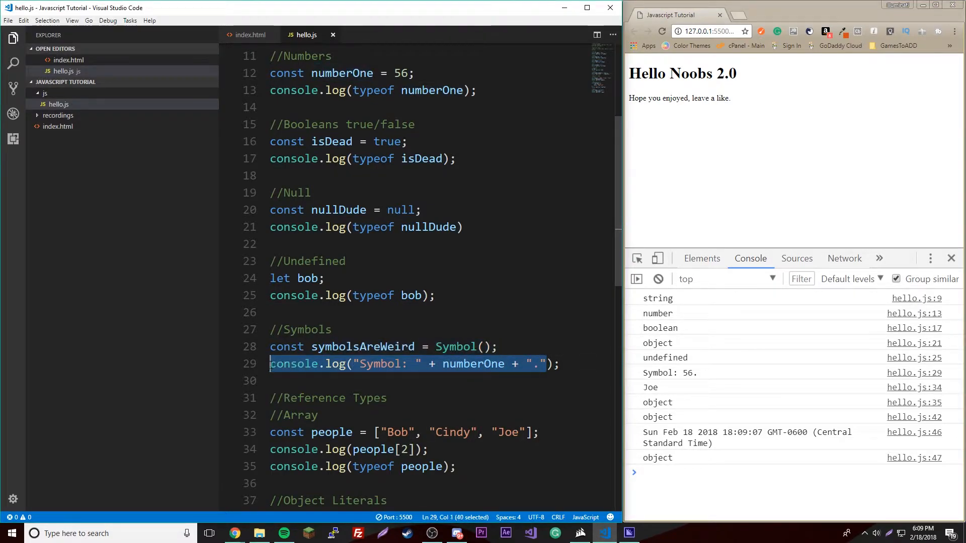
scroll("down", 3)
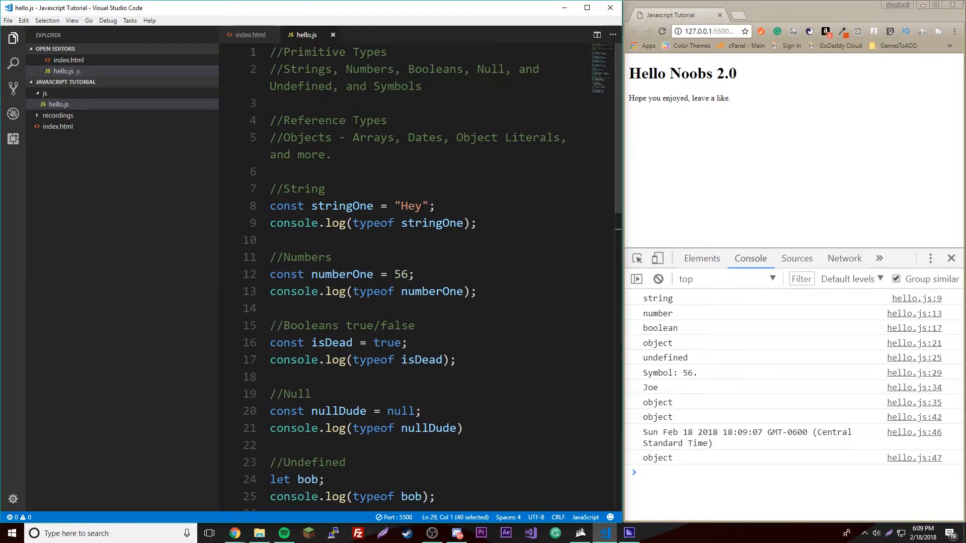
scroll("down", 3)
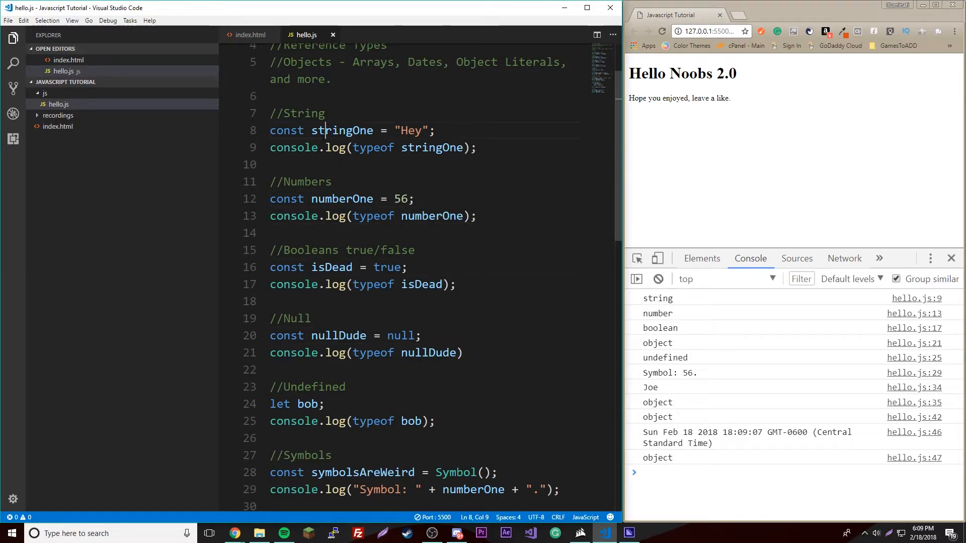
double_click(342, 130)
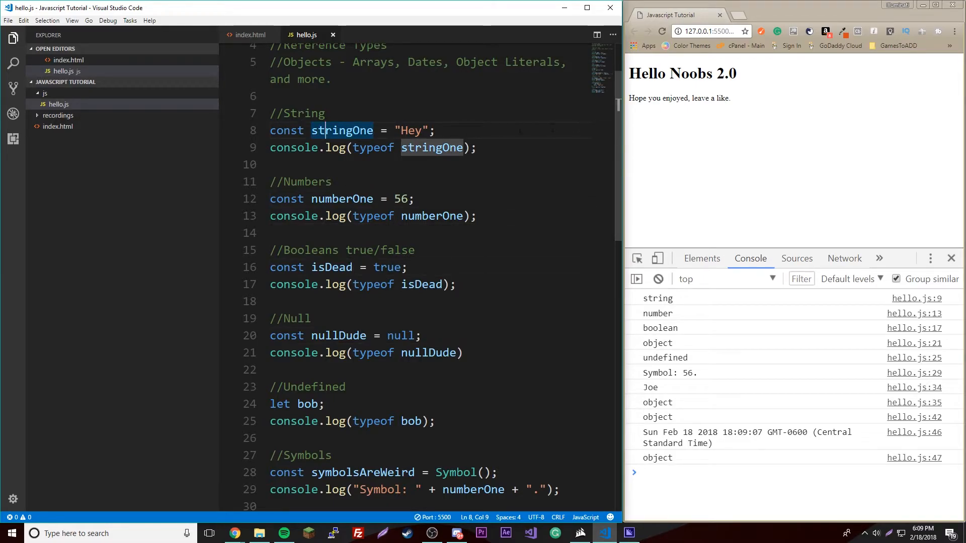